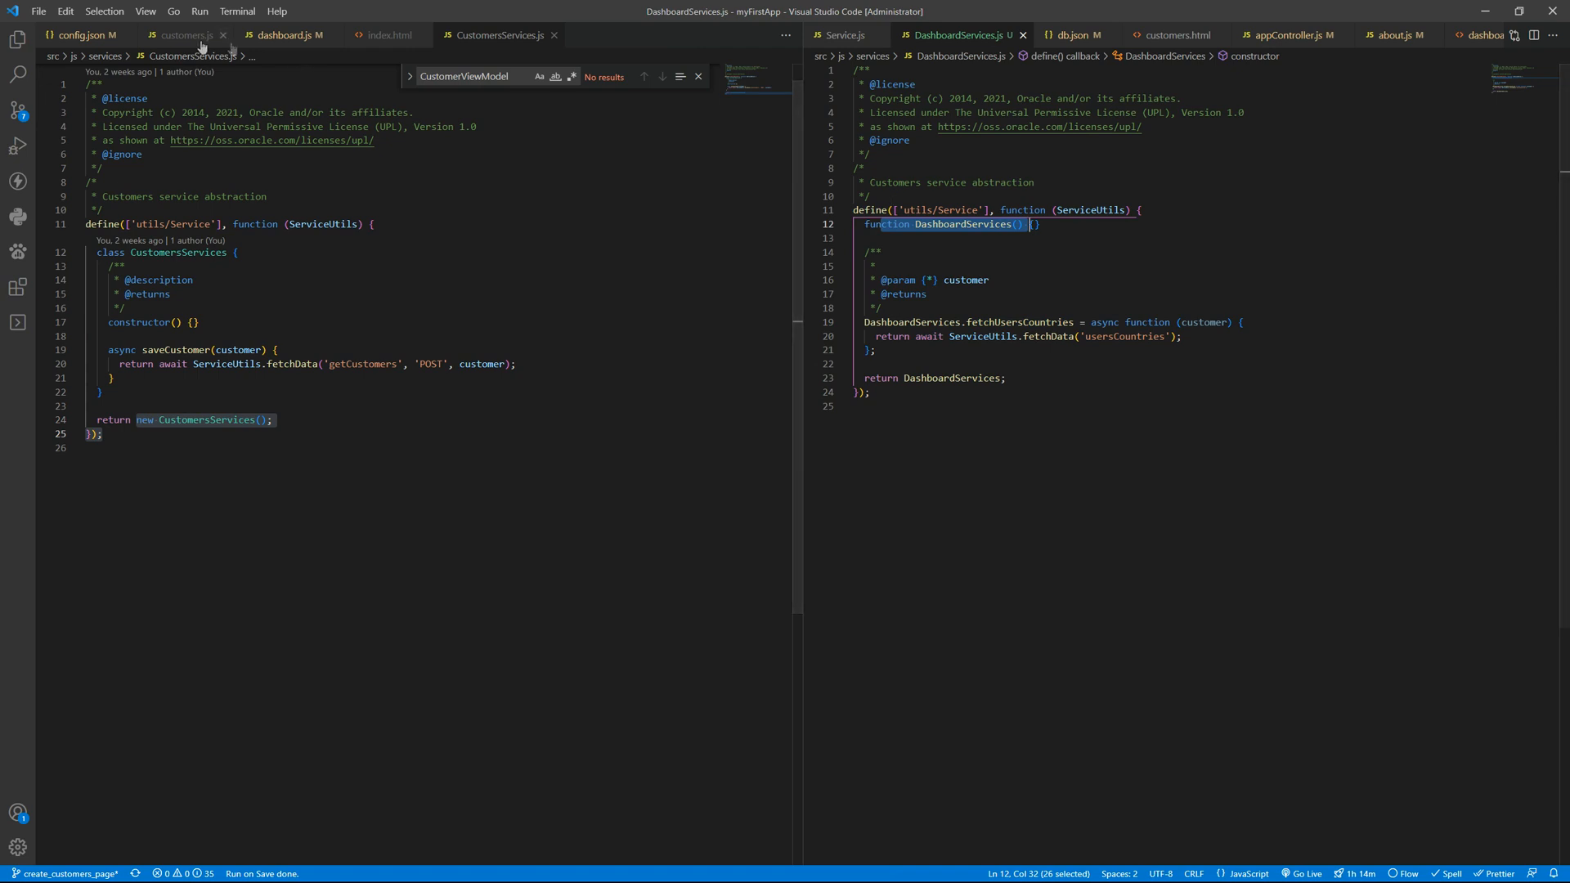
# Remove the customer parameter so fetchUsersCountries takes no arguments and fetches 'usersCountries'
pyautogui.click(288, 36)
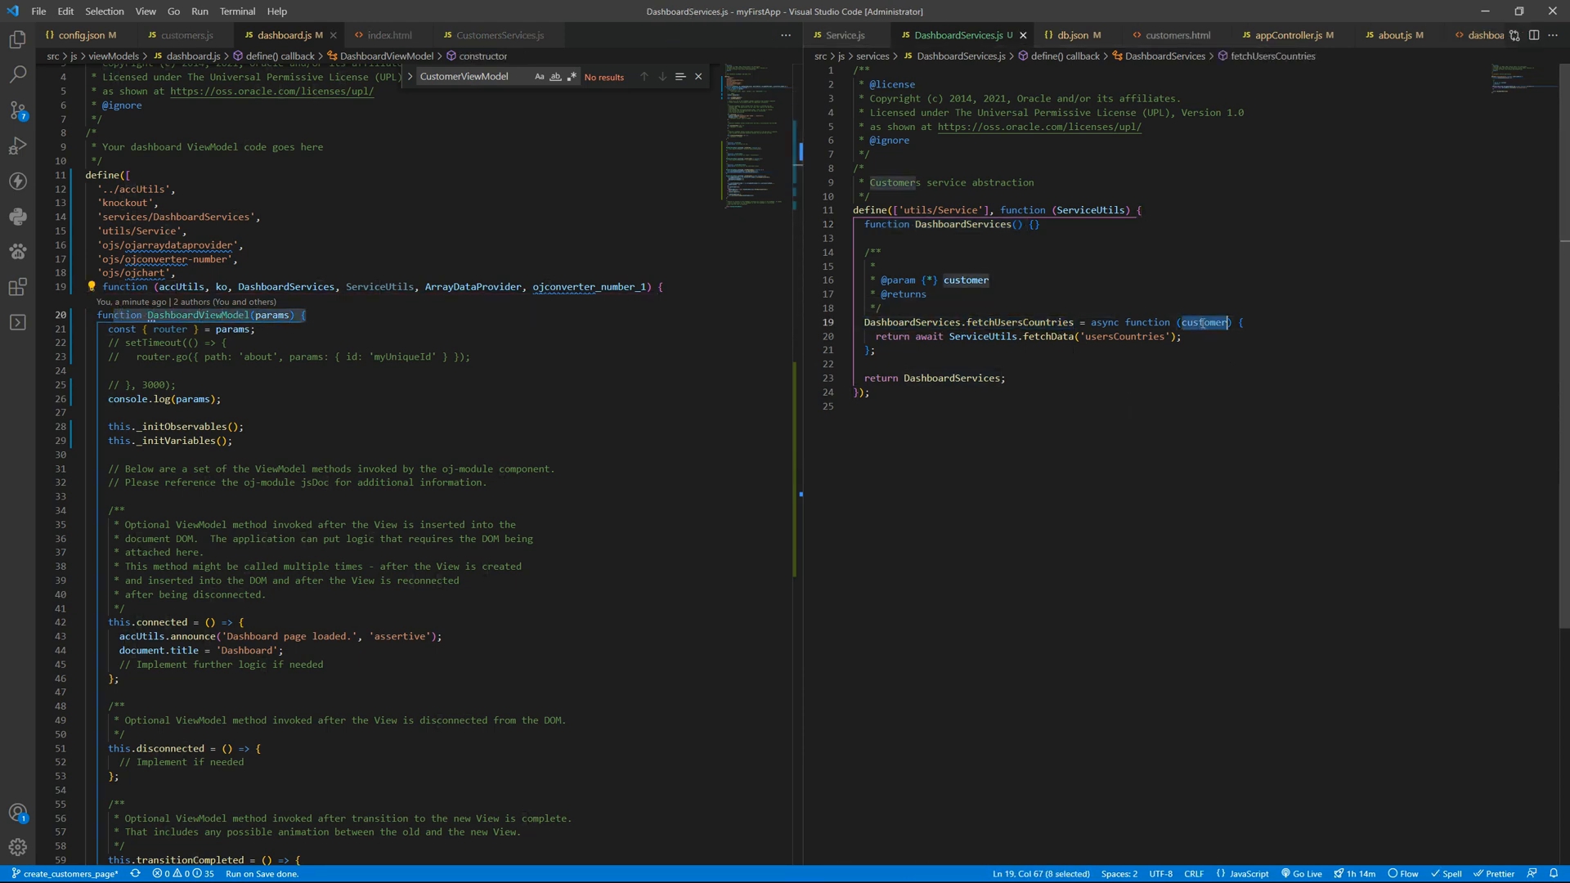
pyautogui.press('Delete')
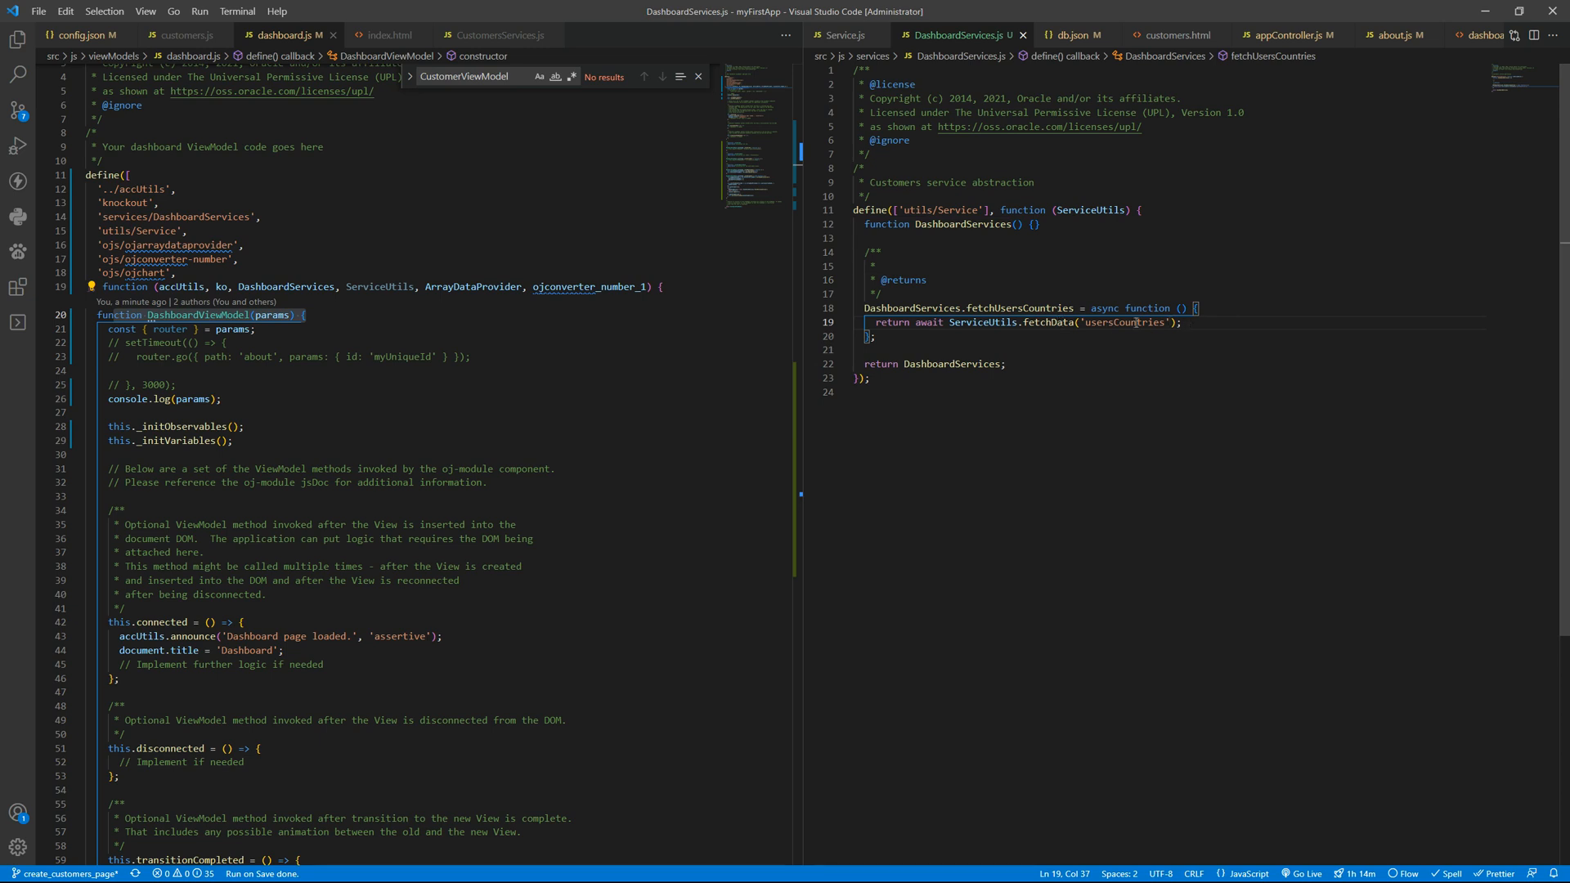
pyautogui.doubleClick(1122, 323)
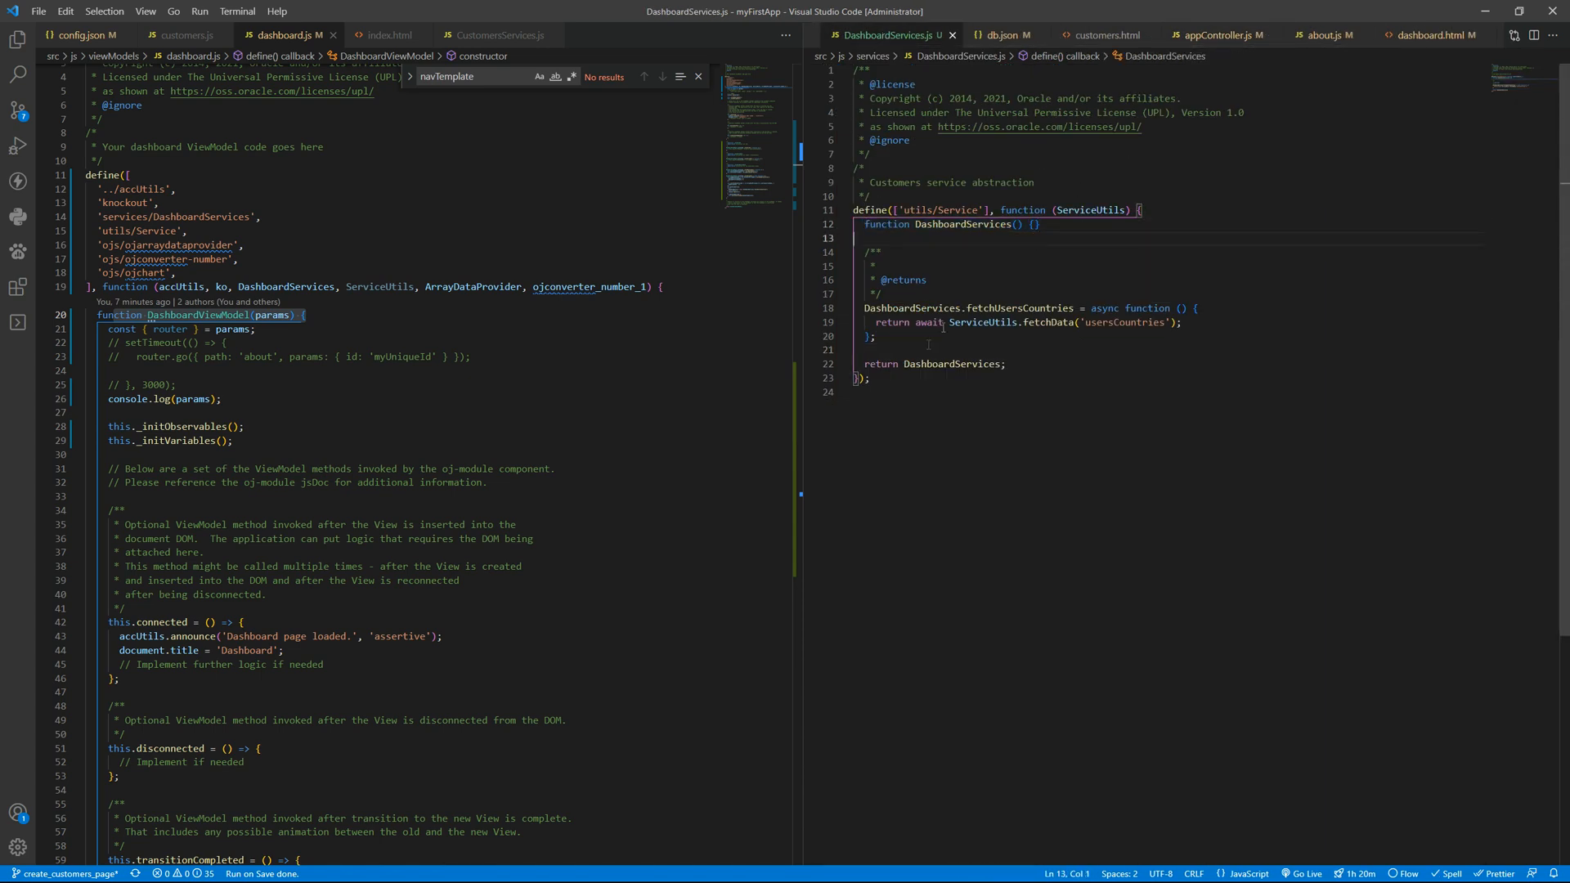
pyautogui.doubleClick(952, 364)
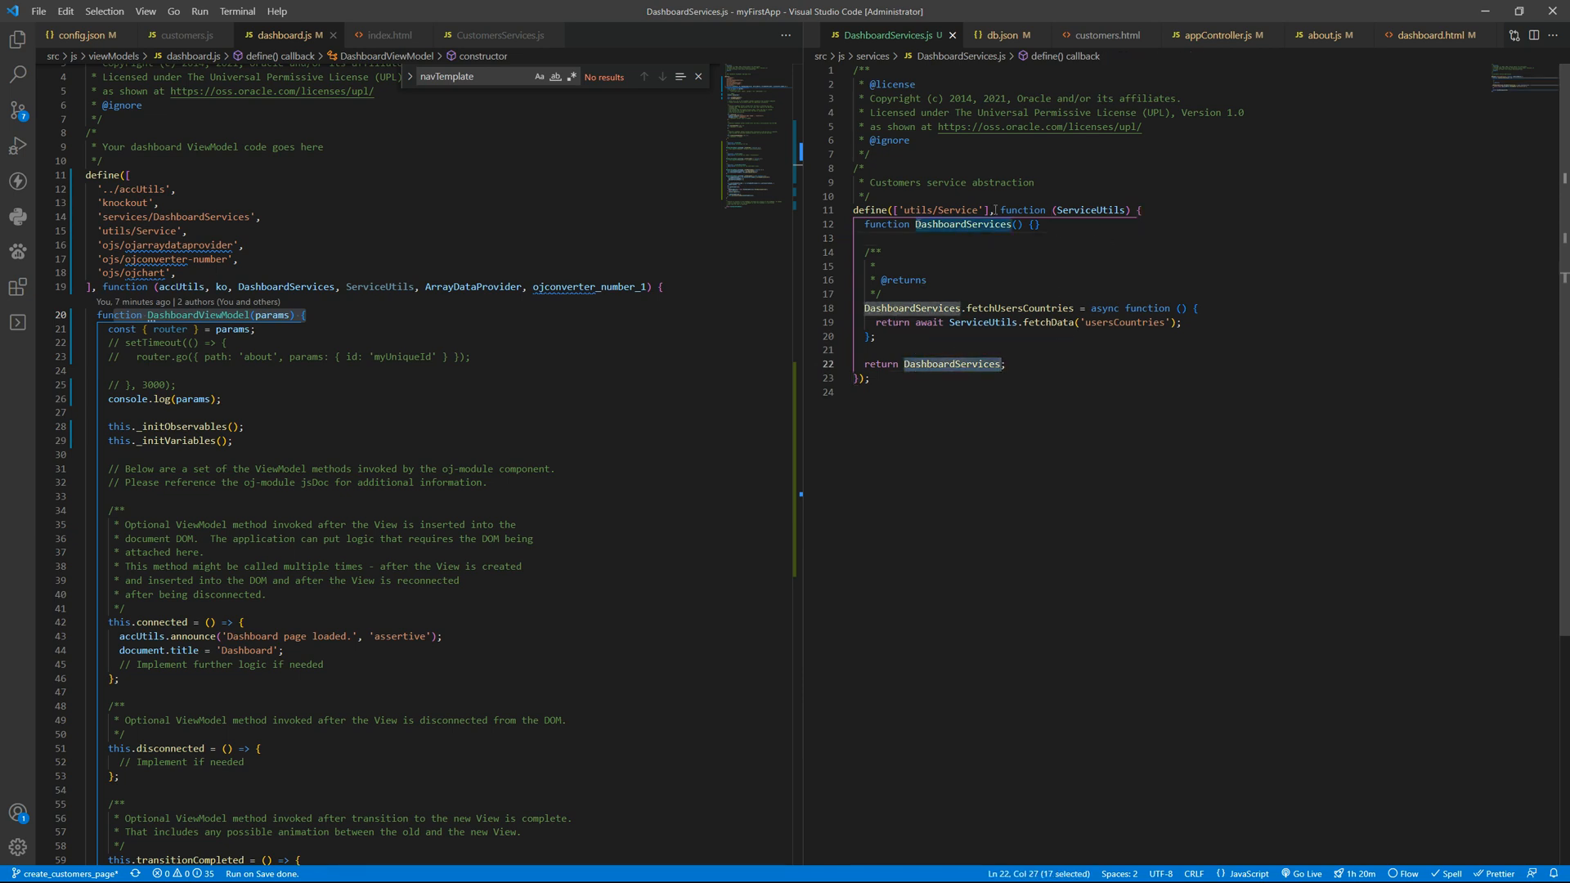
# Return a new DashboardServices instance with fetchUsersCountries on its prototype and log it
pyautogui.write('new')
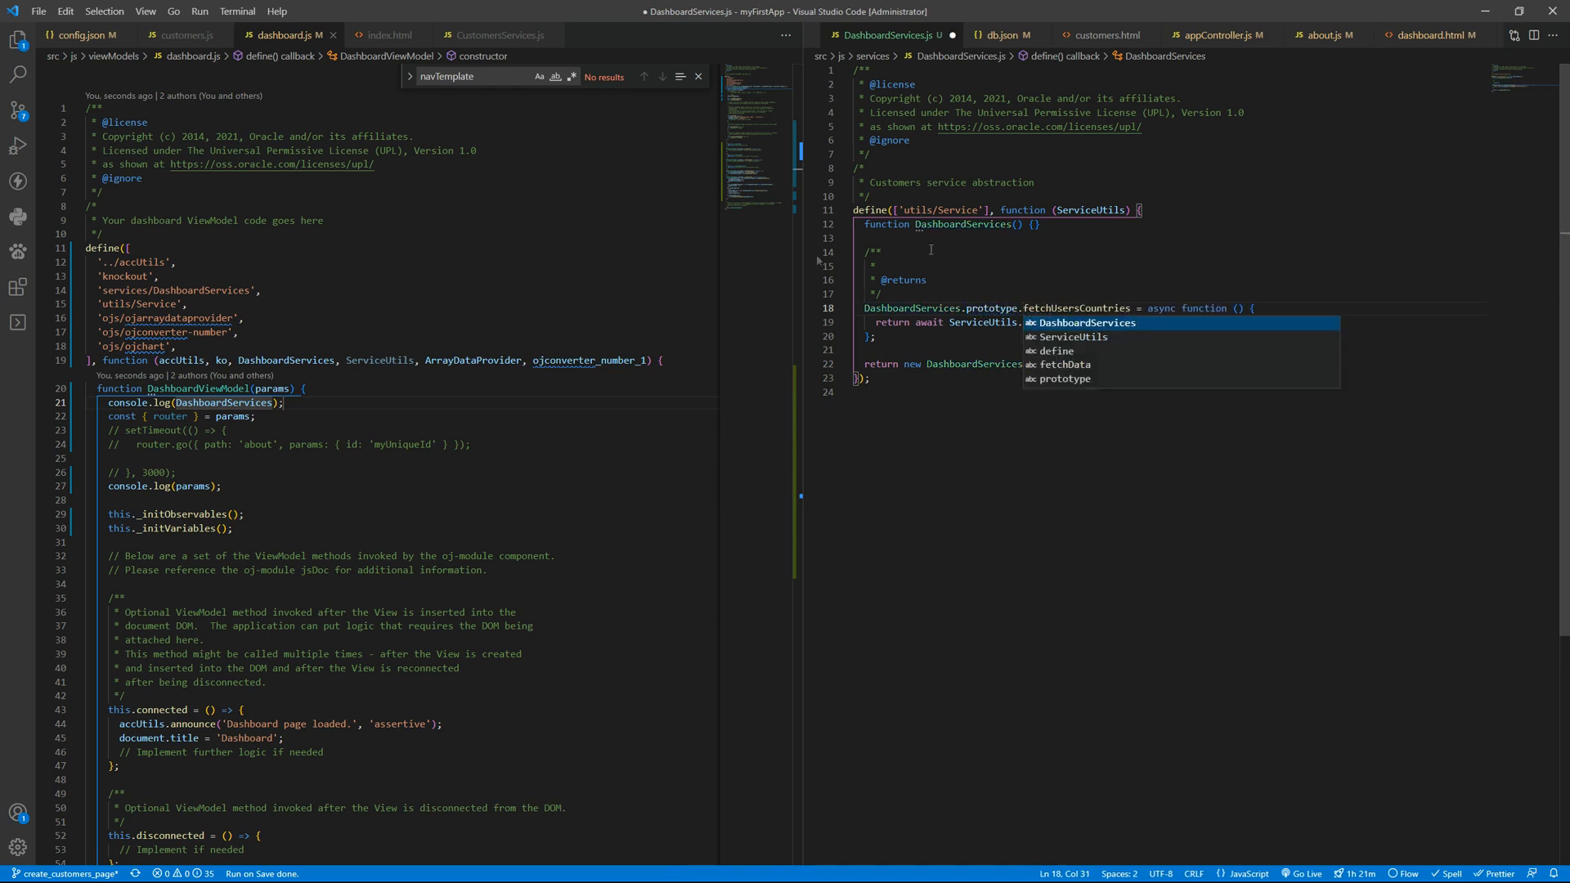
pyautogui.scroll(-3)
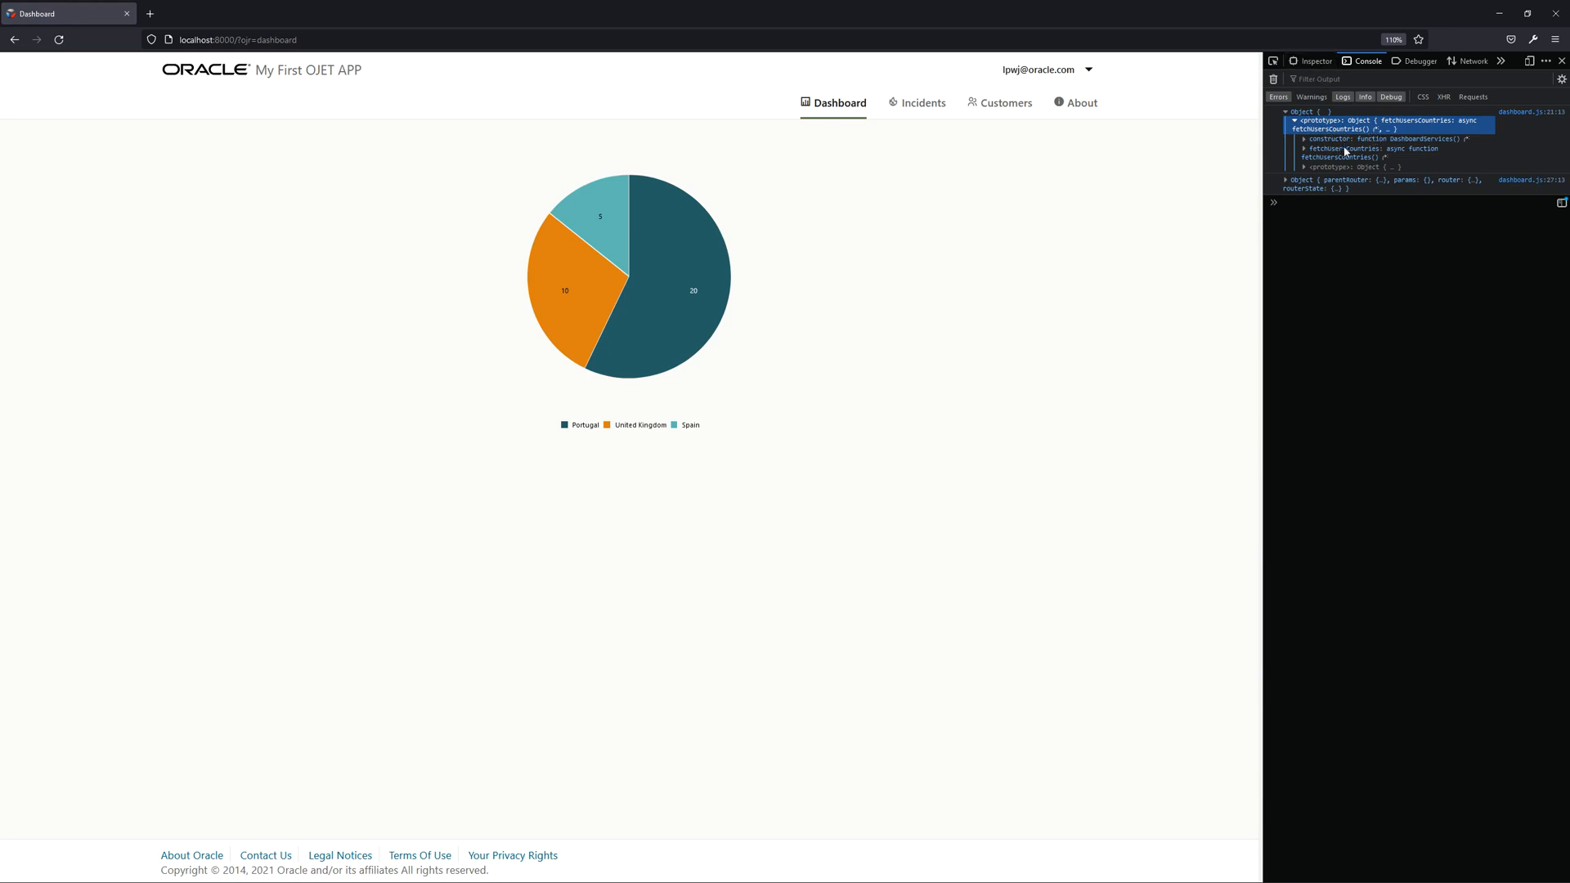
pyautogui.moveTo(1338, 159)
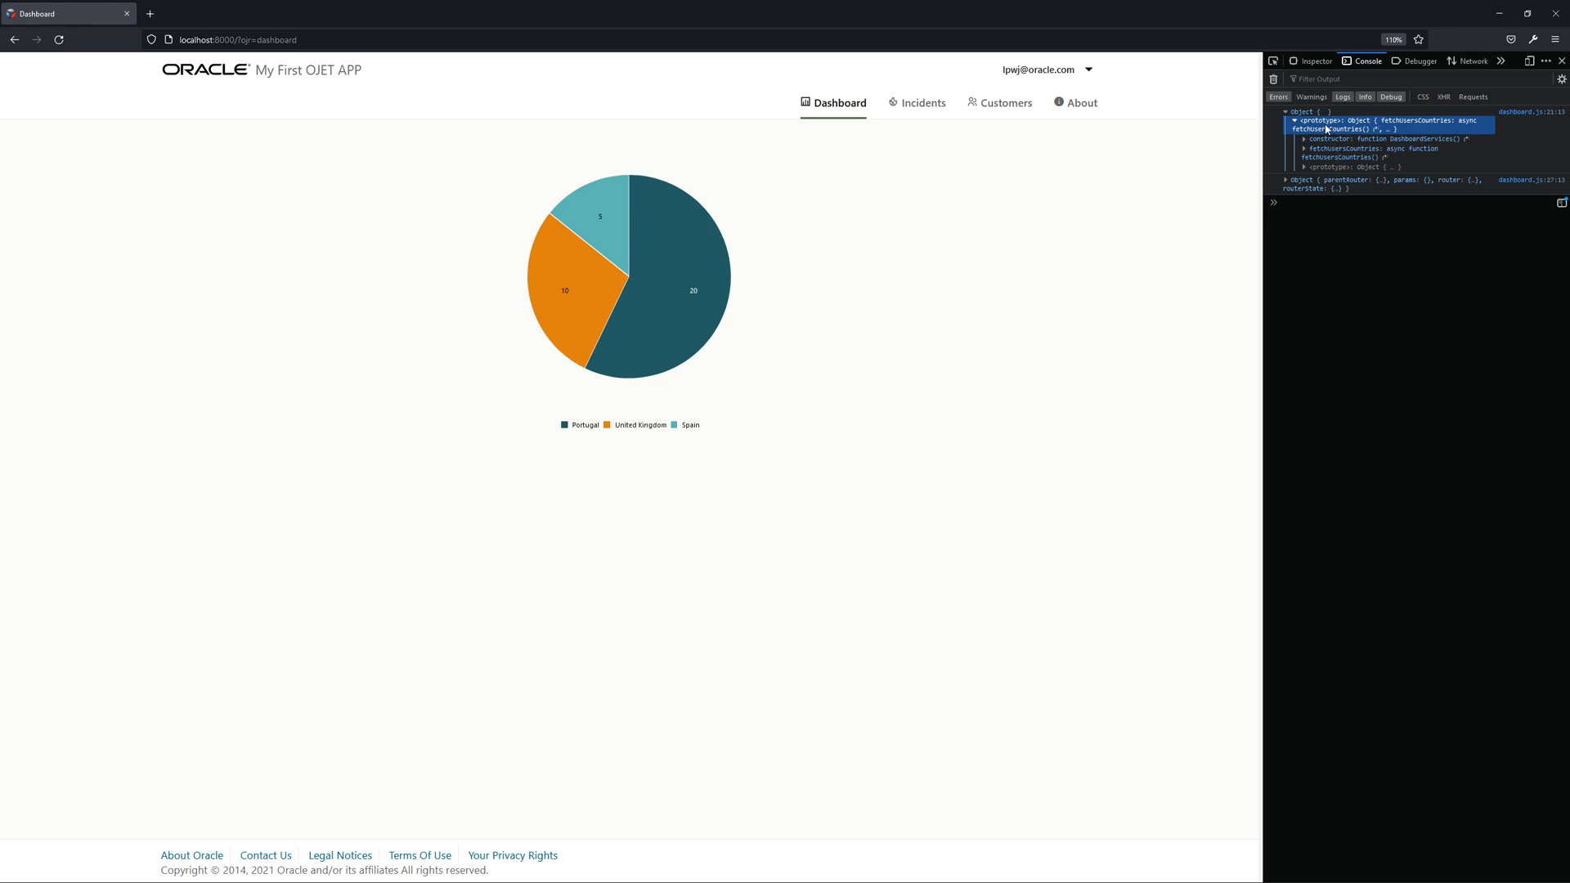
pyautogui.moveTo(1361, 167)
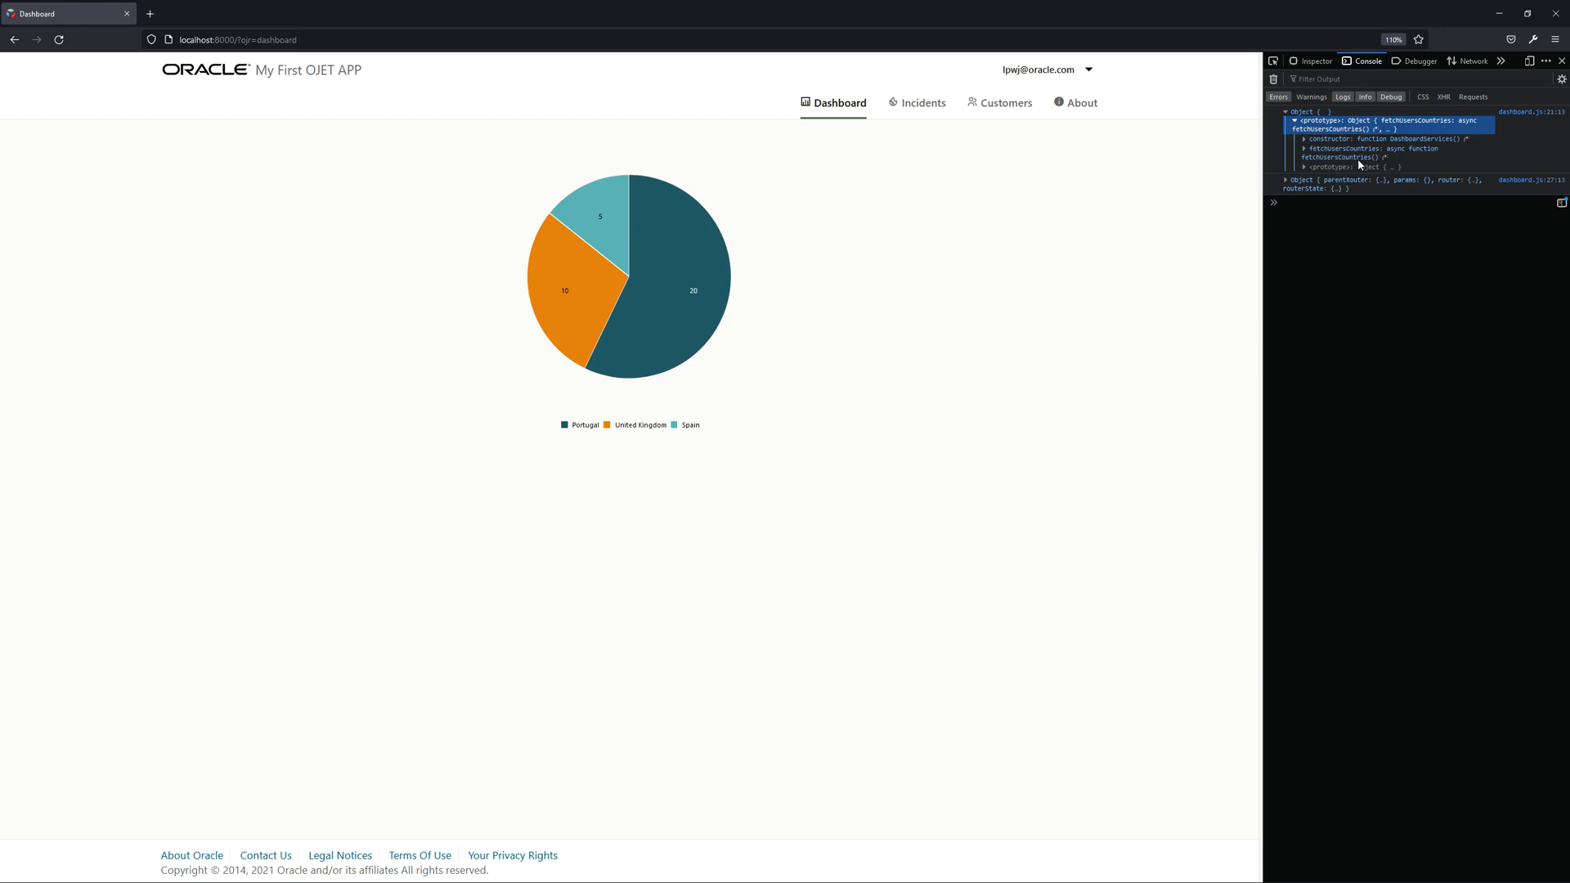
pyautogui.moveTo(1367, 160)
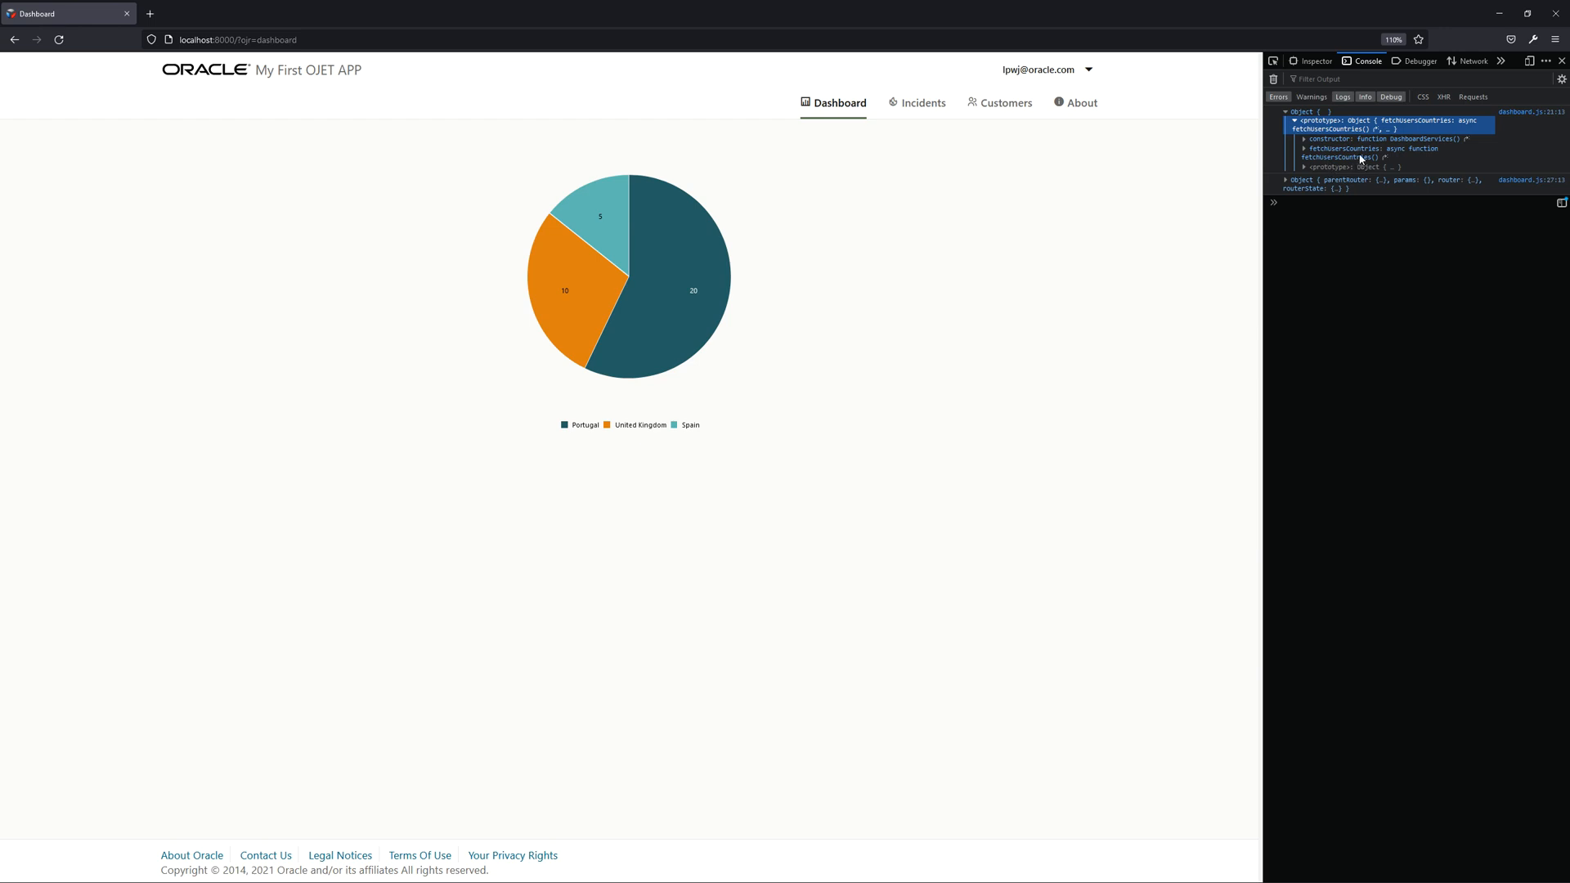
pyautogui.moveTo(1361, 144)
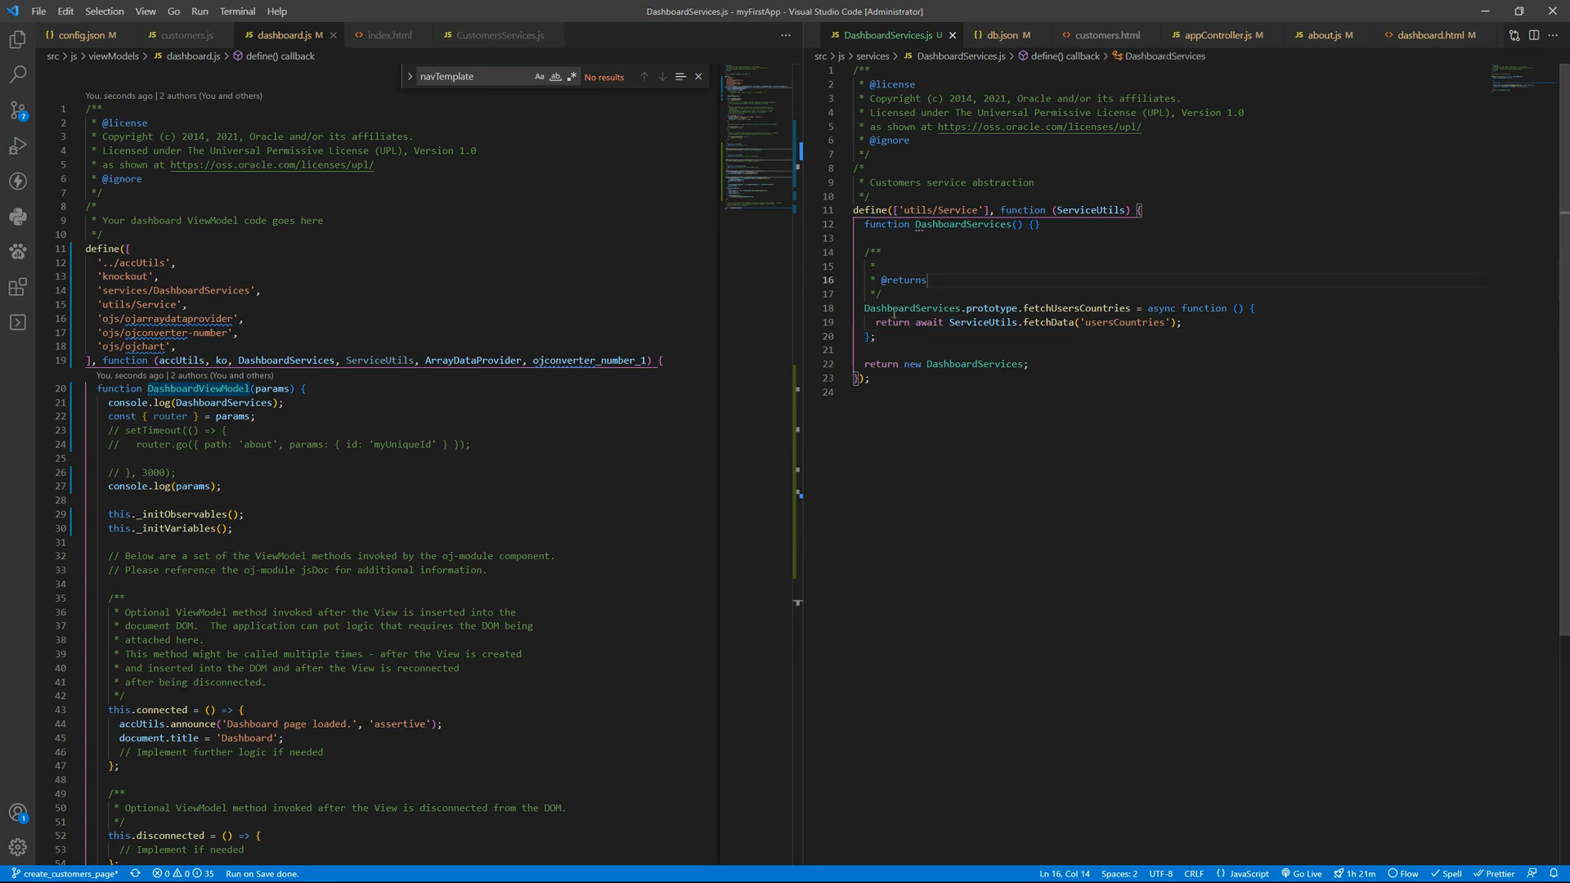
pyautogui.doubleClick(913, 307)
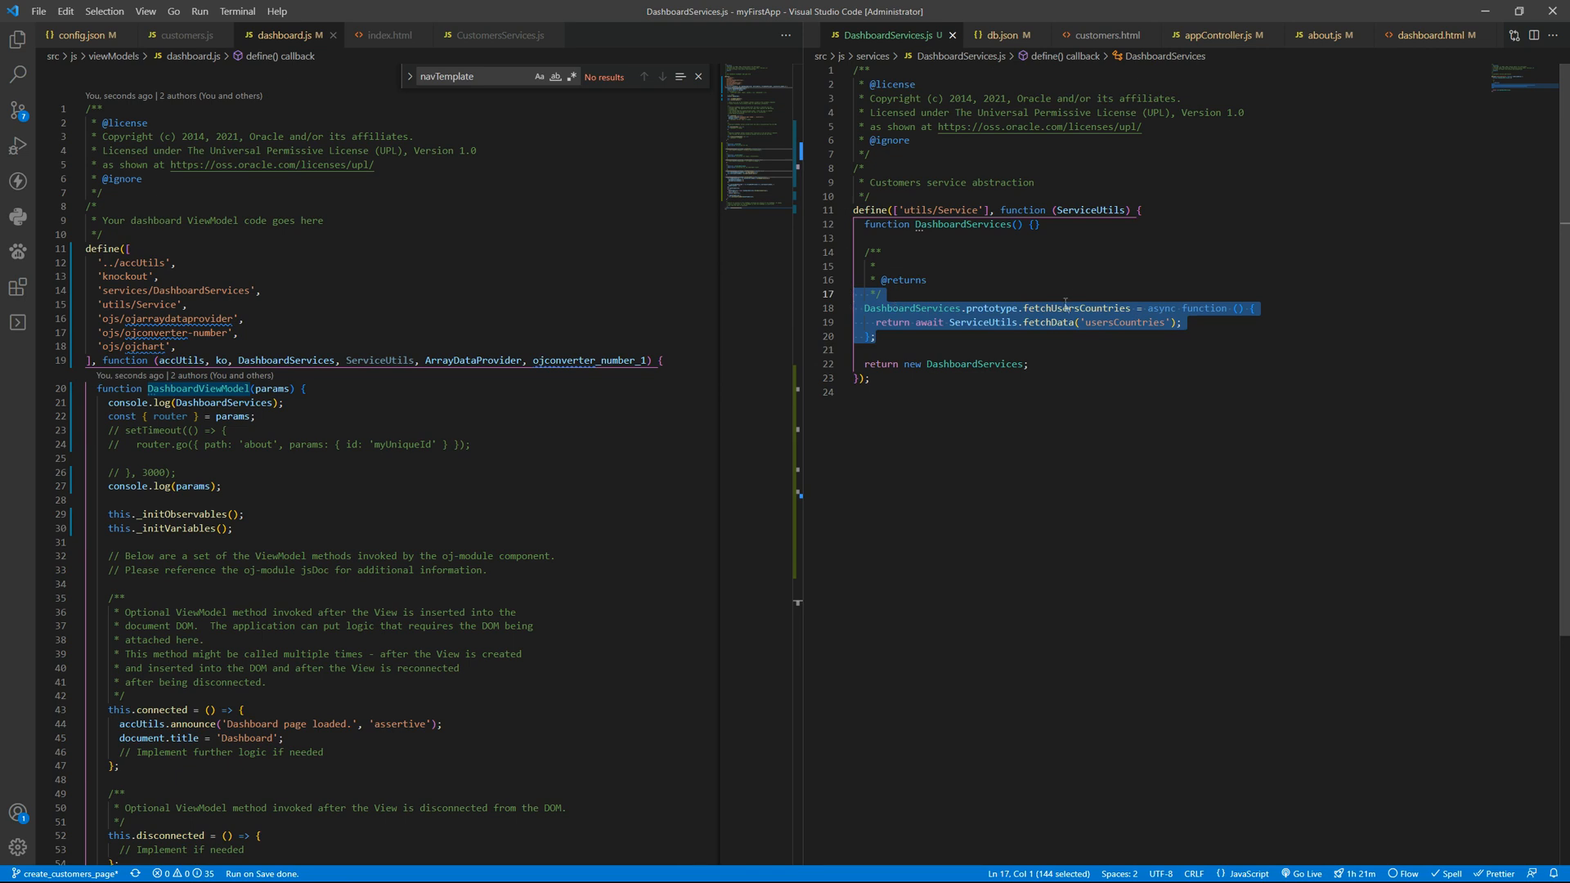
pyautogui.doubleClick(1076, 308)
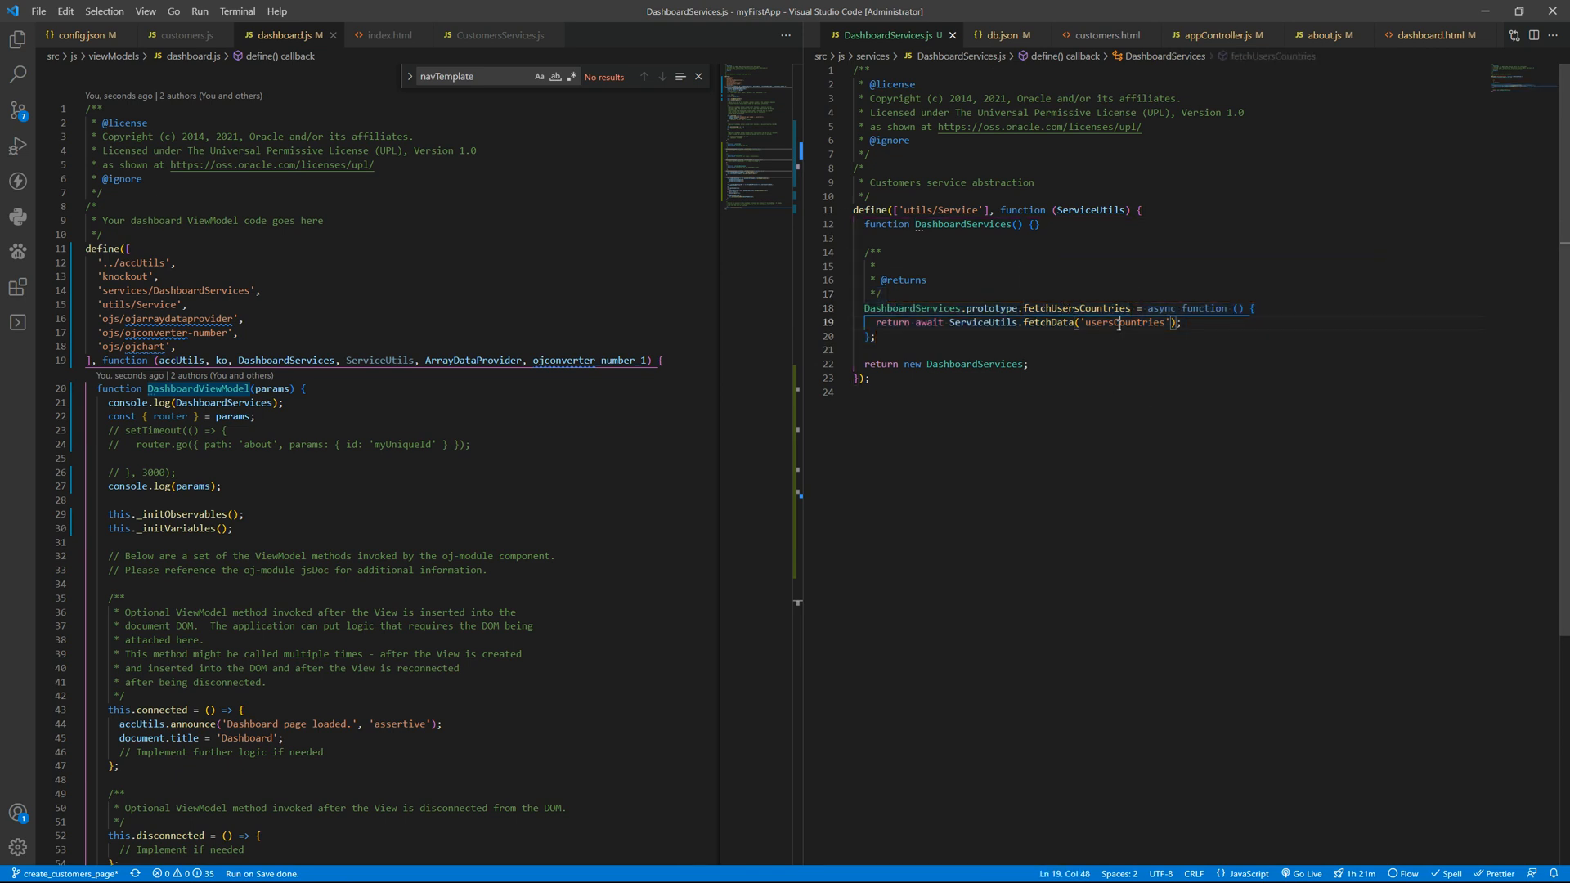
pyautogui.doubleClick(1123, 322)
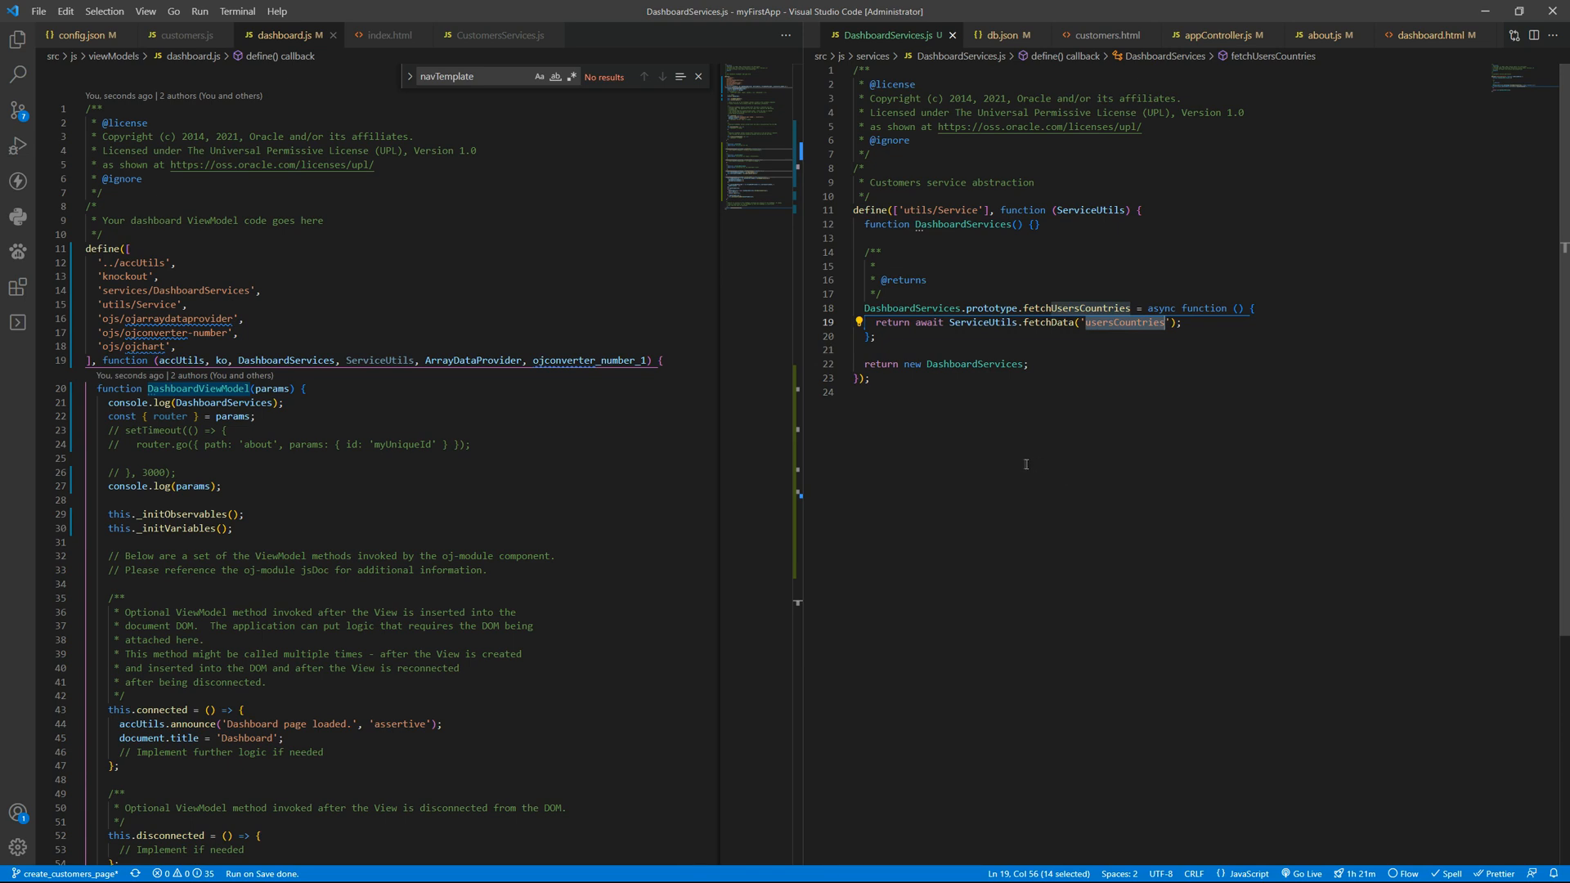
pyautogui.click(80, 36)
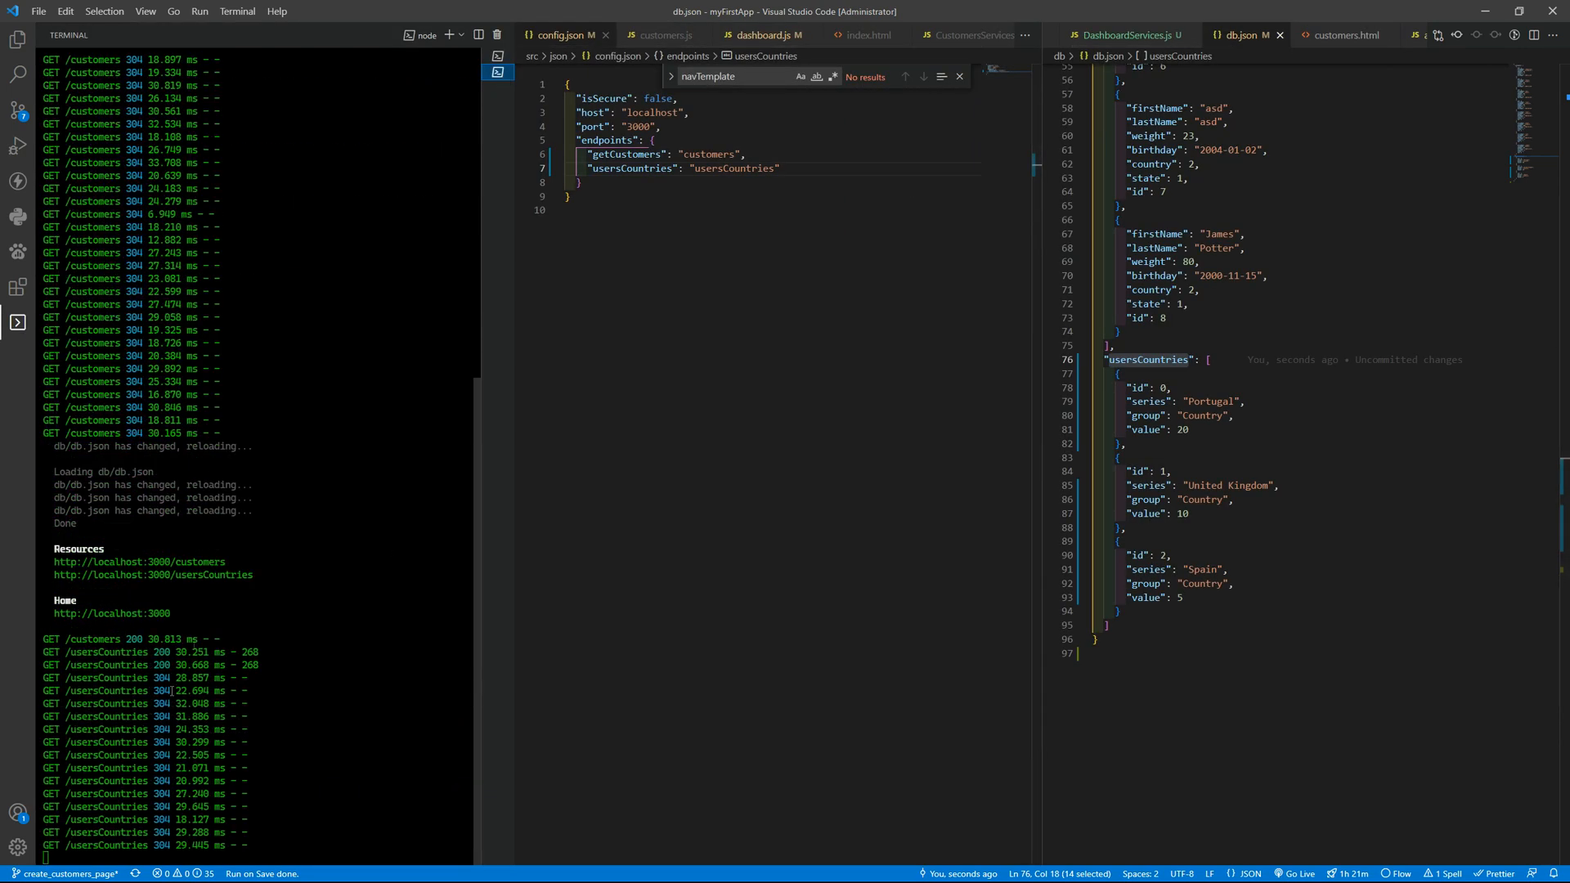
pyautogui.moveTo(154, 575)
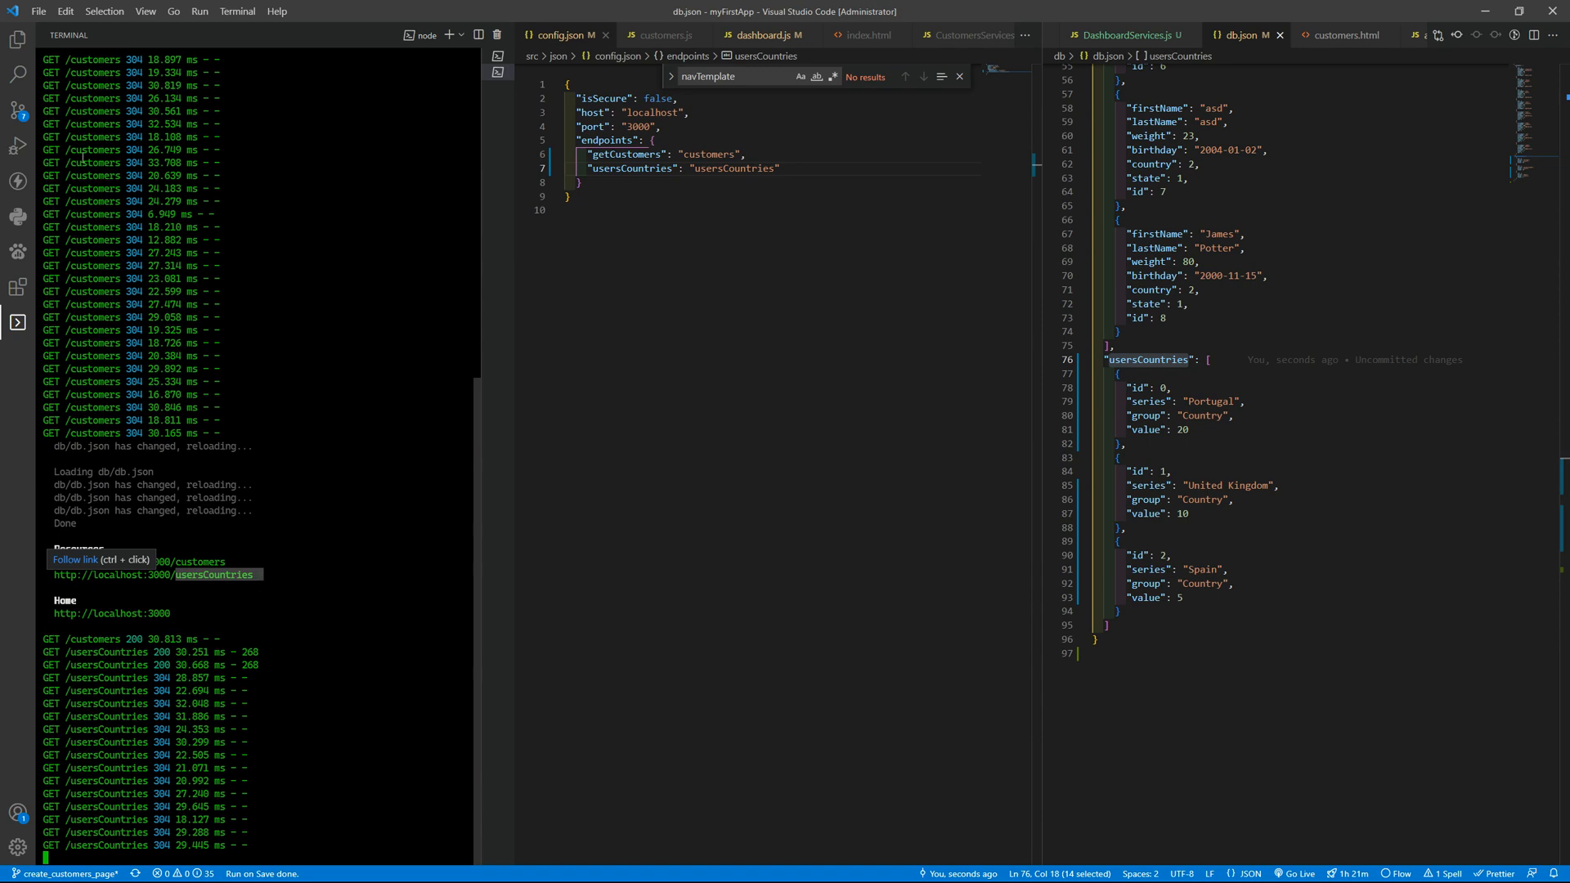
# Show _initVariables filling usersCountriesData into usersPieDataProvider in dashboard.js
pyautogui.click(16, 41)
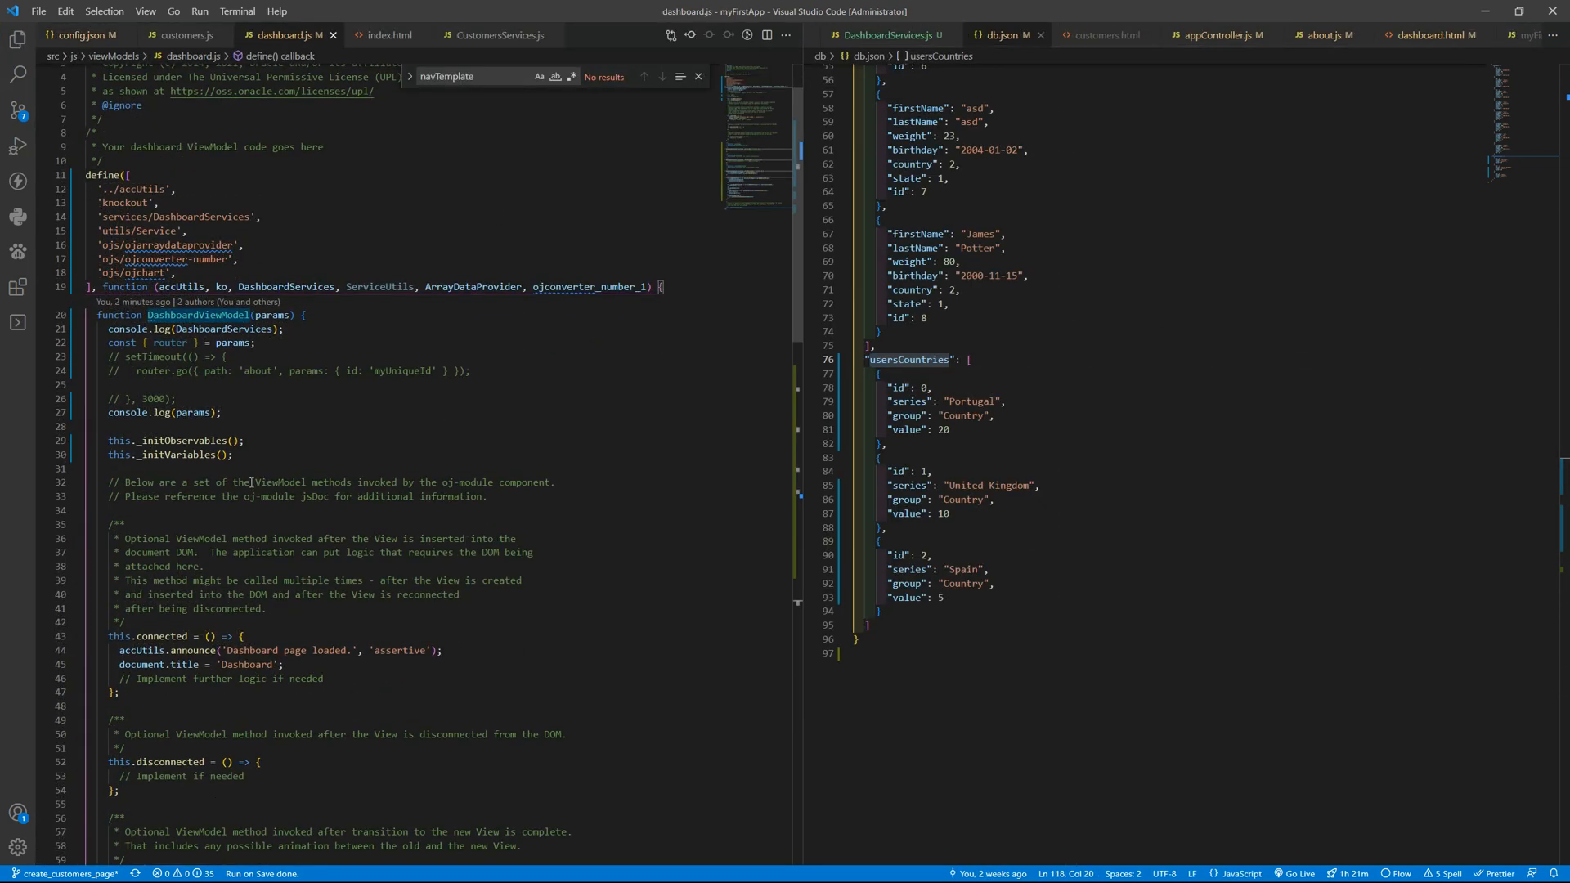
pyautogui.scroll(-3)
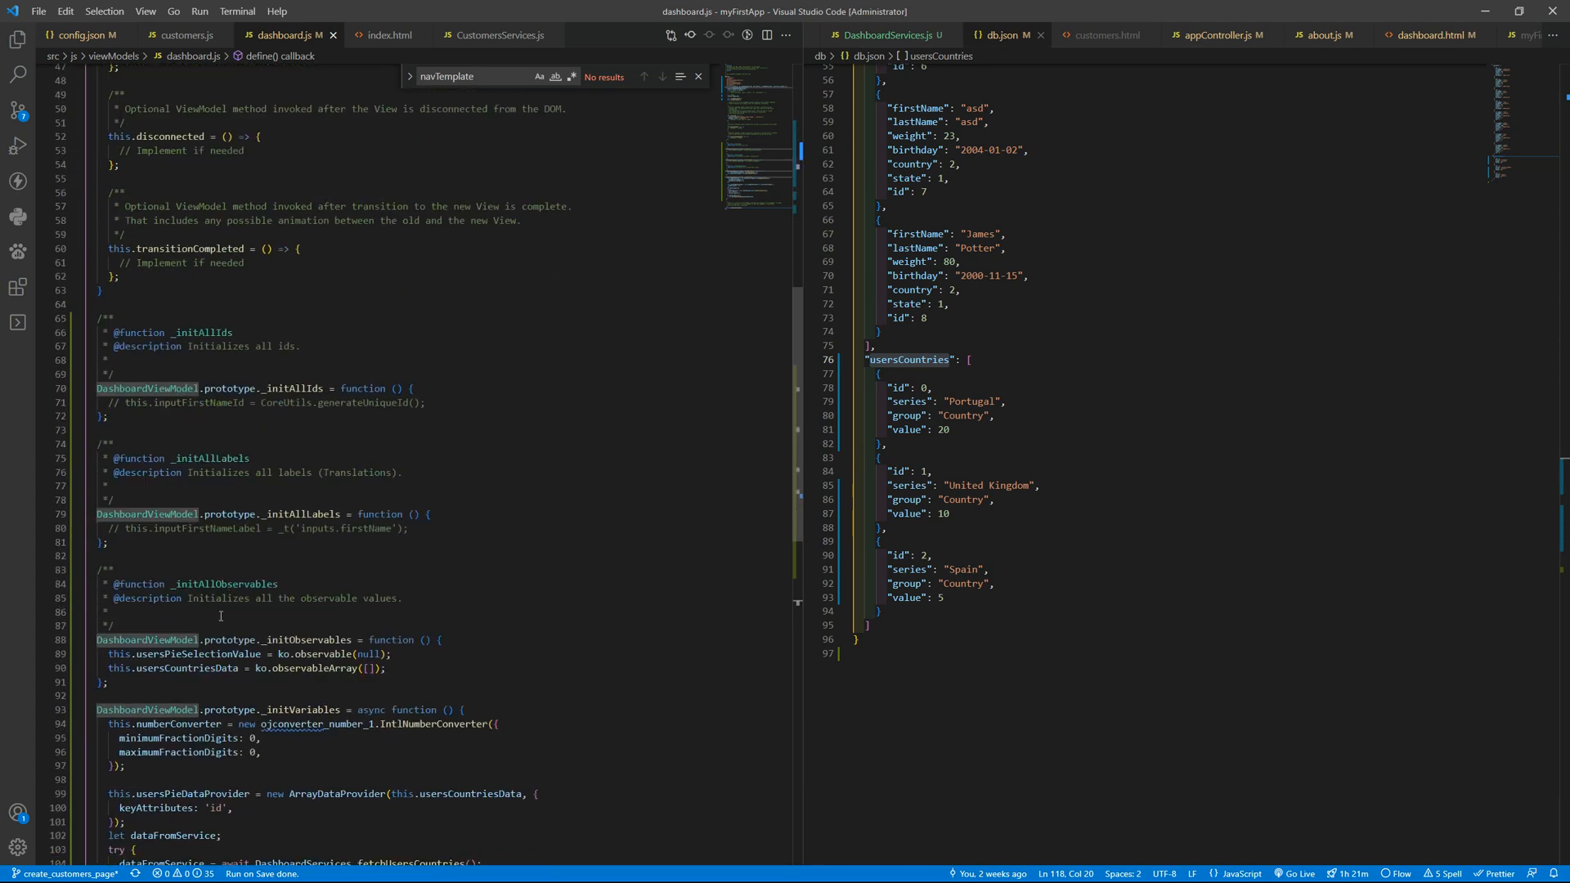
pyautogui.scroll(-3)
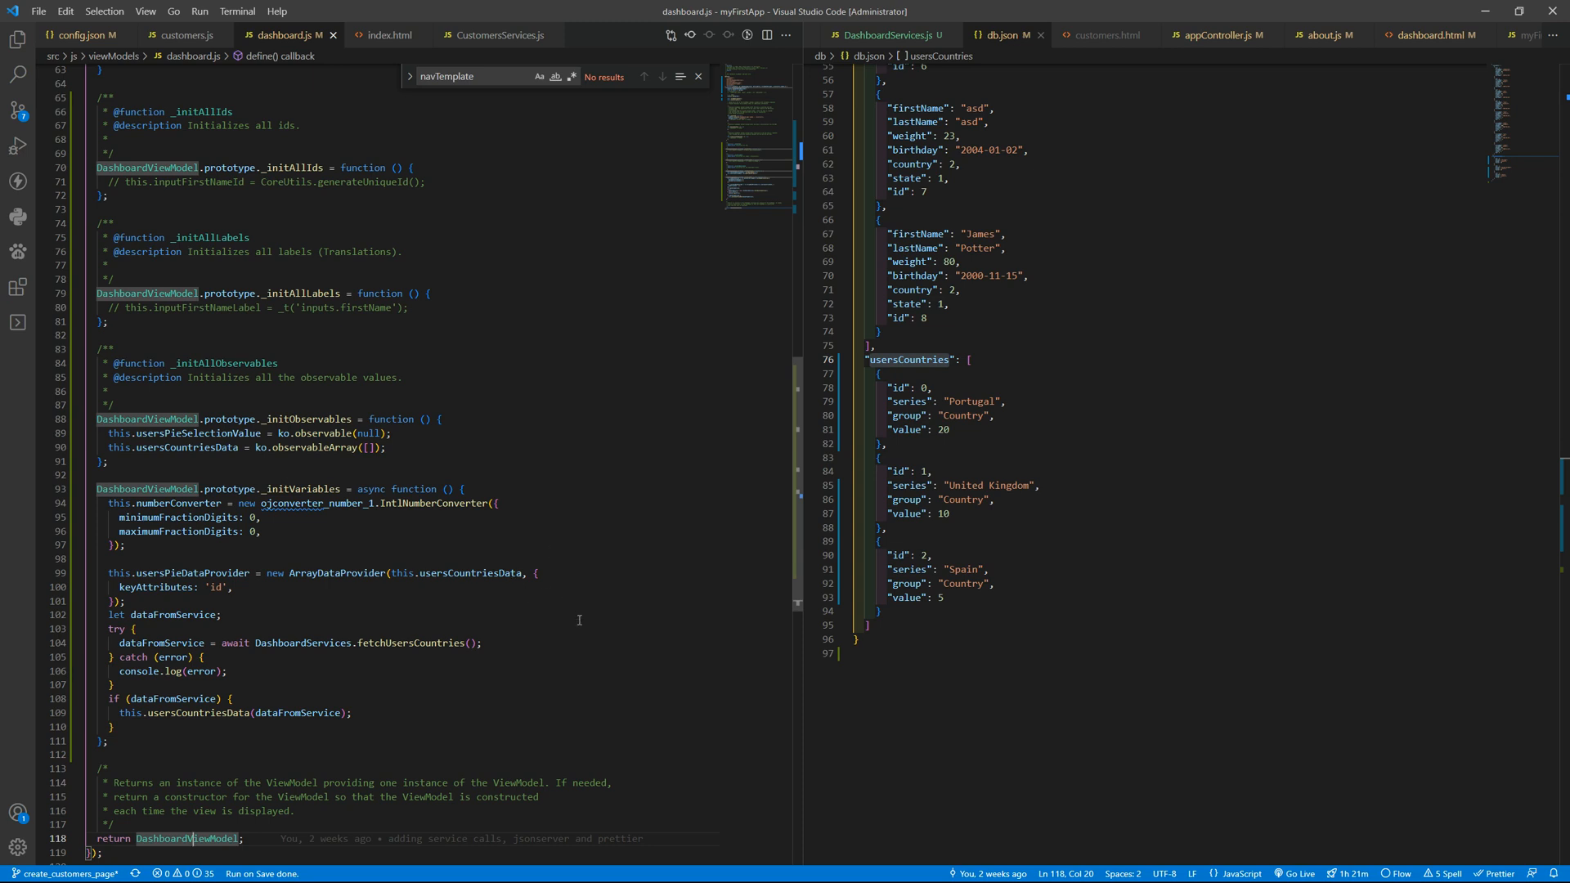
pyautogui.doubleClick(337, 574)
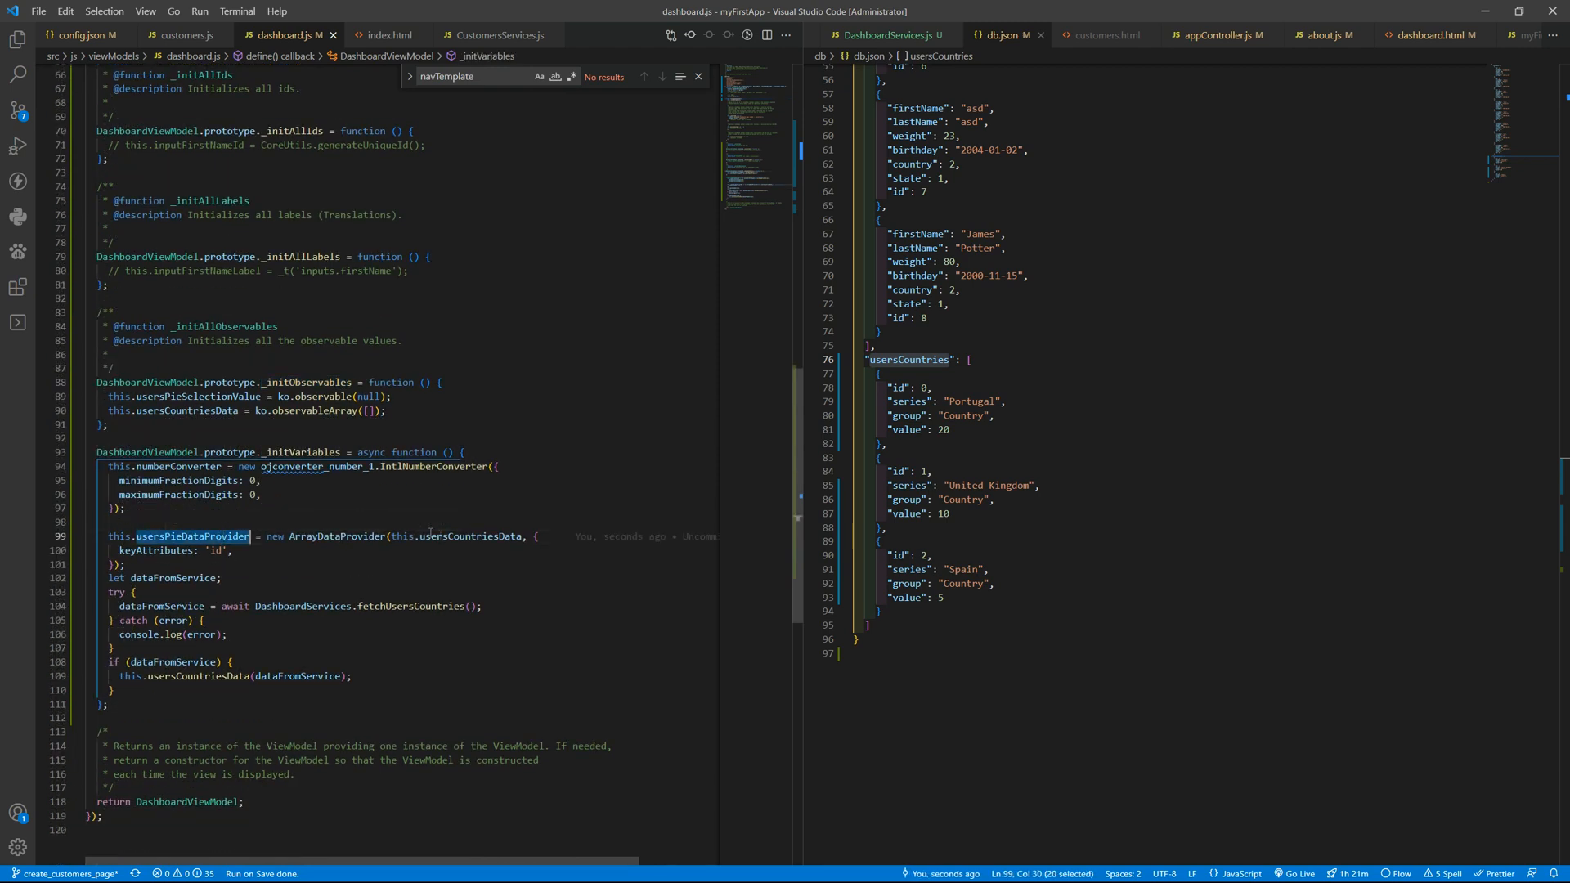
pyautogui.moveTo(467, 535)
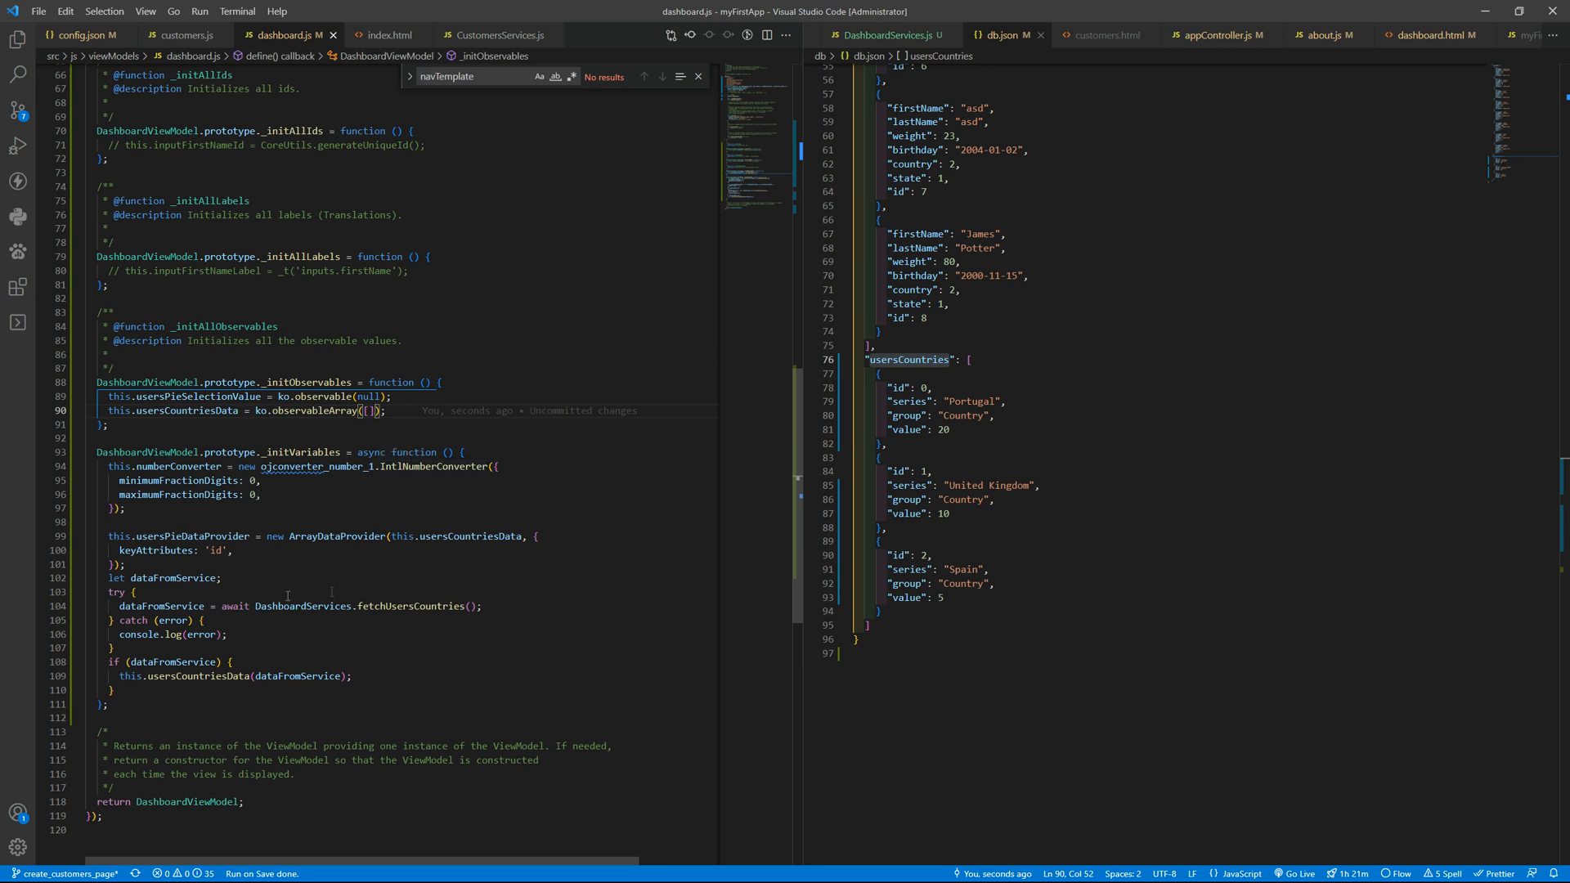
pyautogui.doubleClick(337, 537)
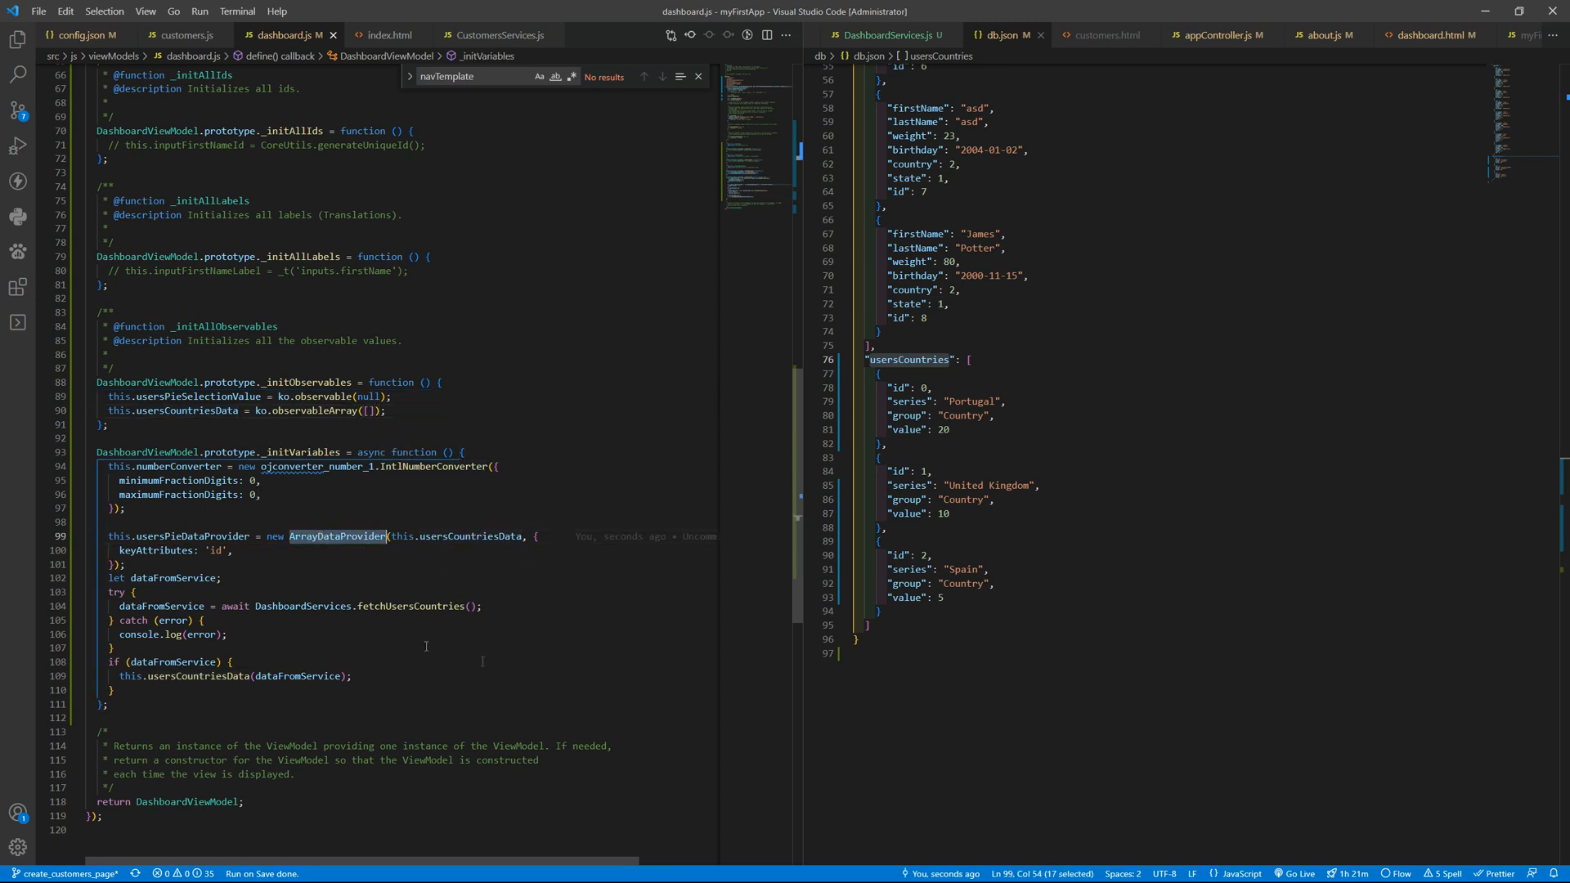
pyautogui.moveTo(499, 654)
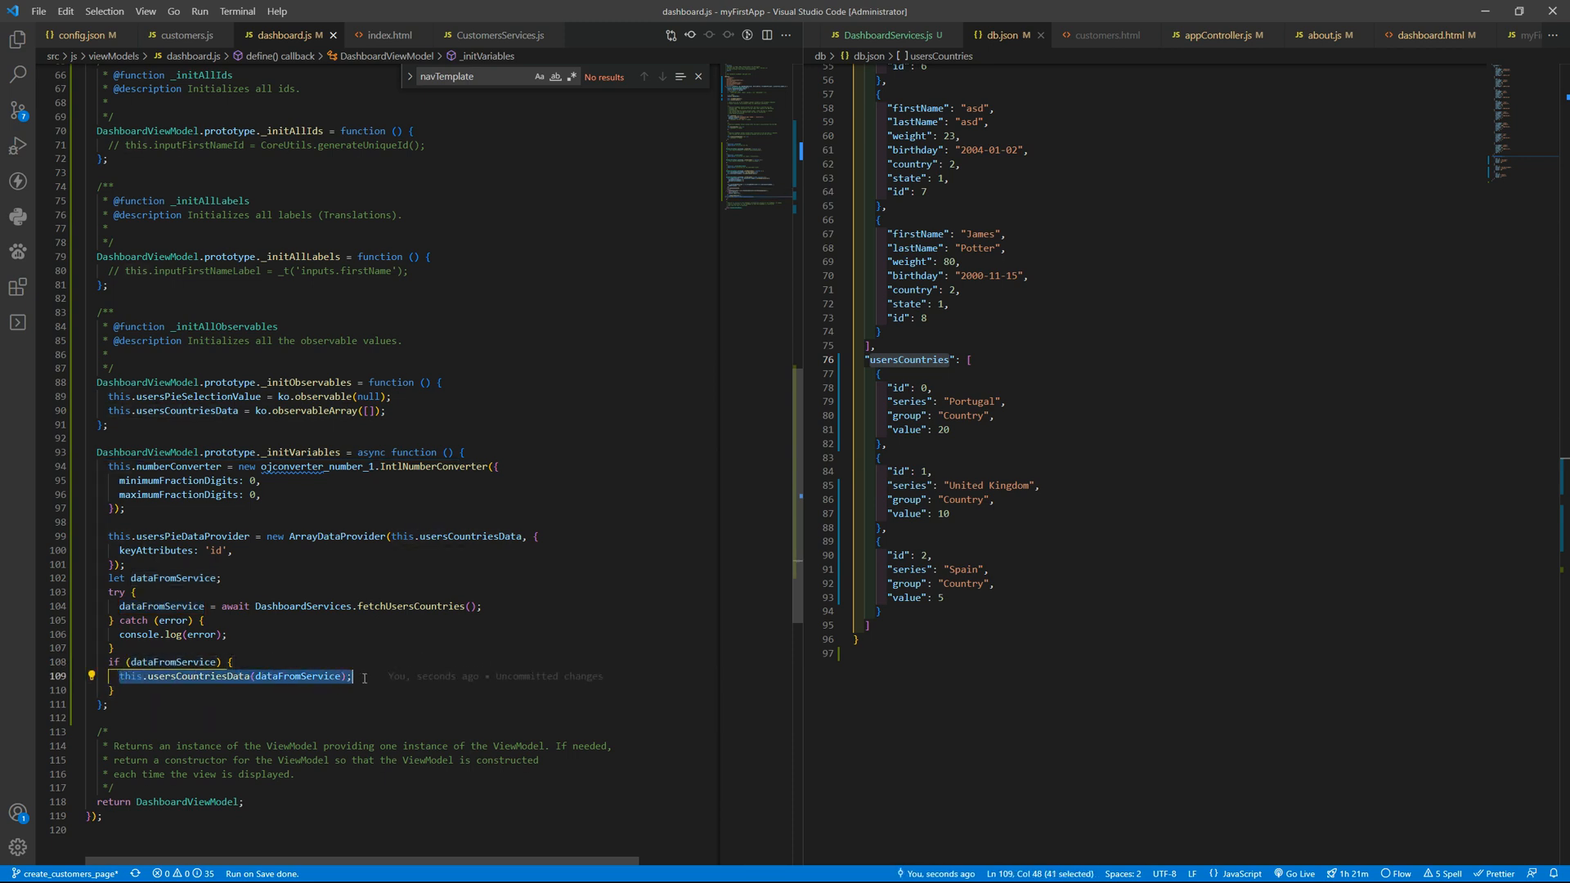
pyautogui.moveTo(425, 479)
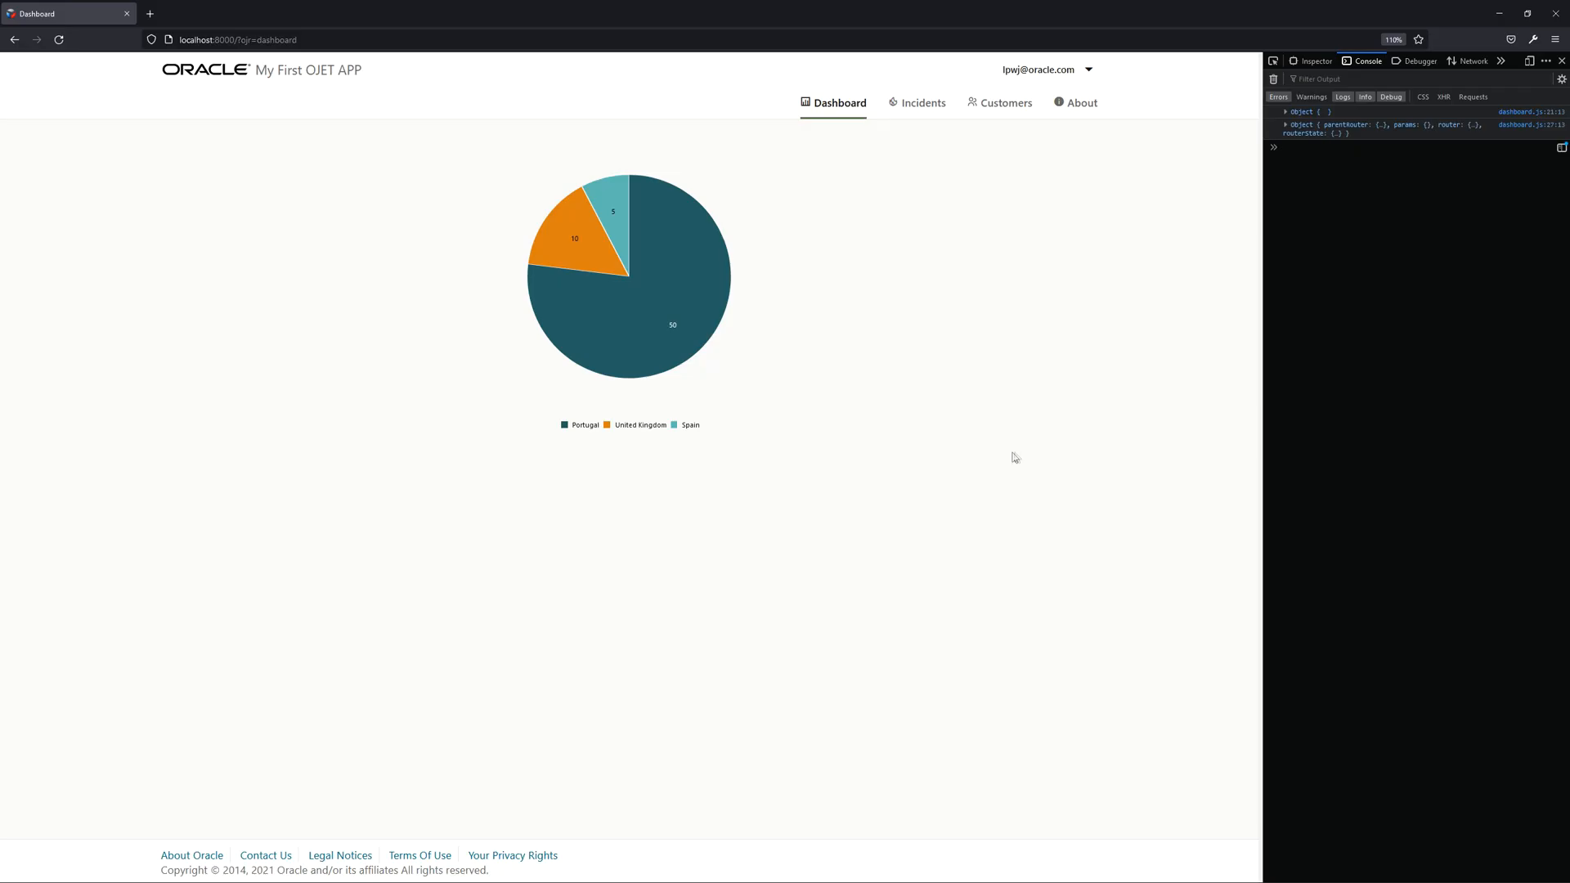
pyautogui.moveTo(596, 259)
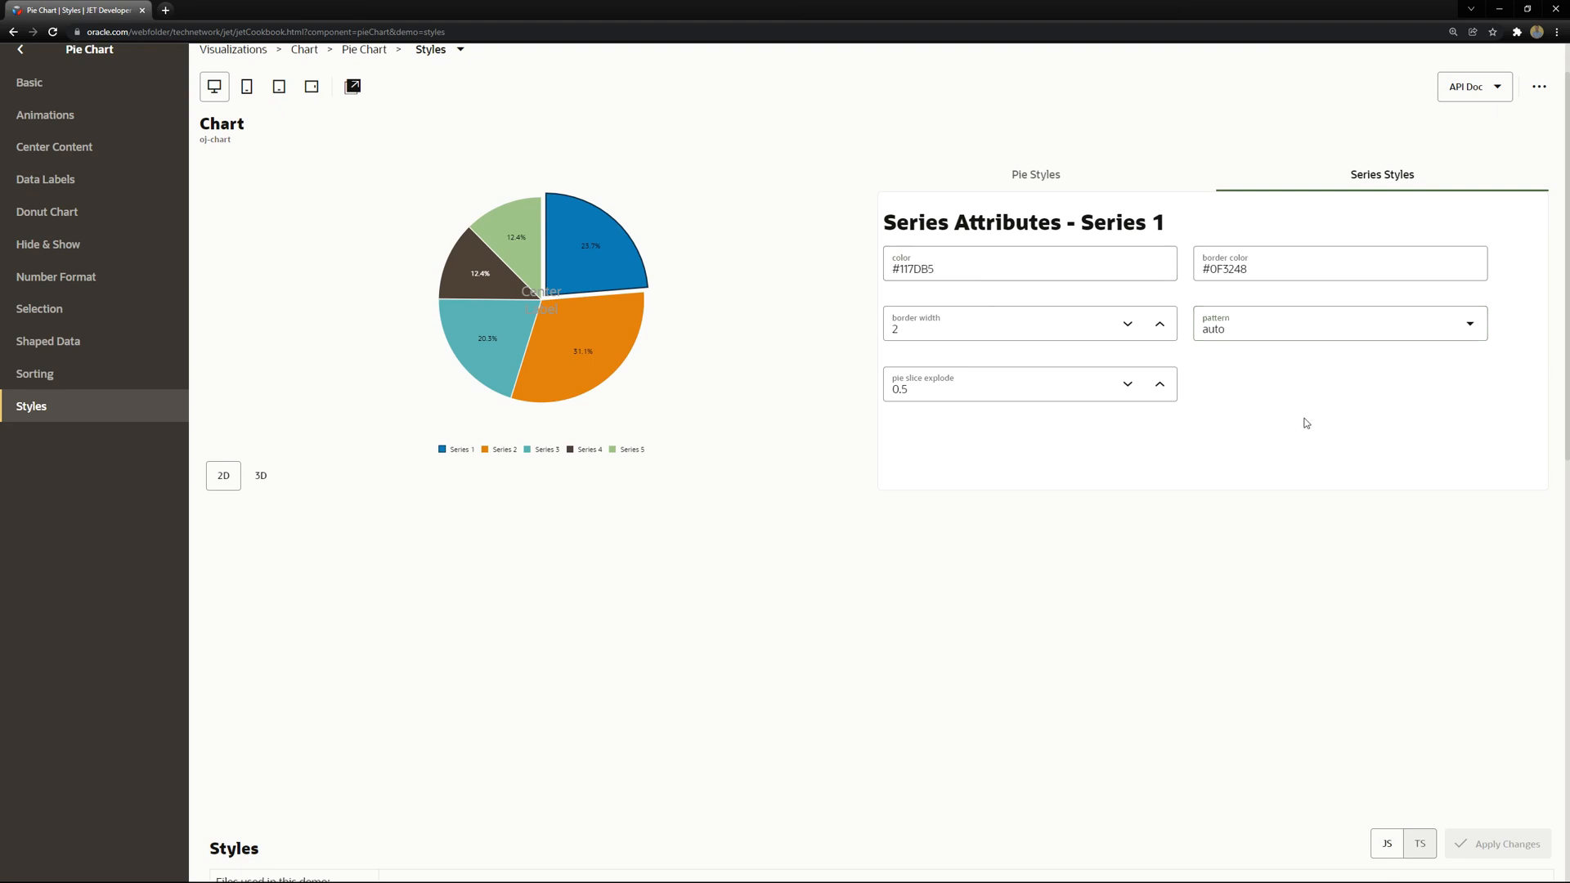
# Review the Styles demo's demo.html with its oj-chart-series template for slice colours
pyautogui.click(1129, 322)
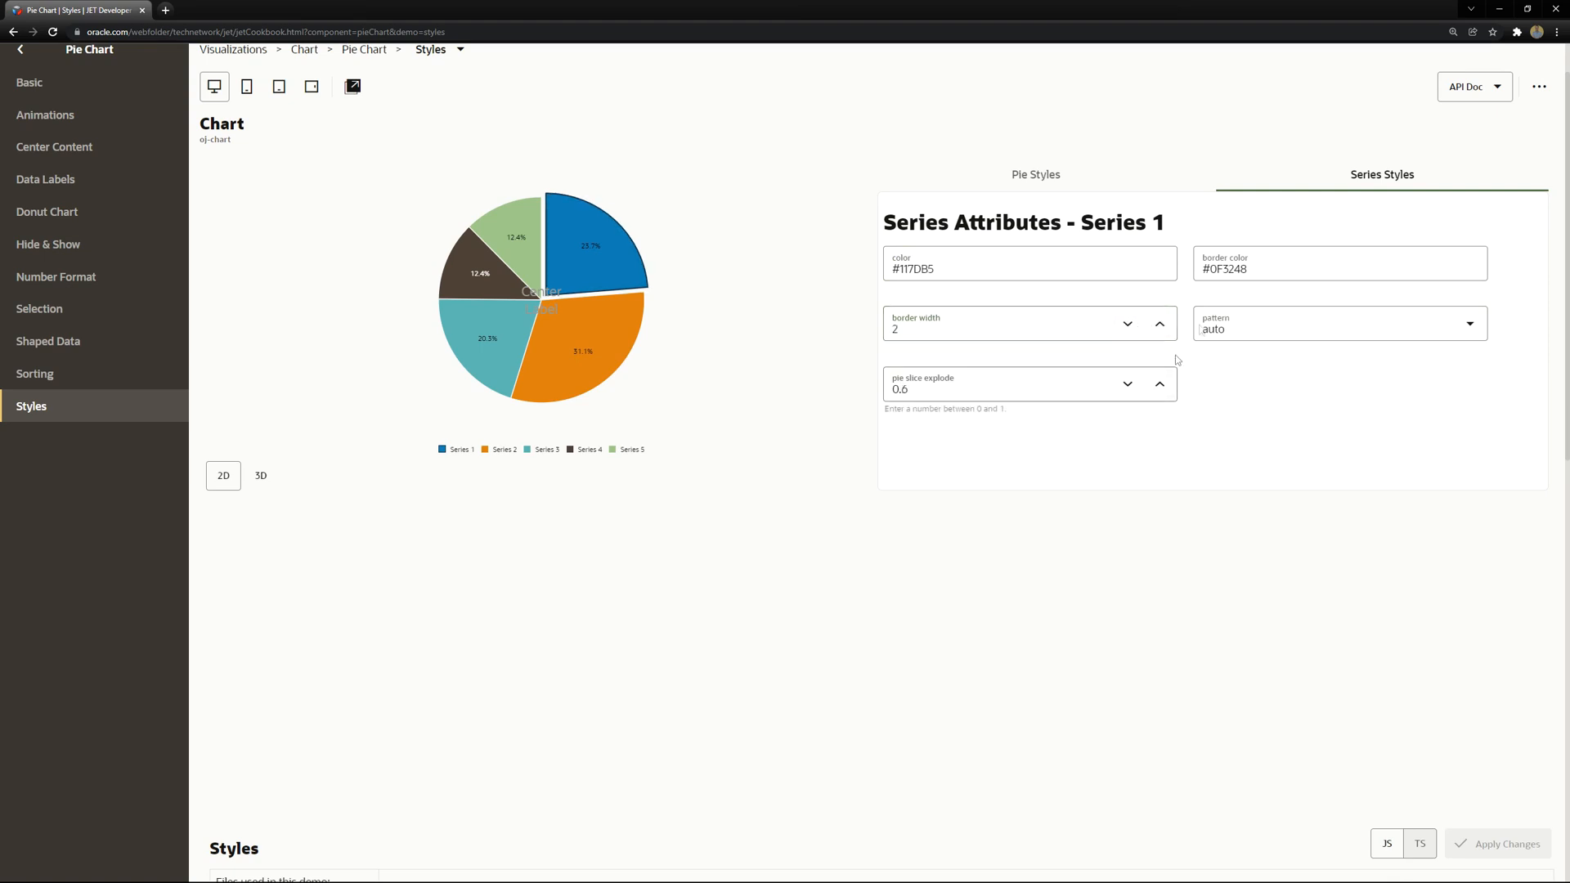
pyautogui.scroll(-3)
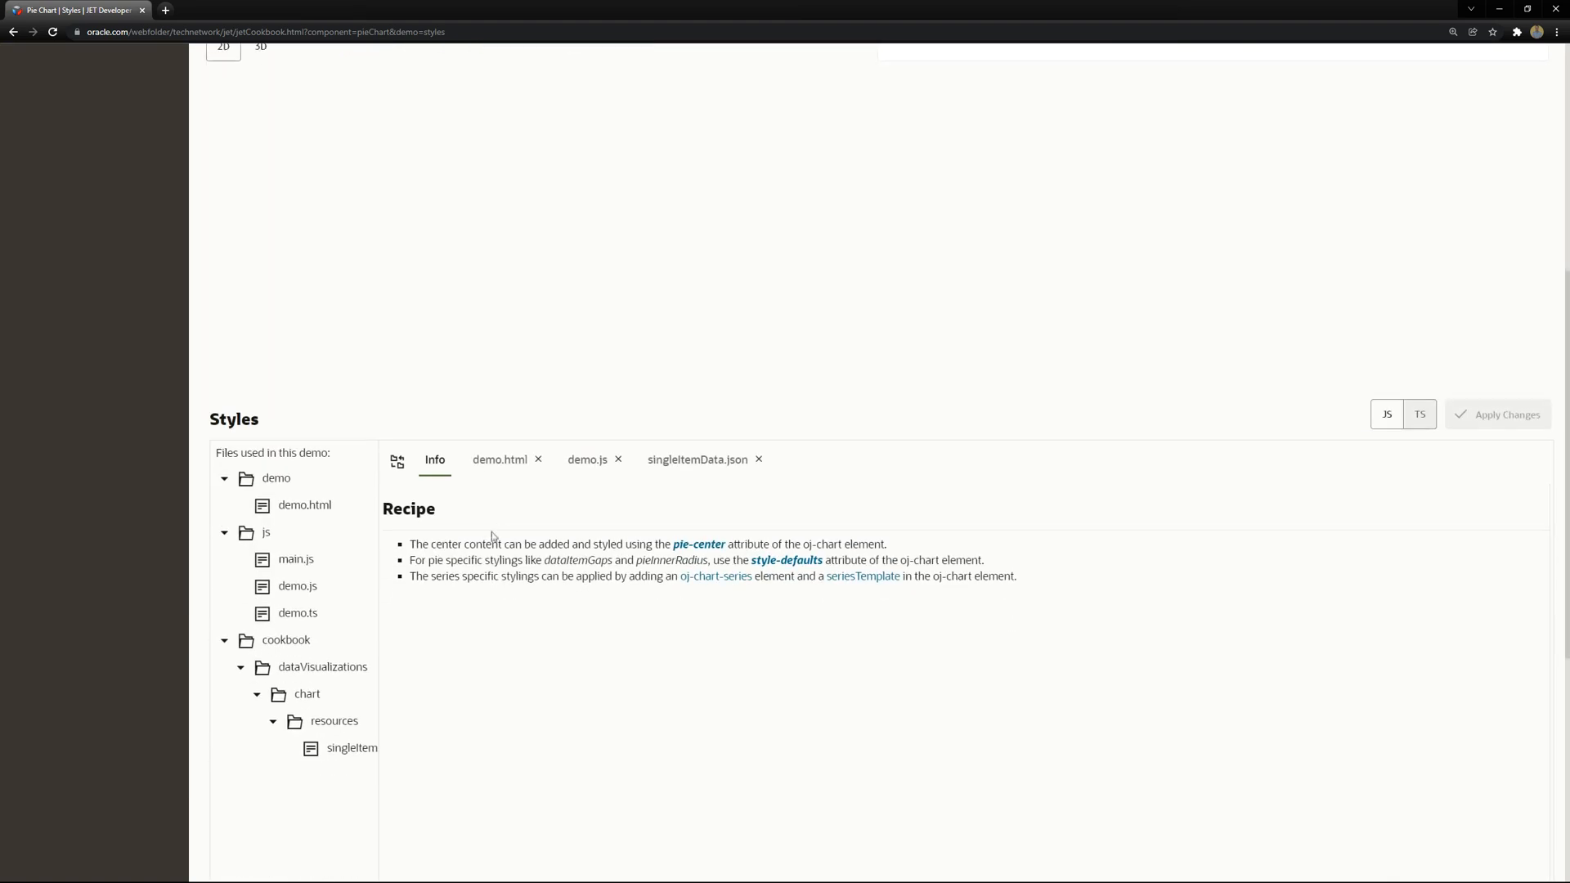
pyautogui.click(501, 460)
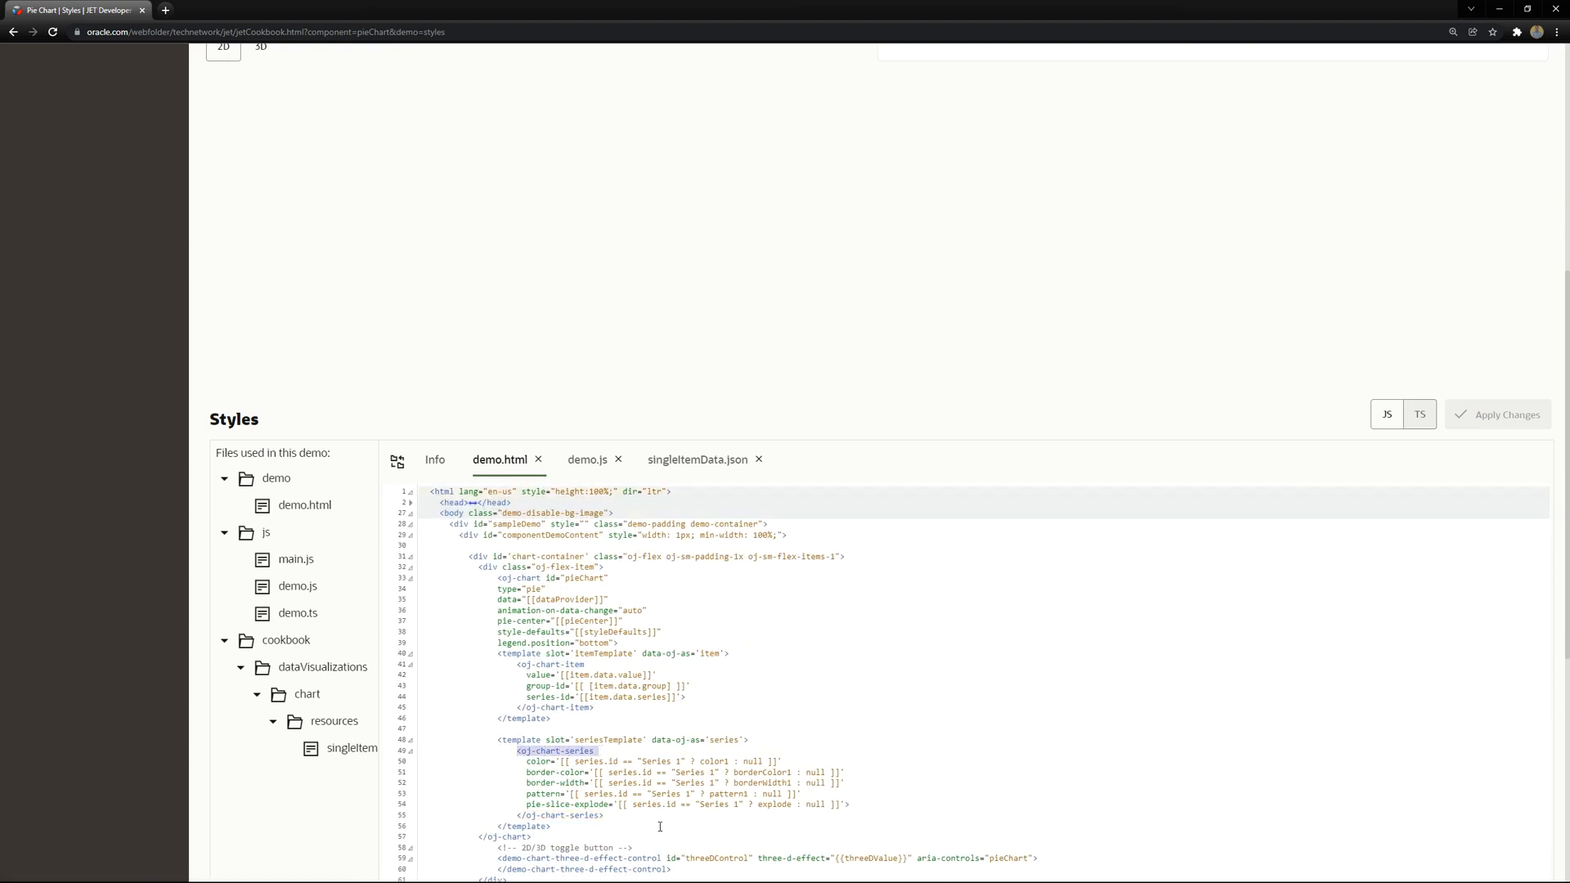
pyautogui.scroll(-3)
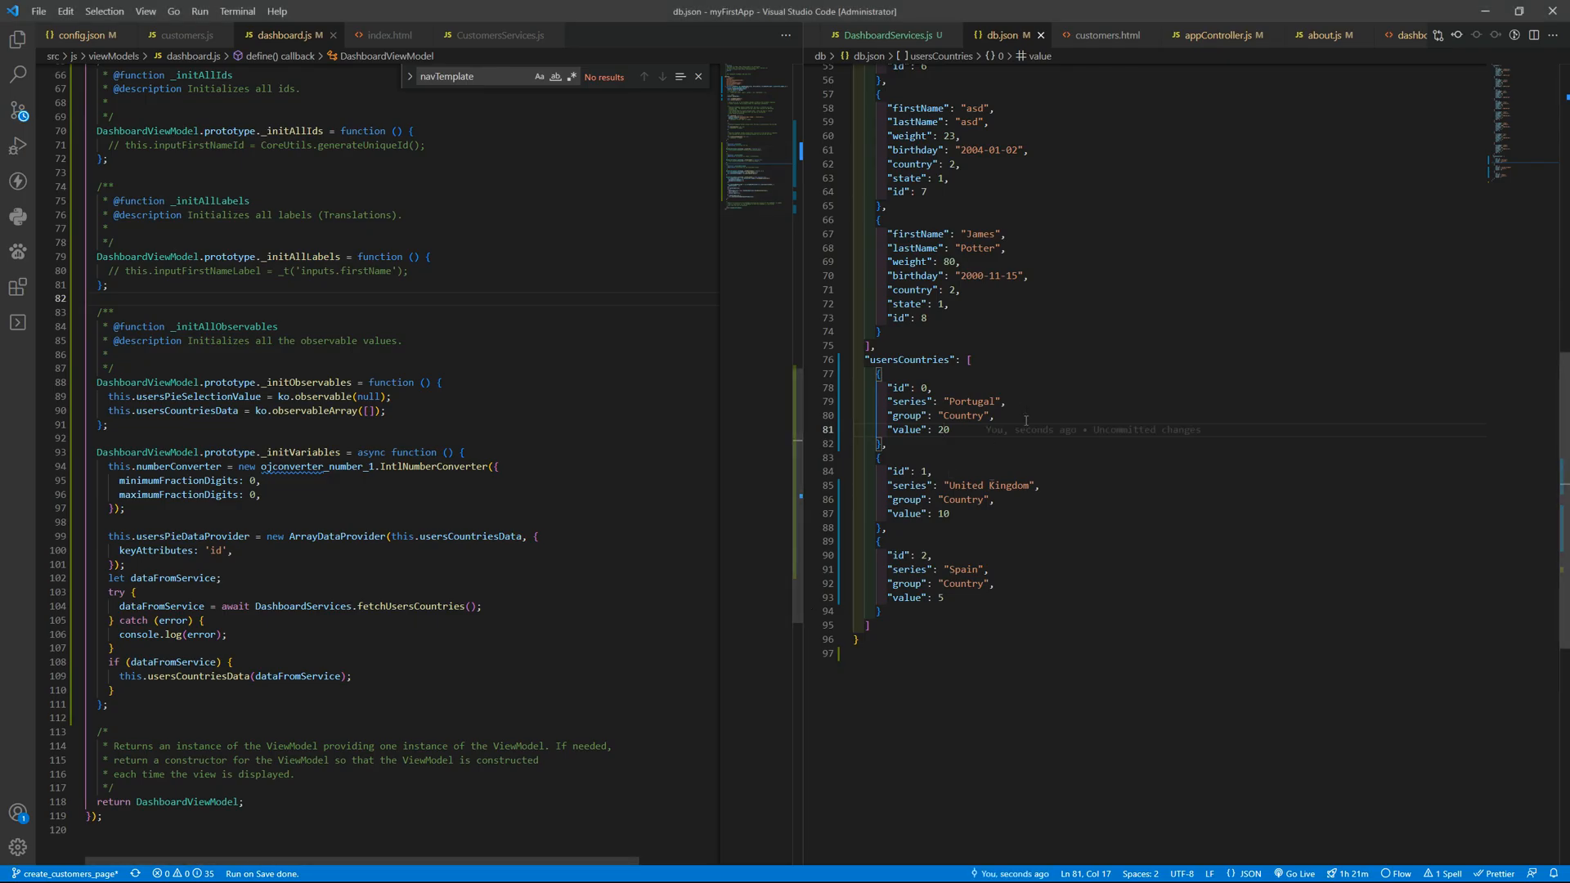
# Paste the cookbook's seriesTemplate with oj-chart-series for 'Series 1' into dashboard.html, then return to db.json
pyautogui.click(1109, 34)
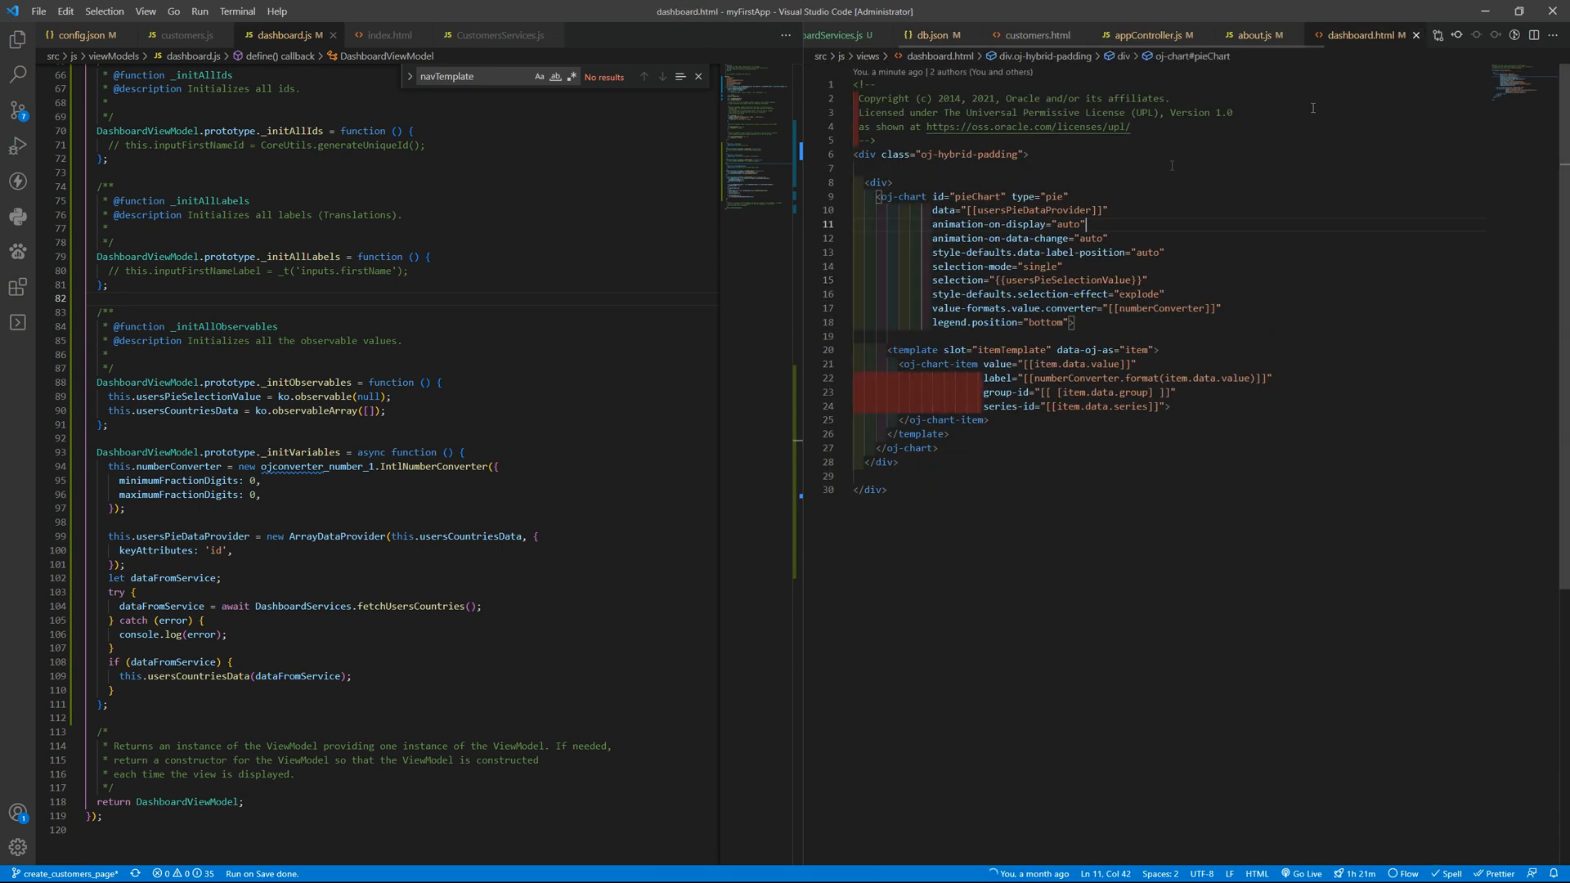
pyautogui.doubleClick(1011, 350)
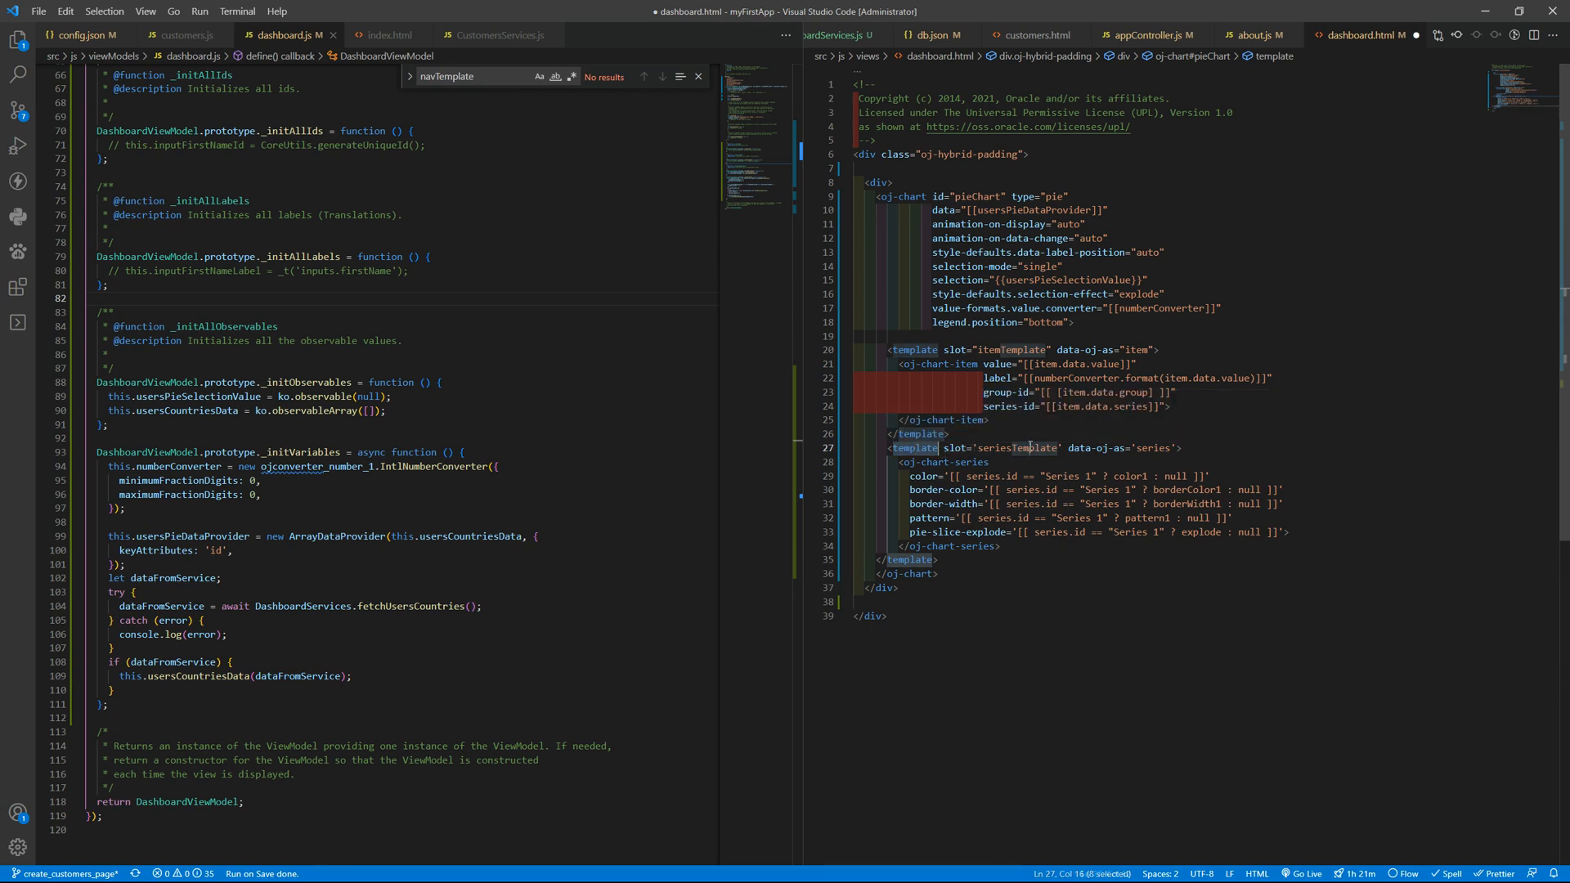
pyautogui.doubleClick(1155, 448)
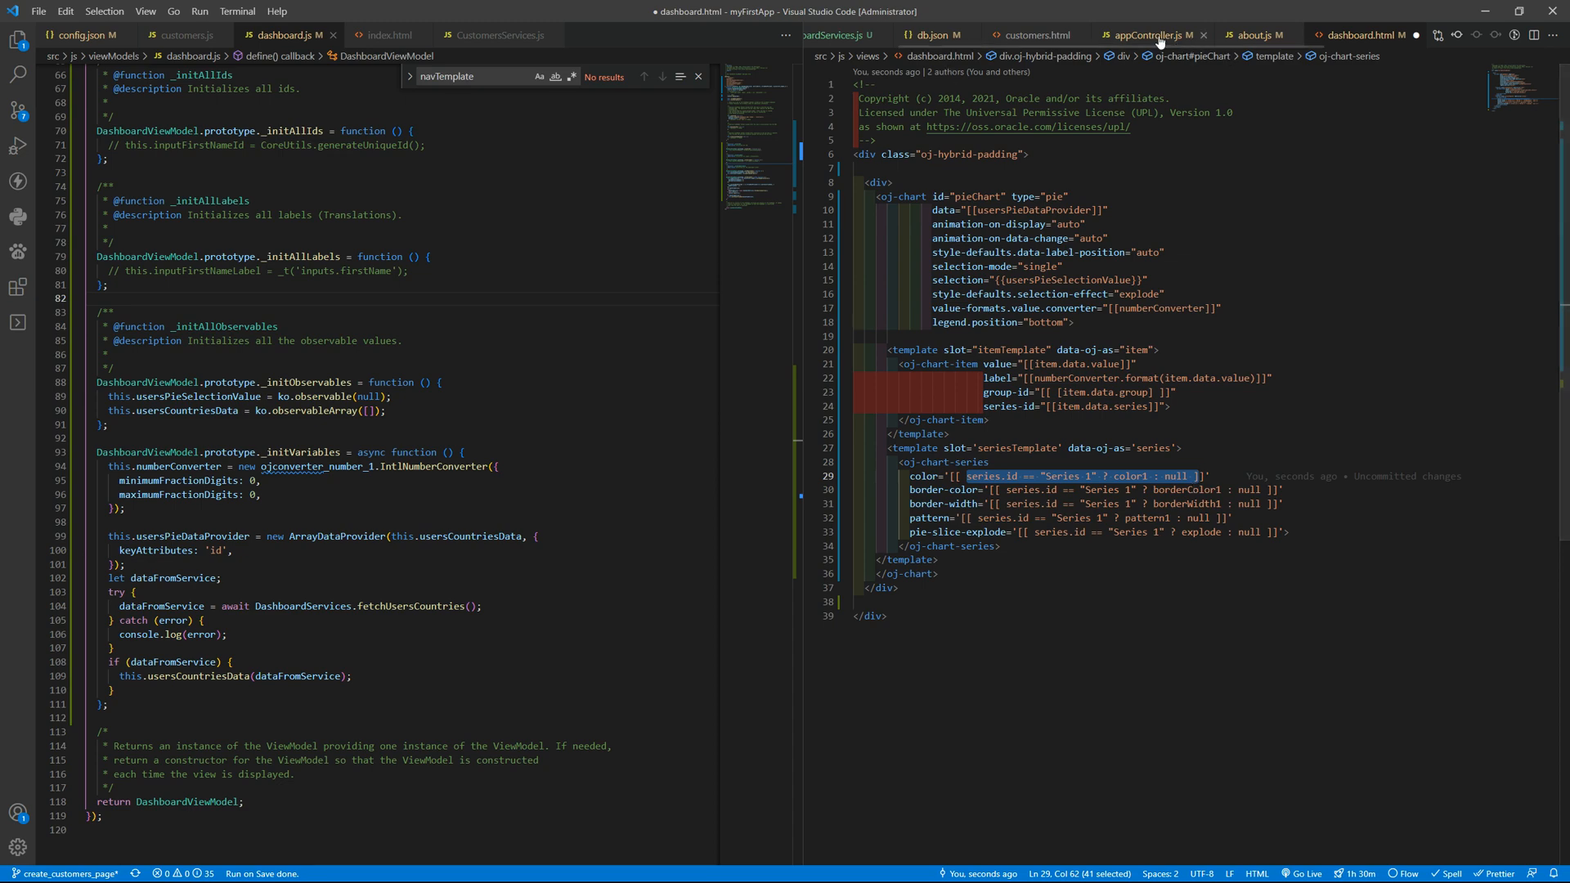
pyautogui.click(930, 35)
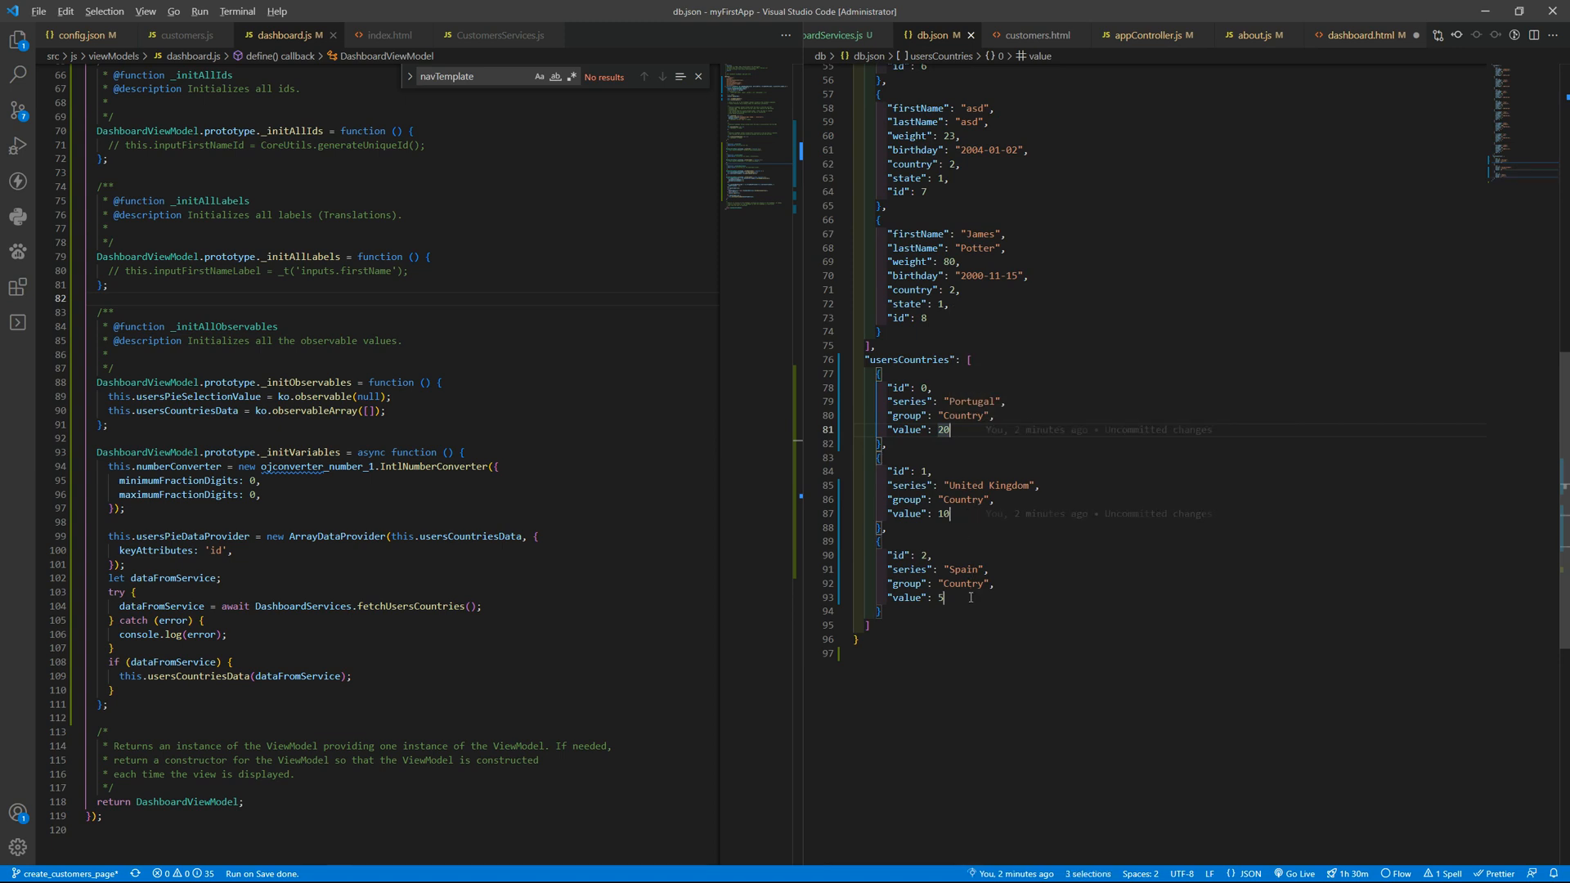
# Add color values red, green and yellow to the Portugal, United Kingdom and Spain entries
pyautogui.write('color": \'red')
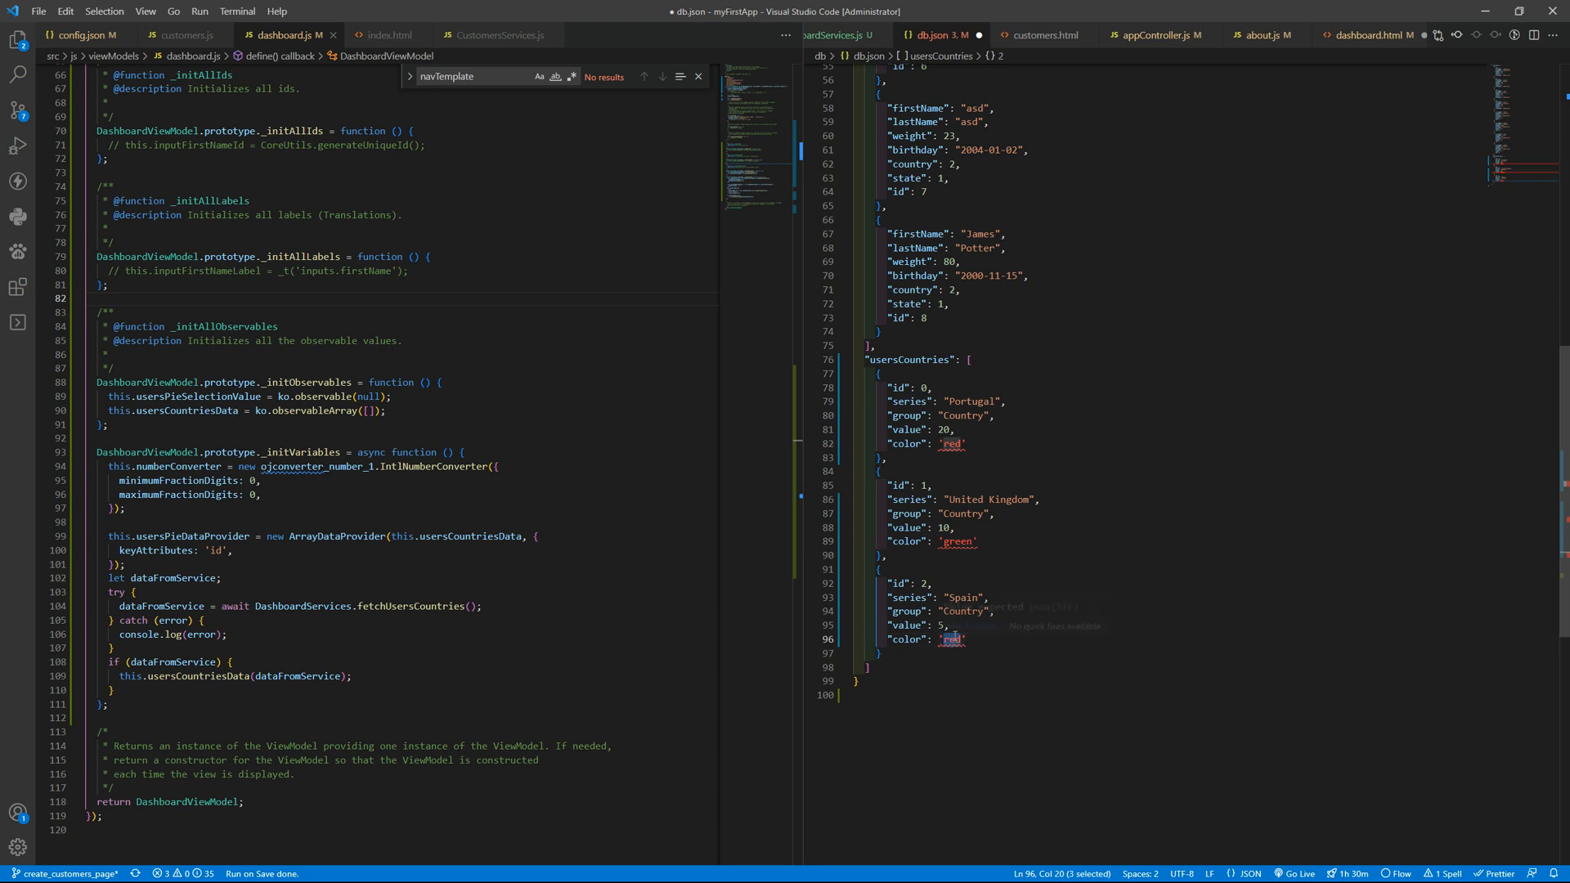
pyautogui.write('yellow')
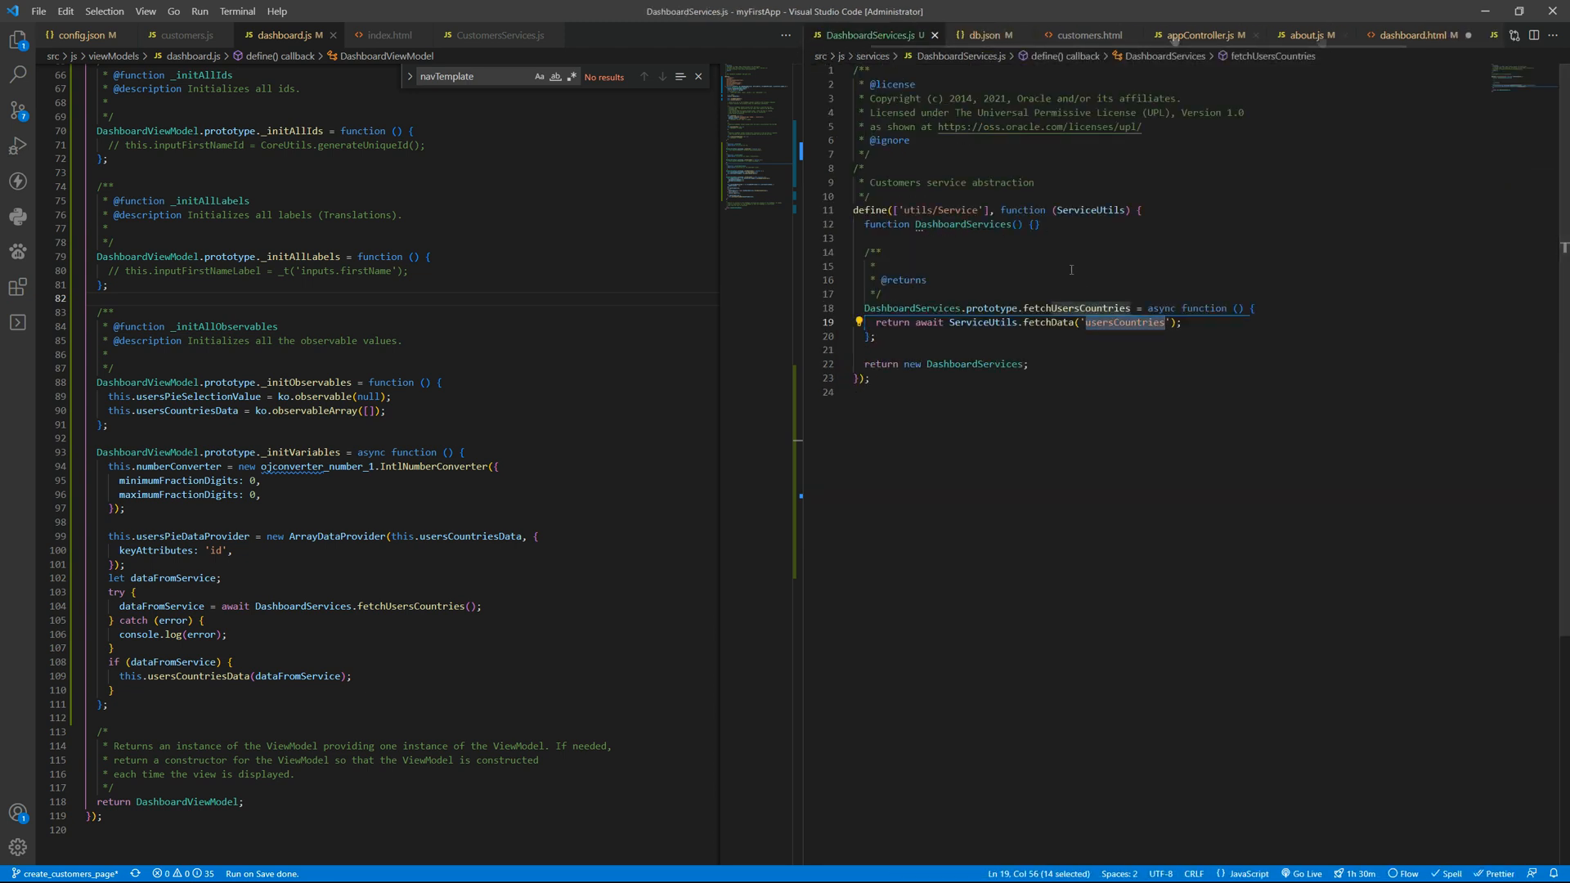
# Replace the conditional series colour in dashboard.html with [[pieChartColor(series)]]
pyautogui.click(1355, 36)
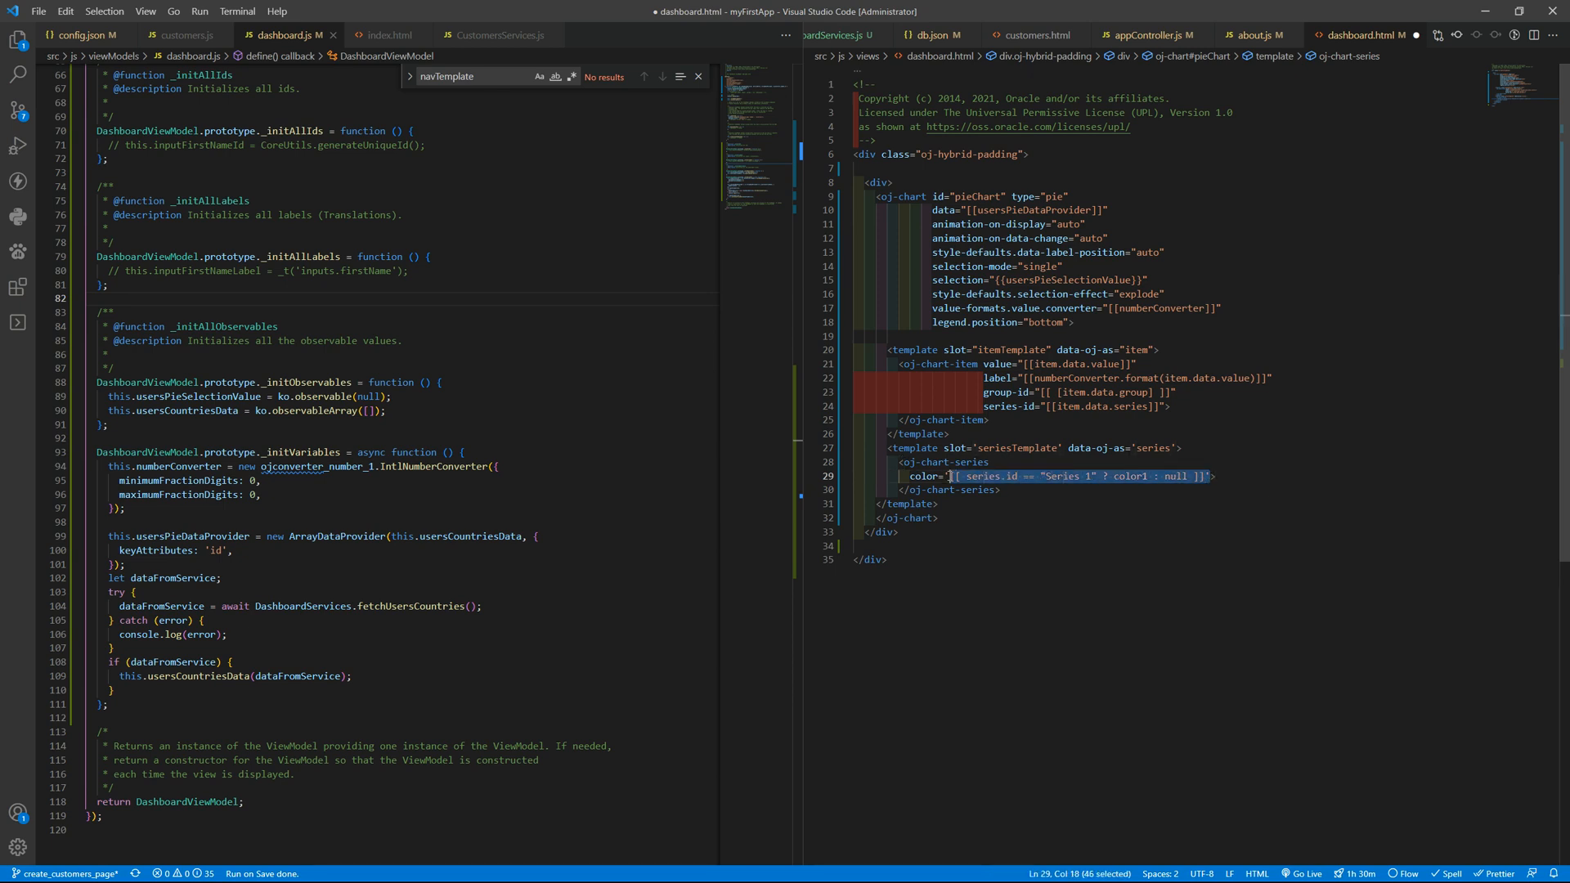
pyautogui.press('Delete')
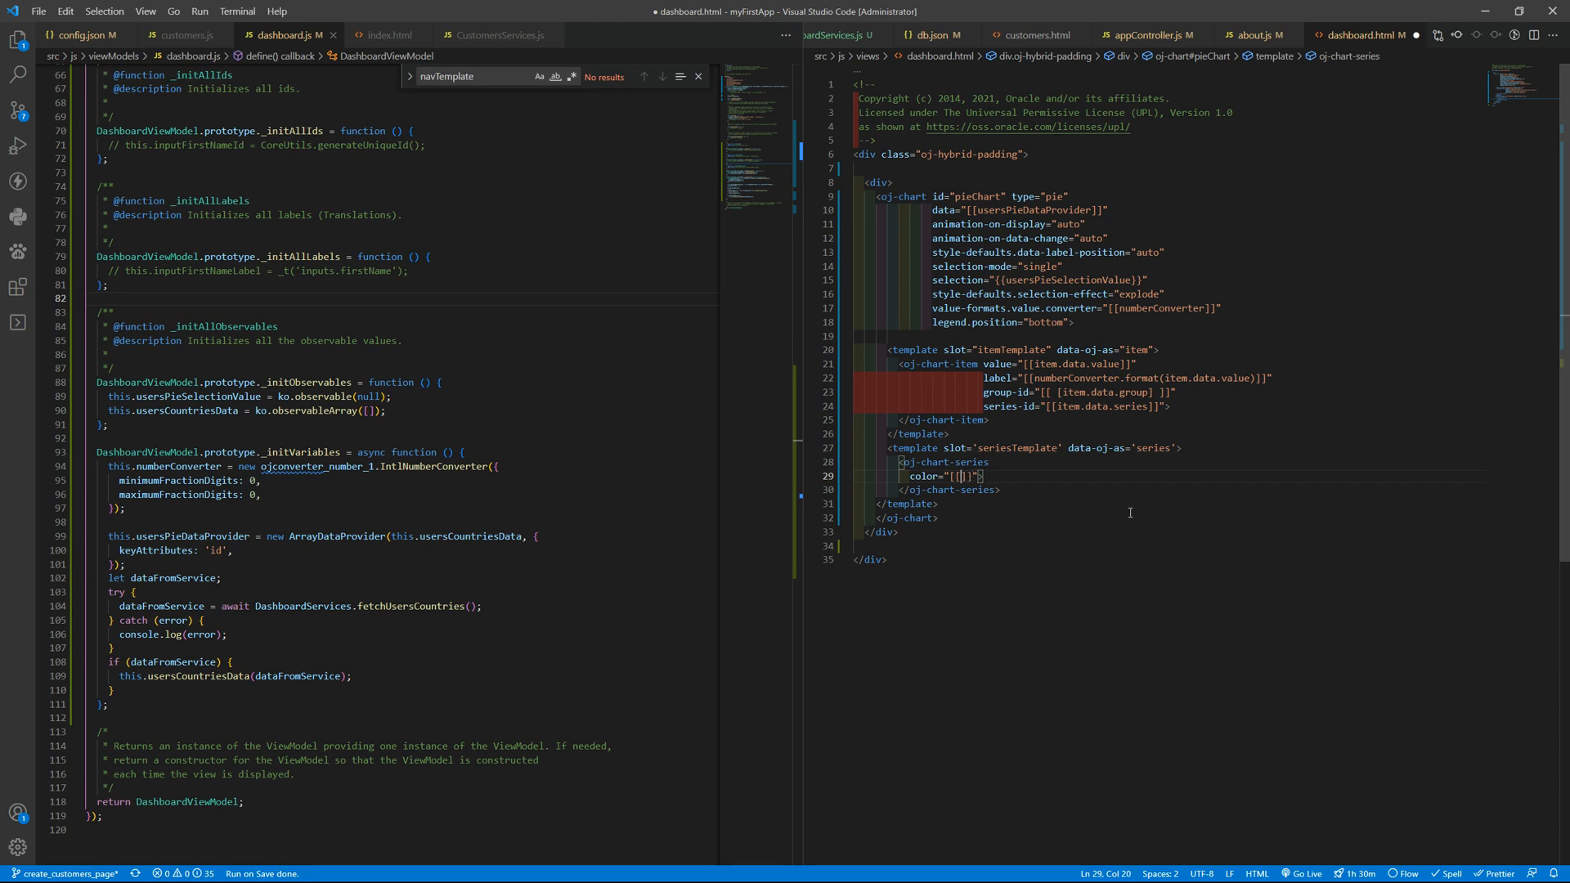
pyautogui.write('pieChart')
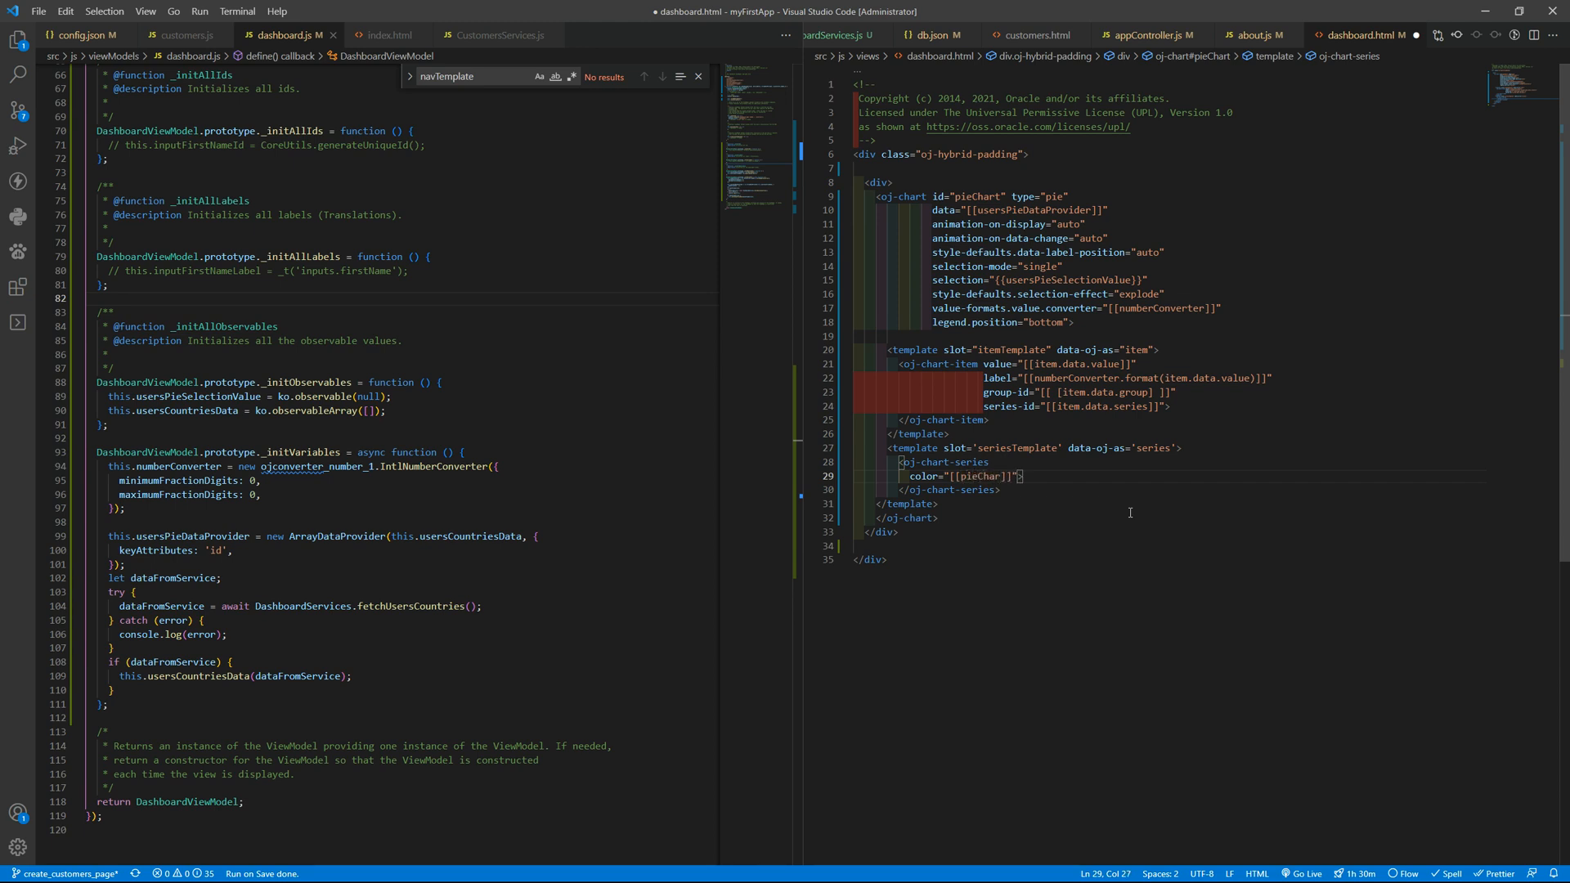
pyautogui.write('Color(')
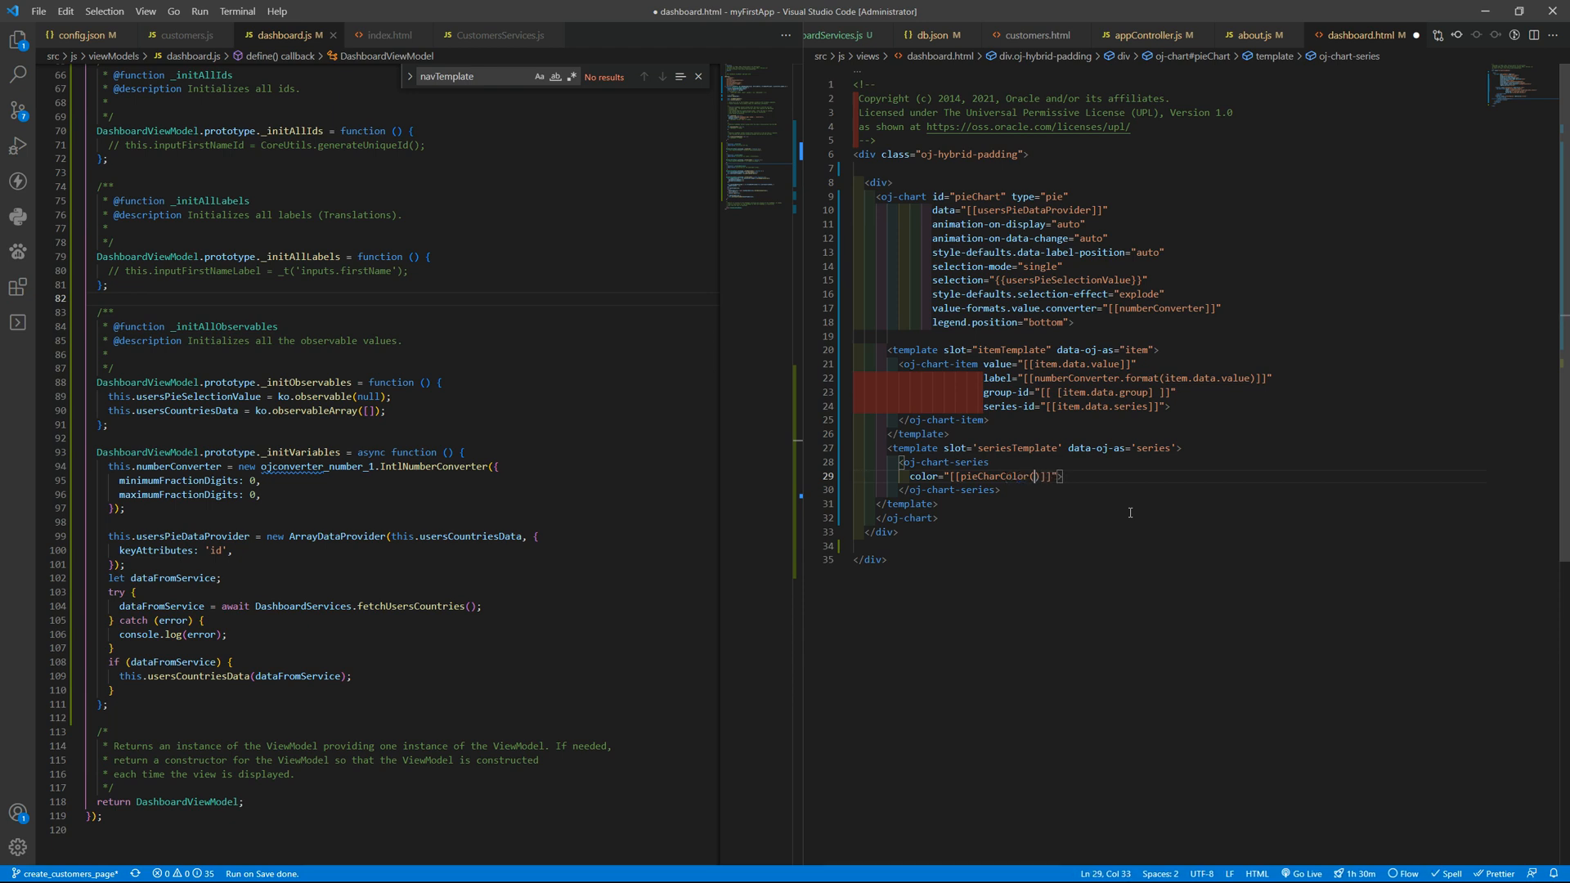
pyautogui.write('series')
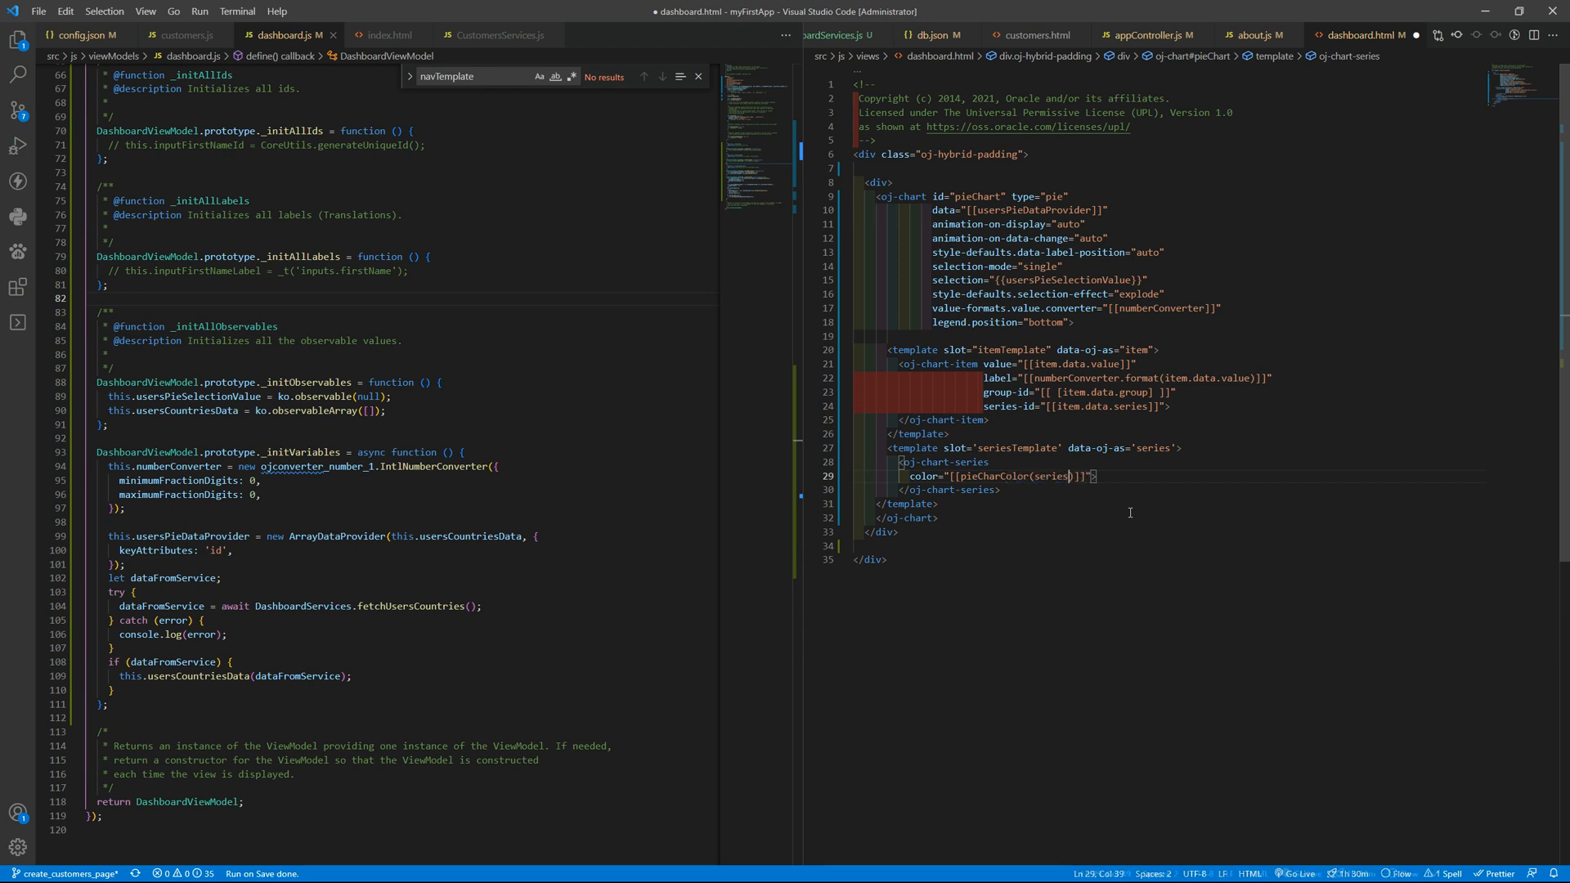
# Define this.pieCharColor = function (seriesObject) in _initVariables, logging the series object
pyautogui.doubleClick(1052, 477)
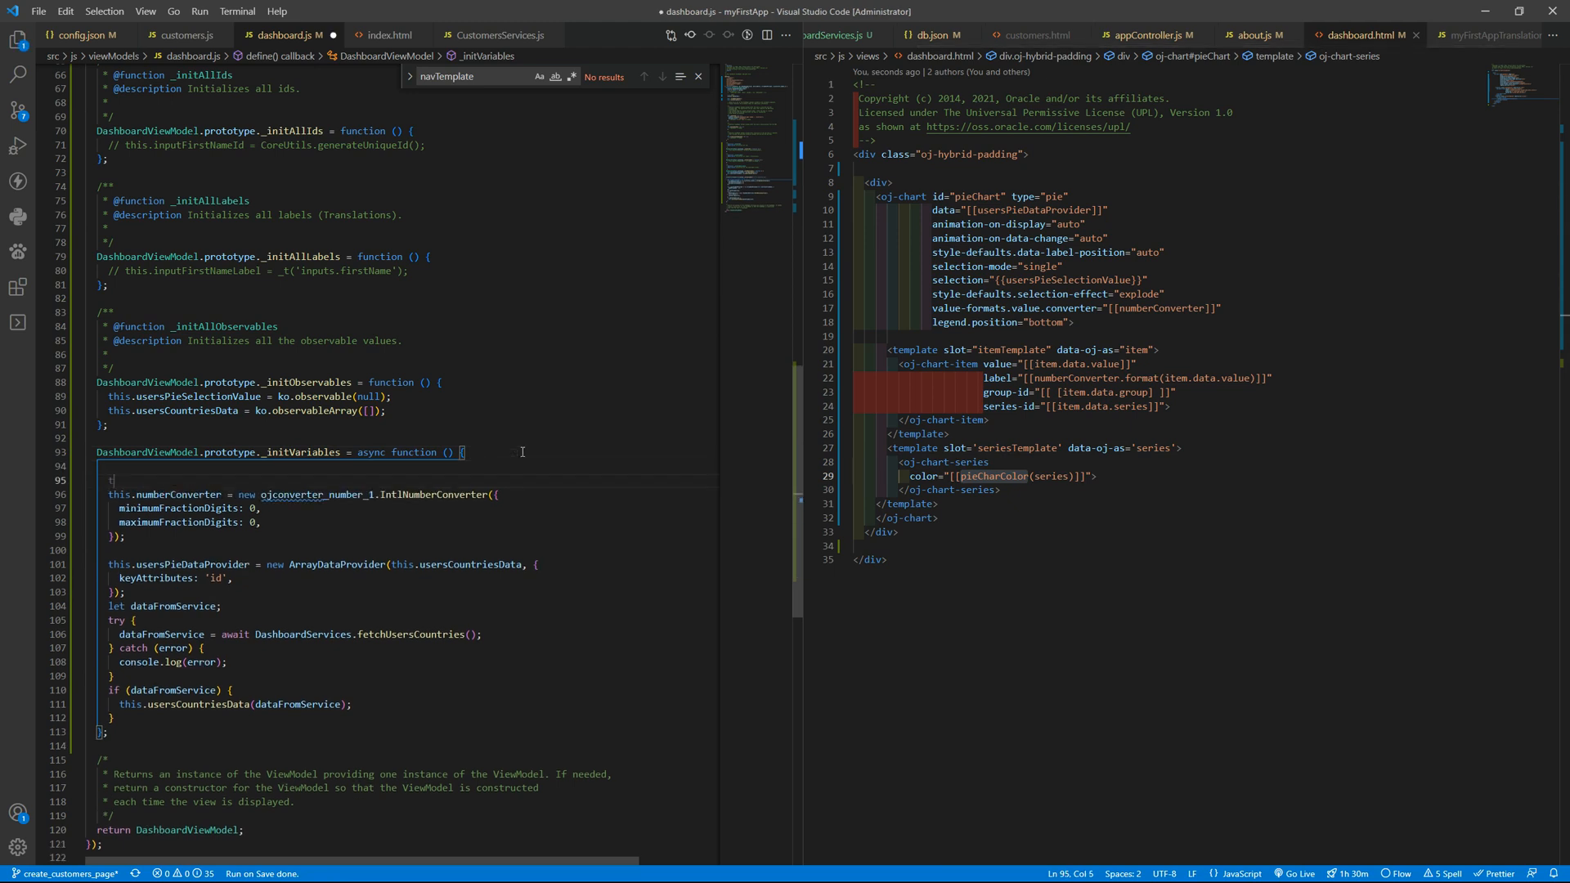
pyautogui.write('this.pieCharColor = function (serie) {};')
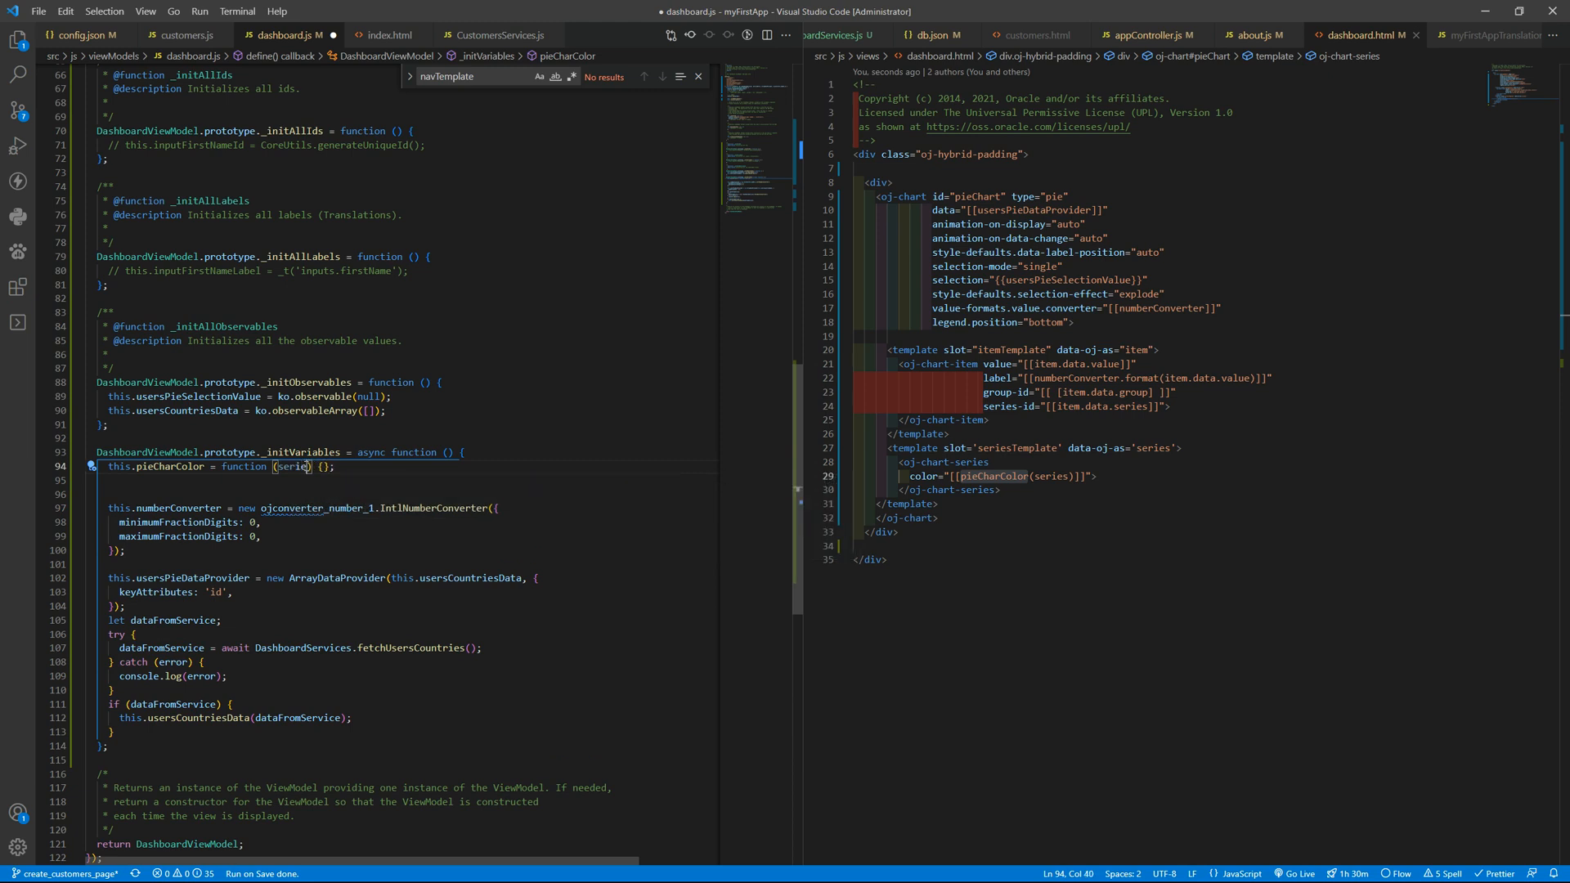
pyautogui.write('Object')
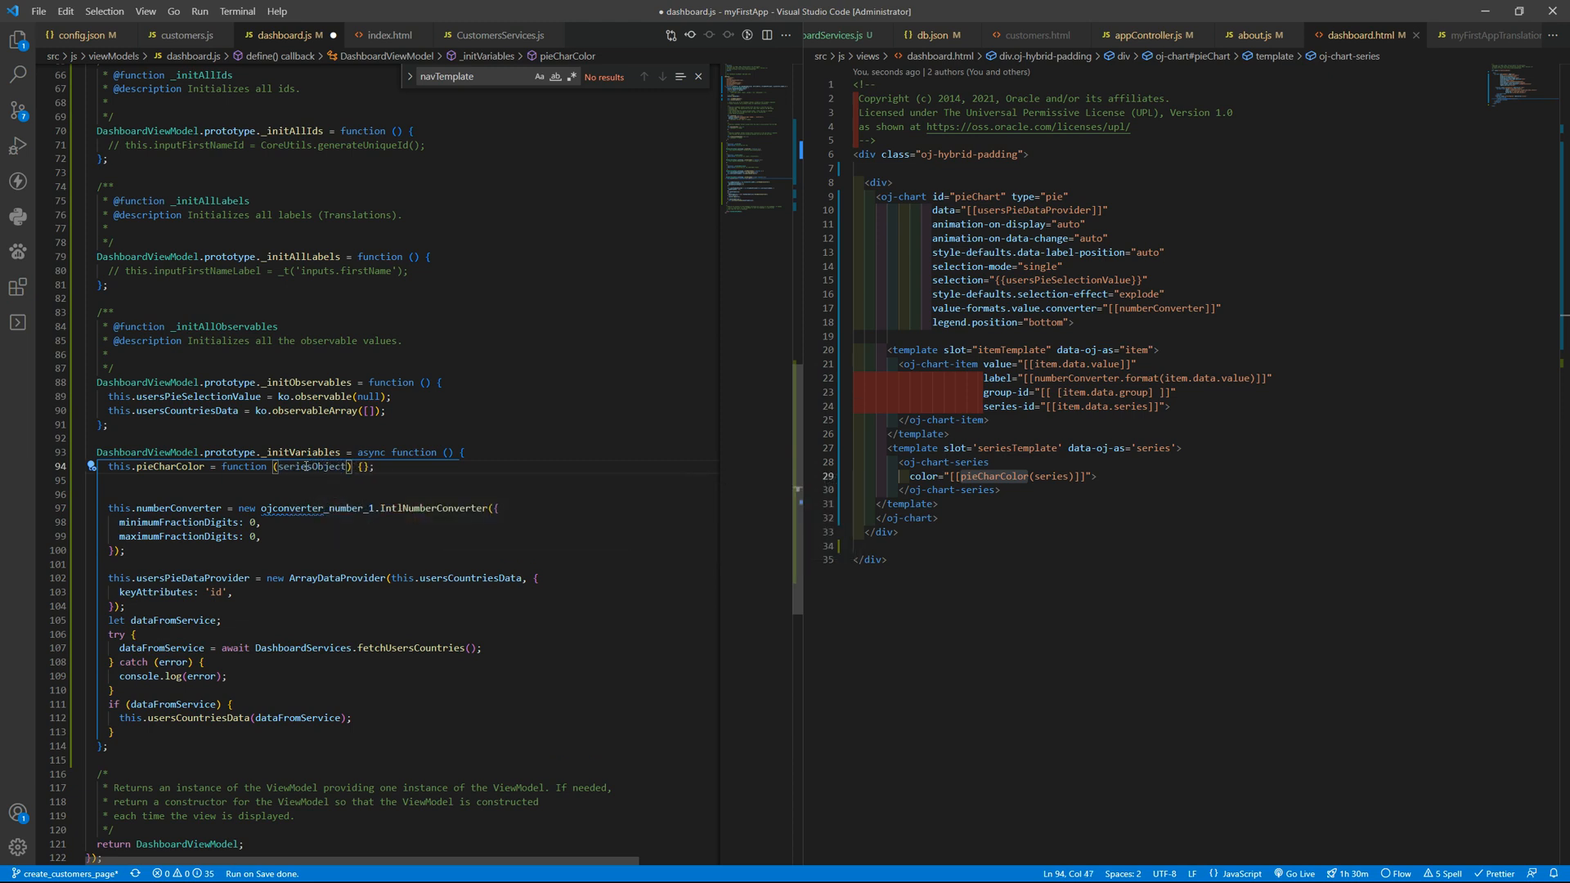
pyautogui.write('clg')
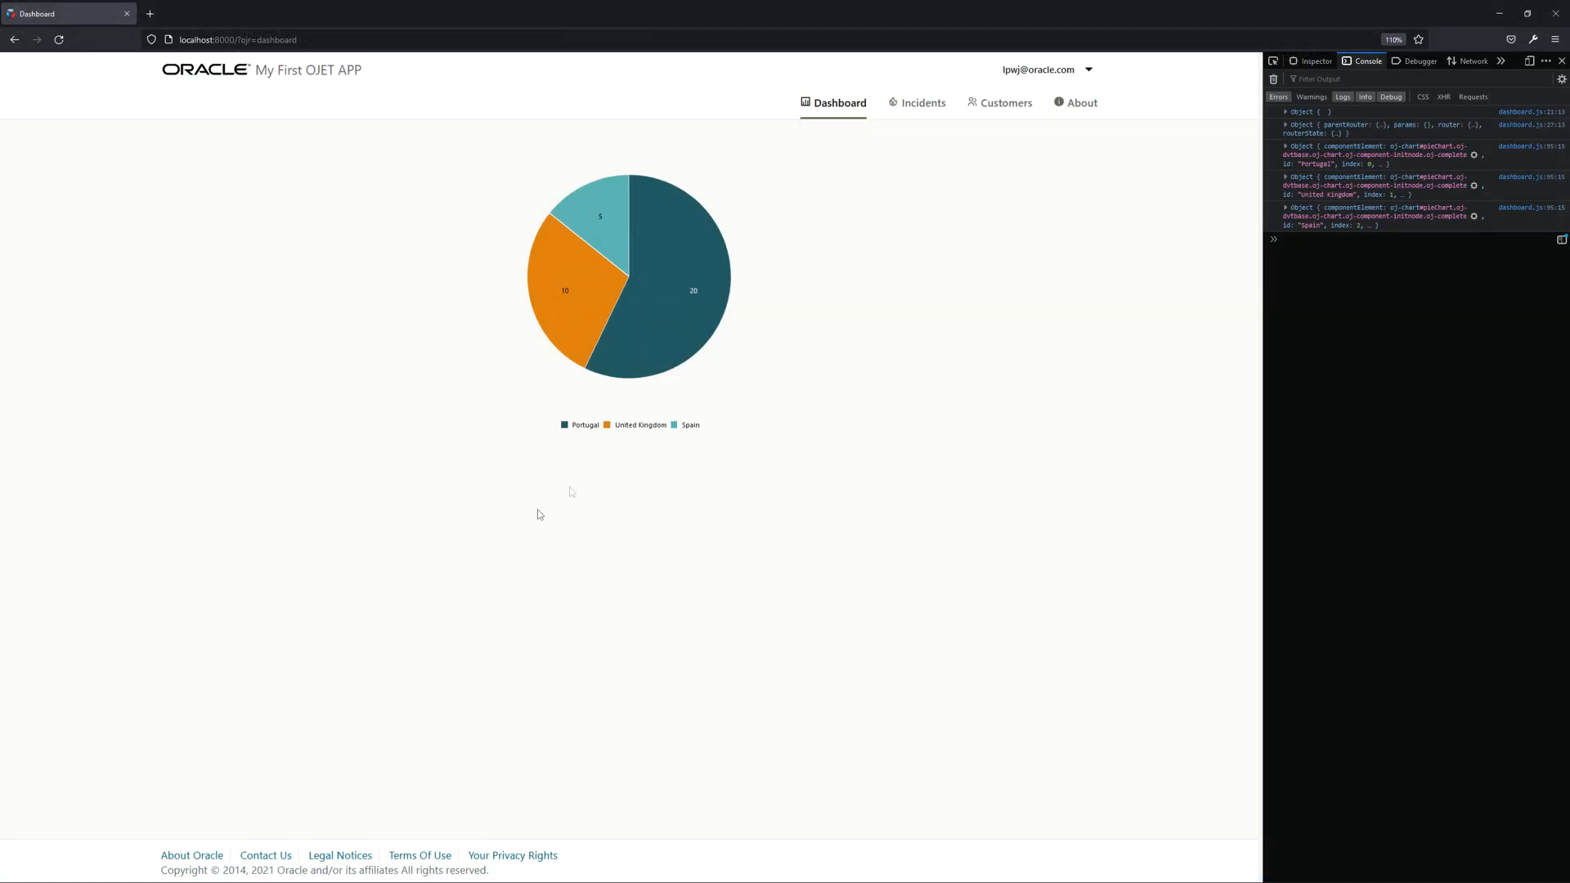
# Expand the logged Spain series object down to its first item's data in the console
pyautogui.click(1285, 208)
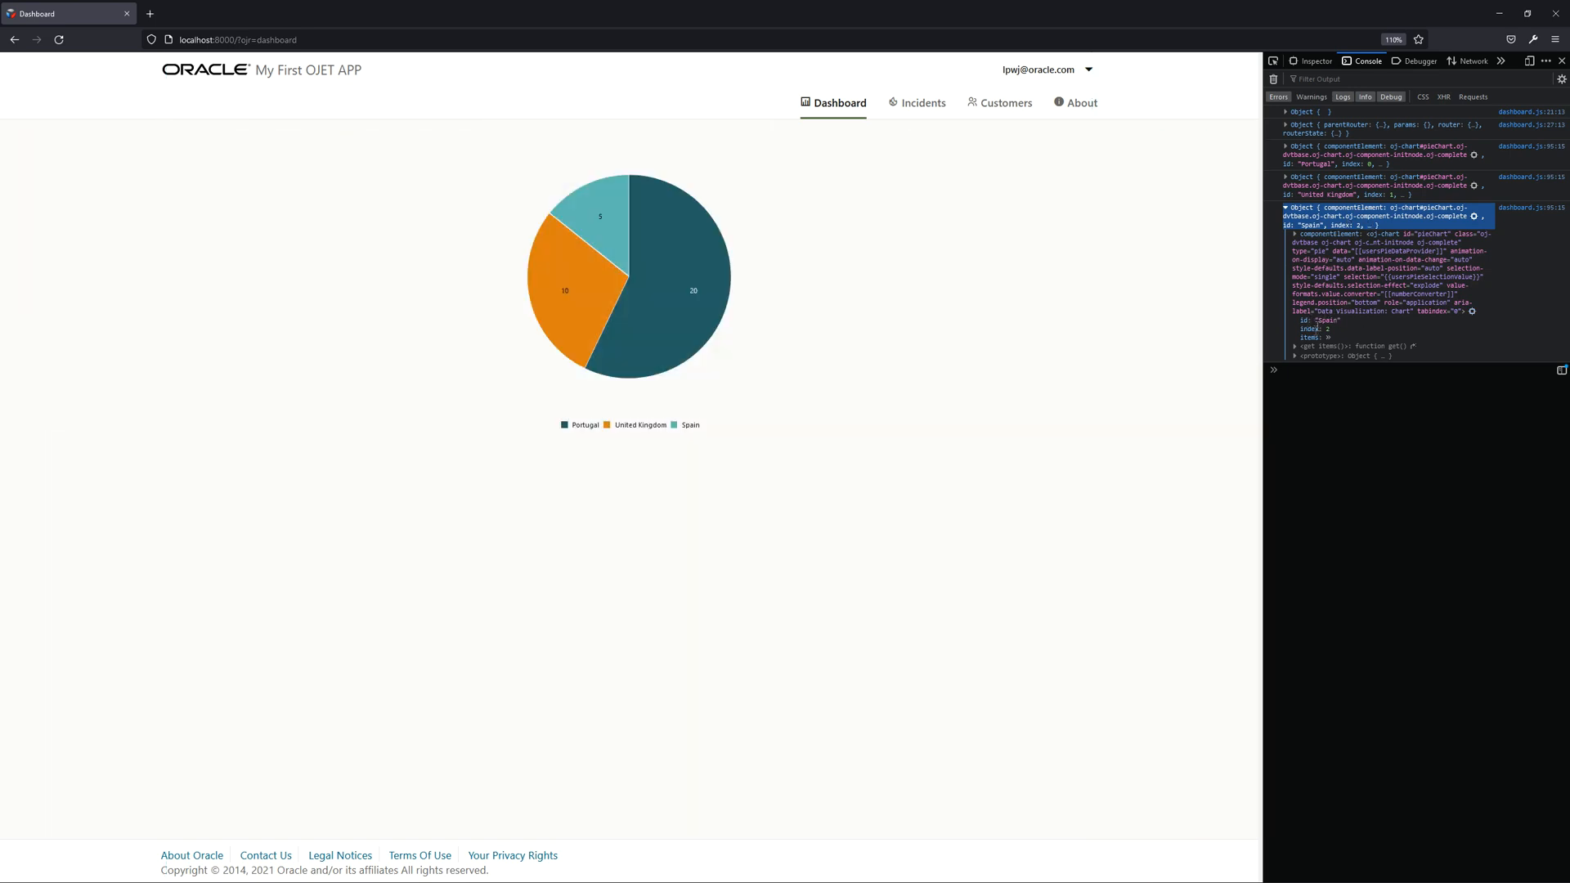
pyautogui.click(1296, 337)
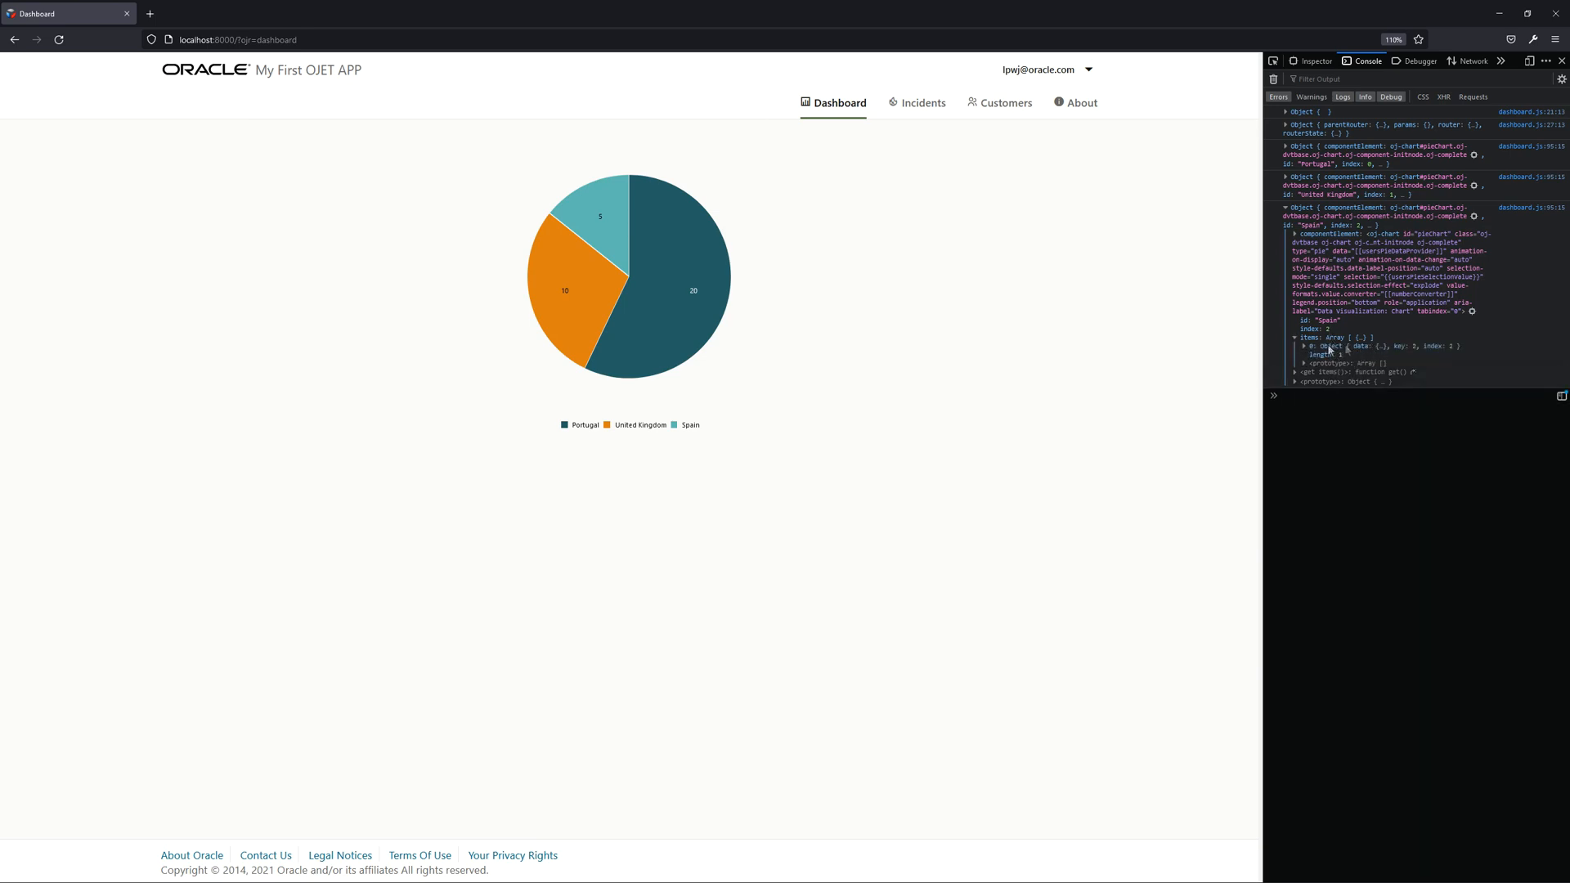
pyautogui.moveTo(1404, 330)
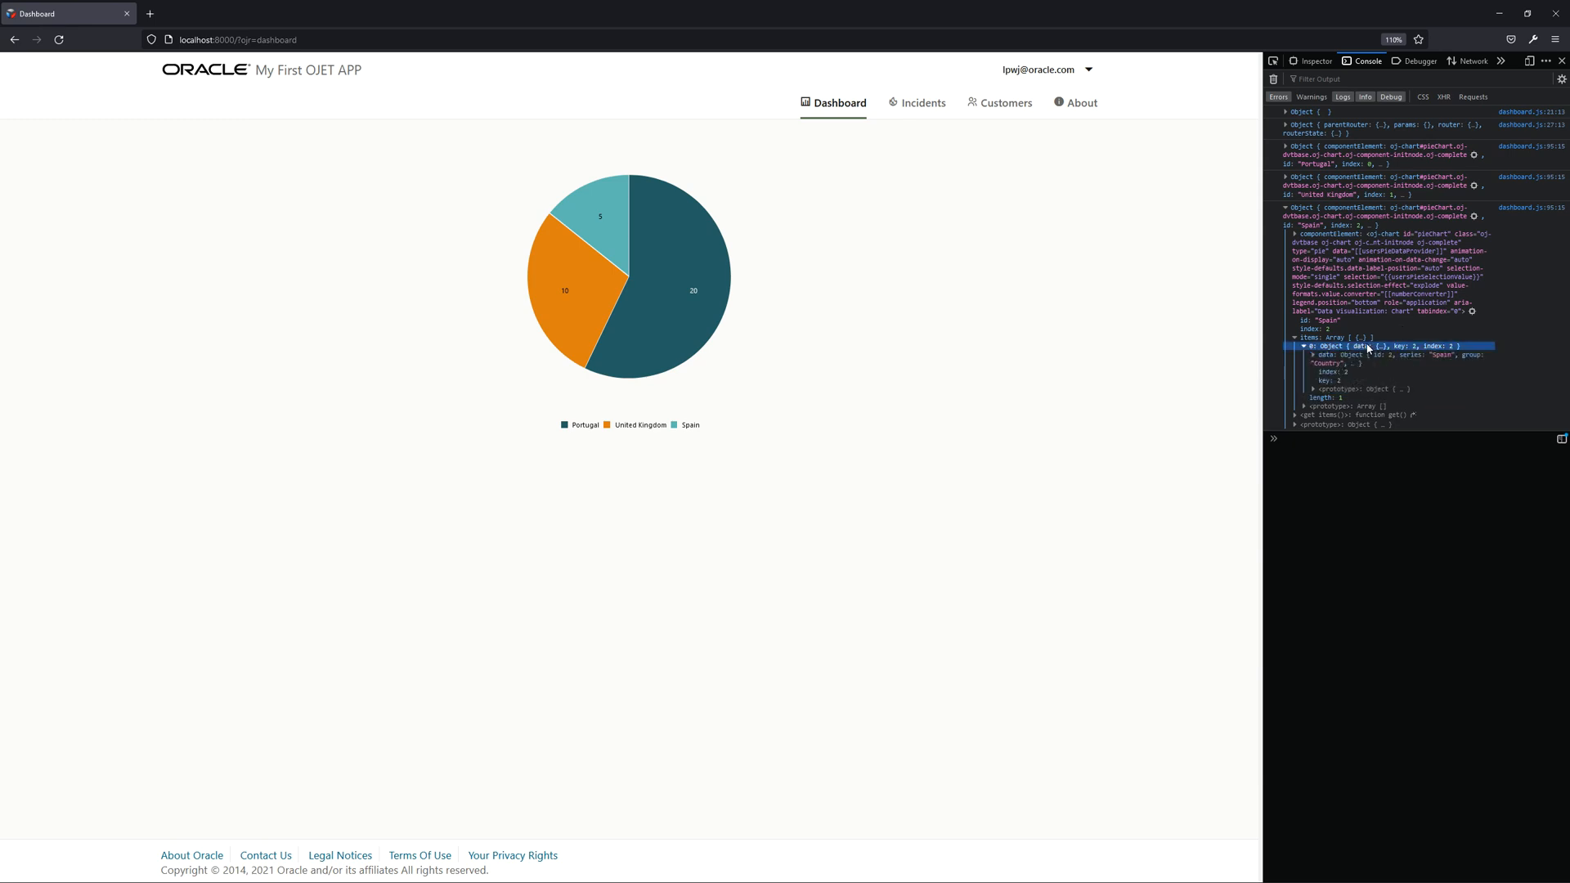
pyautogui.moveTo(1475, 363)
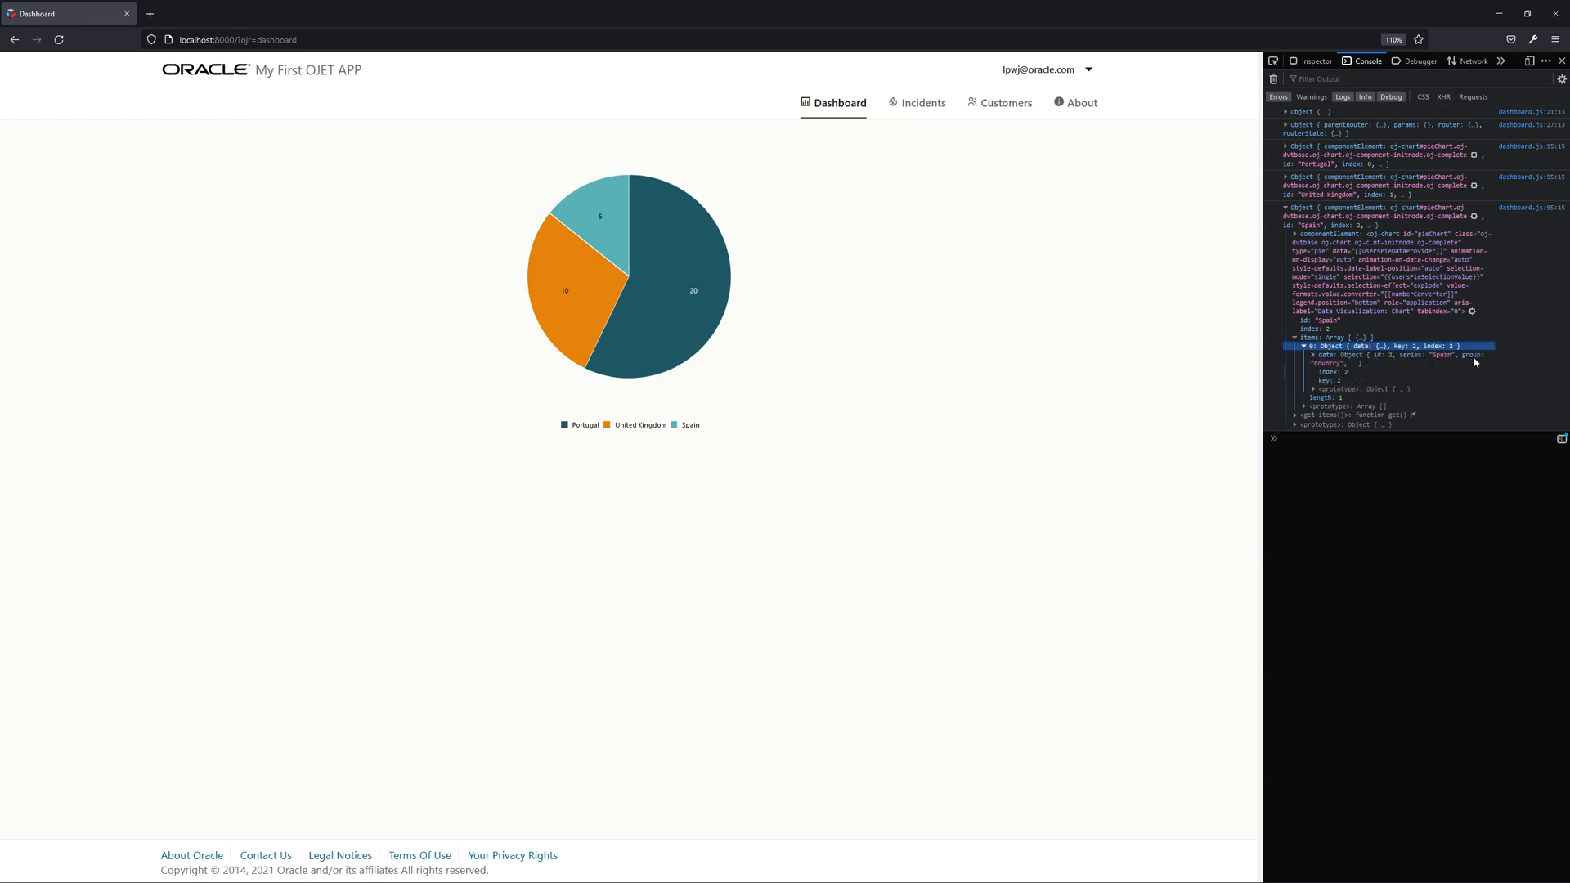
pyautogui.click(1312, 355)
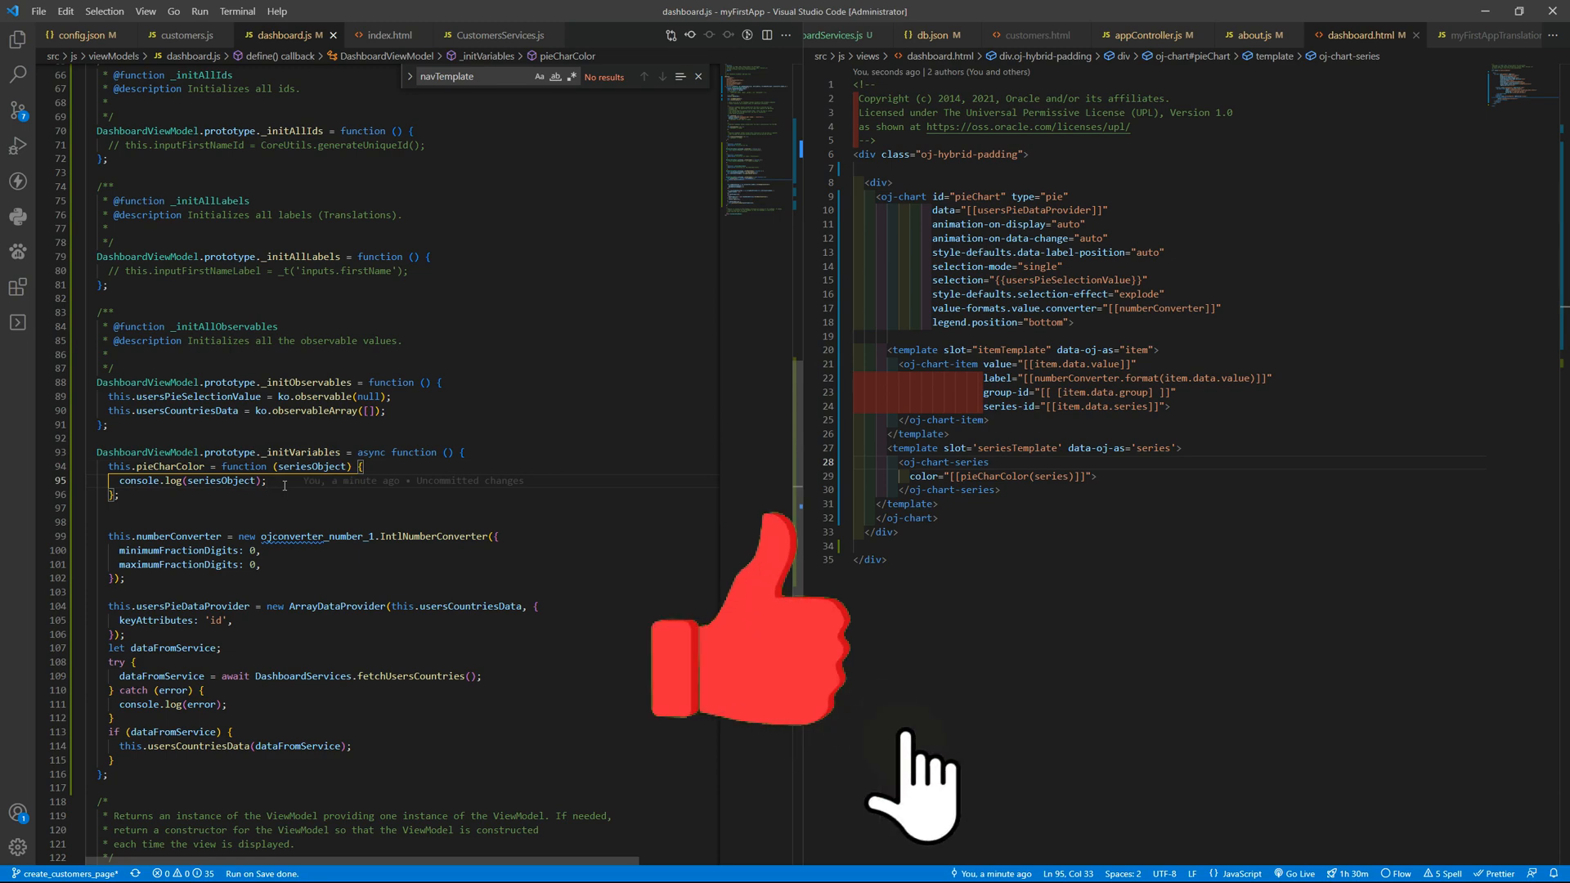
# Make pieCharColor return seriesObject.items[0].data.color
pyautogui.write('return seriesObject')
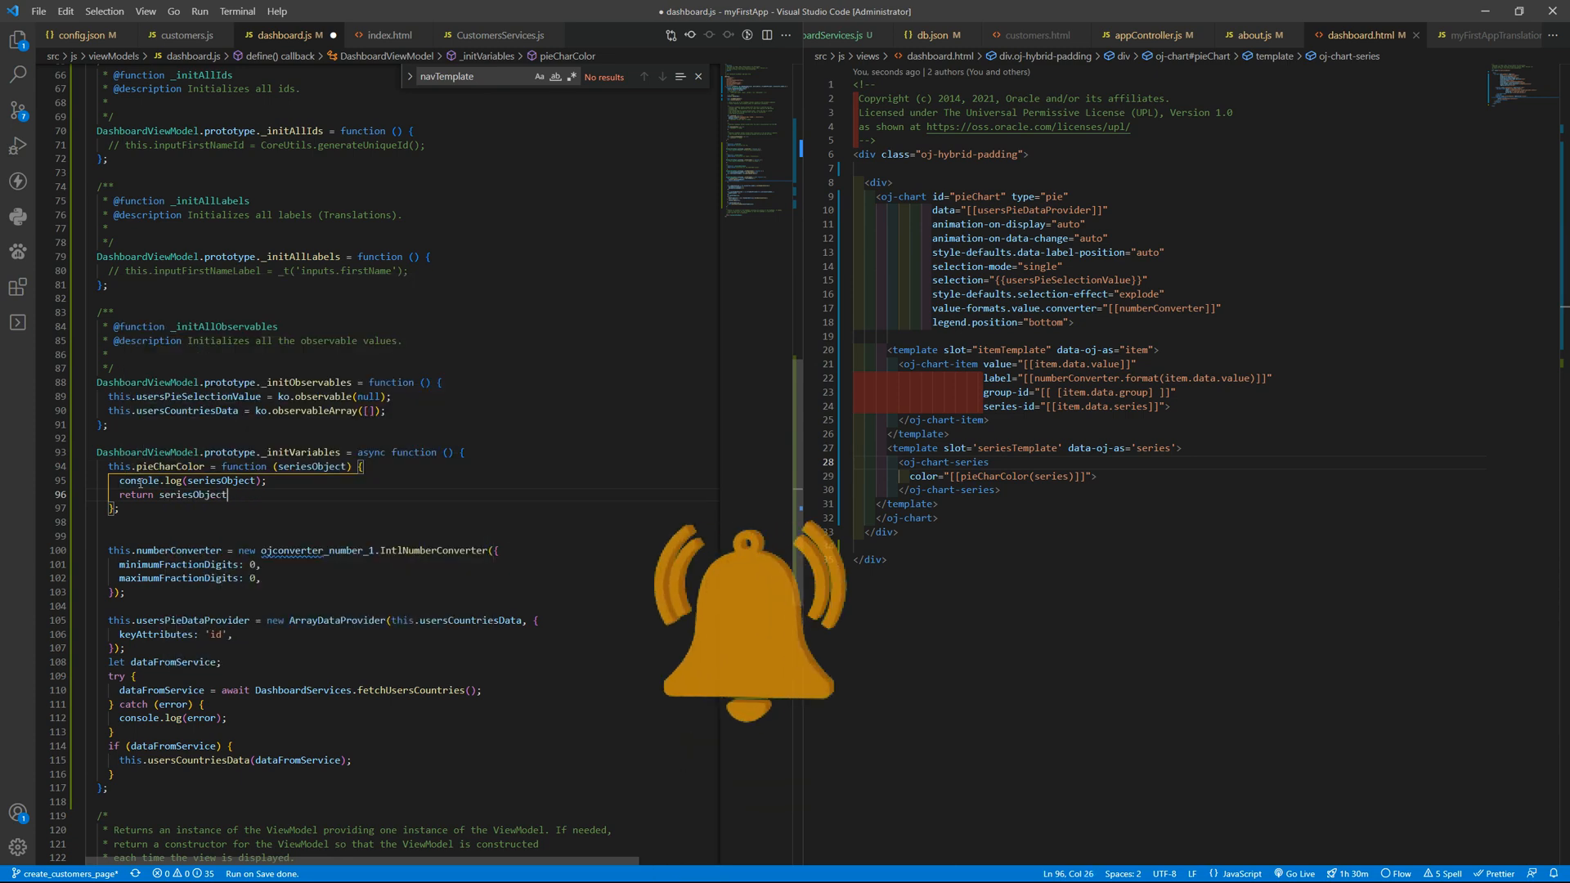
pyautogui.write('.items[0')
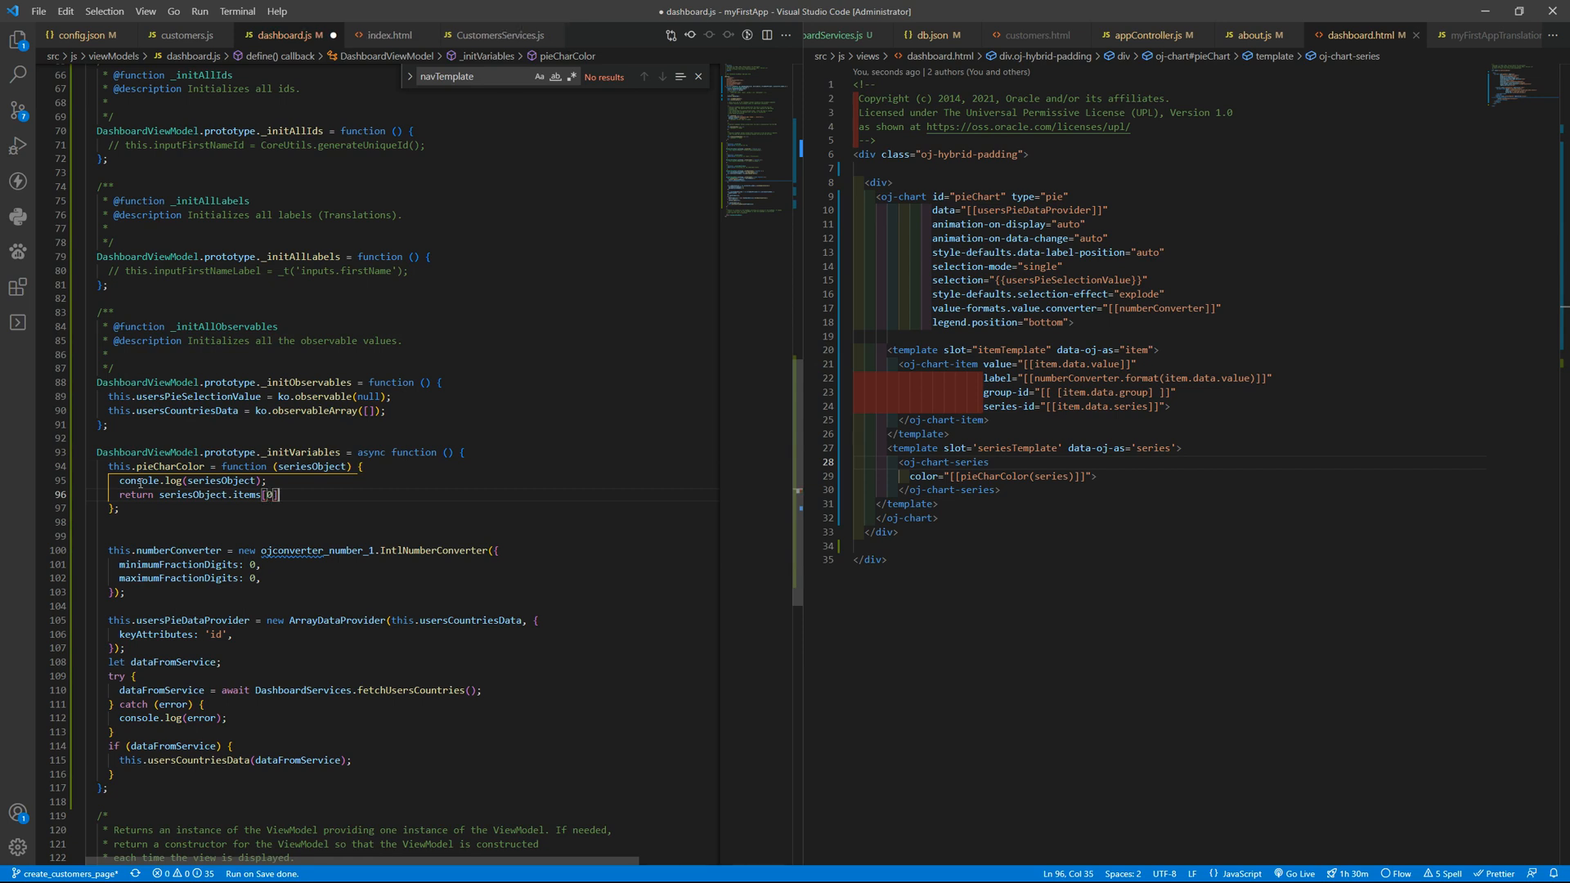
pyautogui.write('.data')
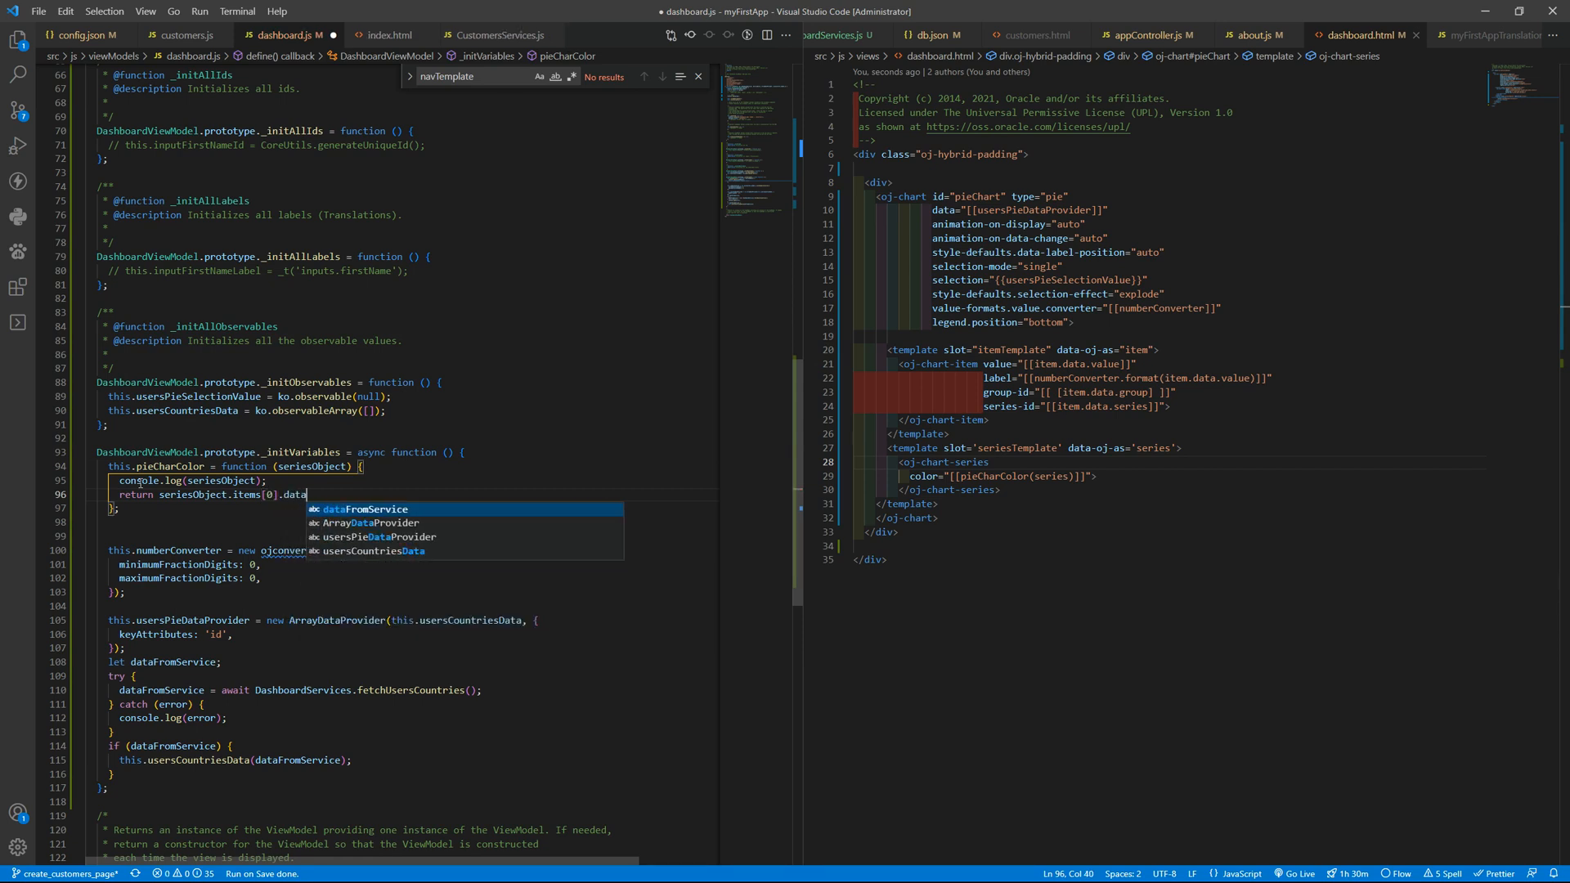
pyautogui.write('.color;')
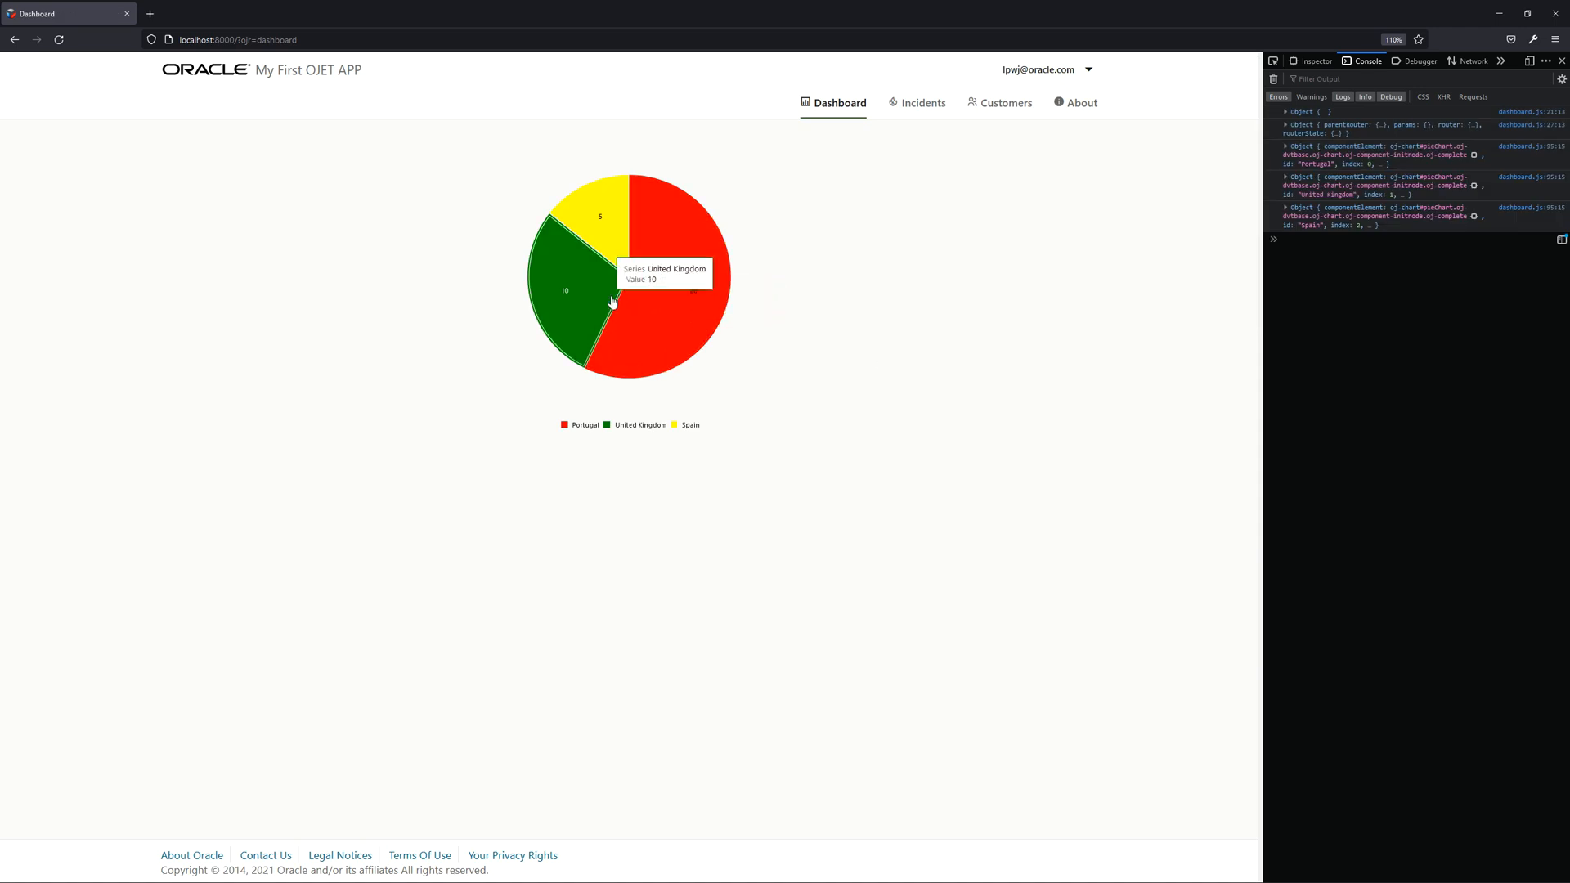
pyautogui.moveTo(818, 314)
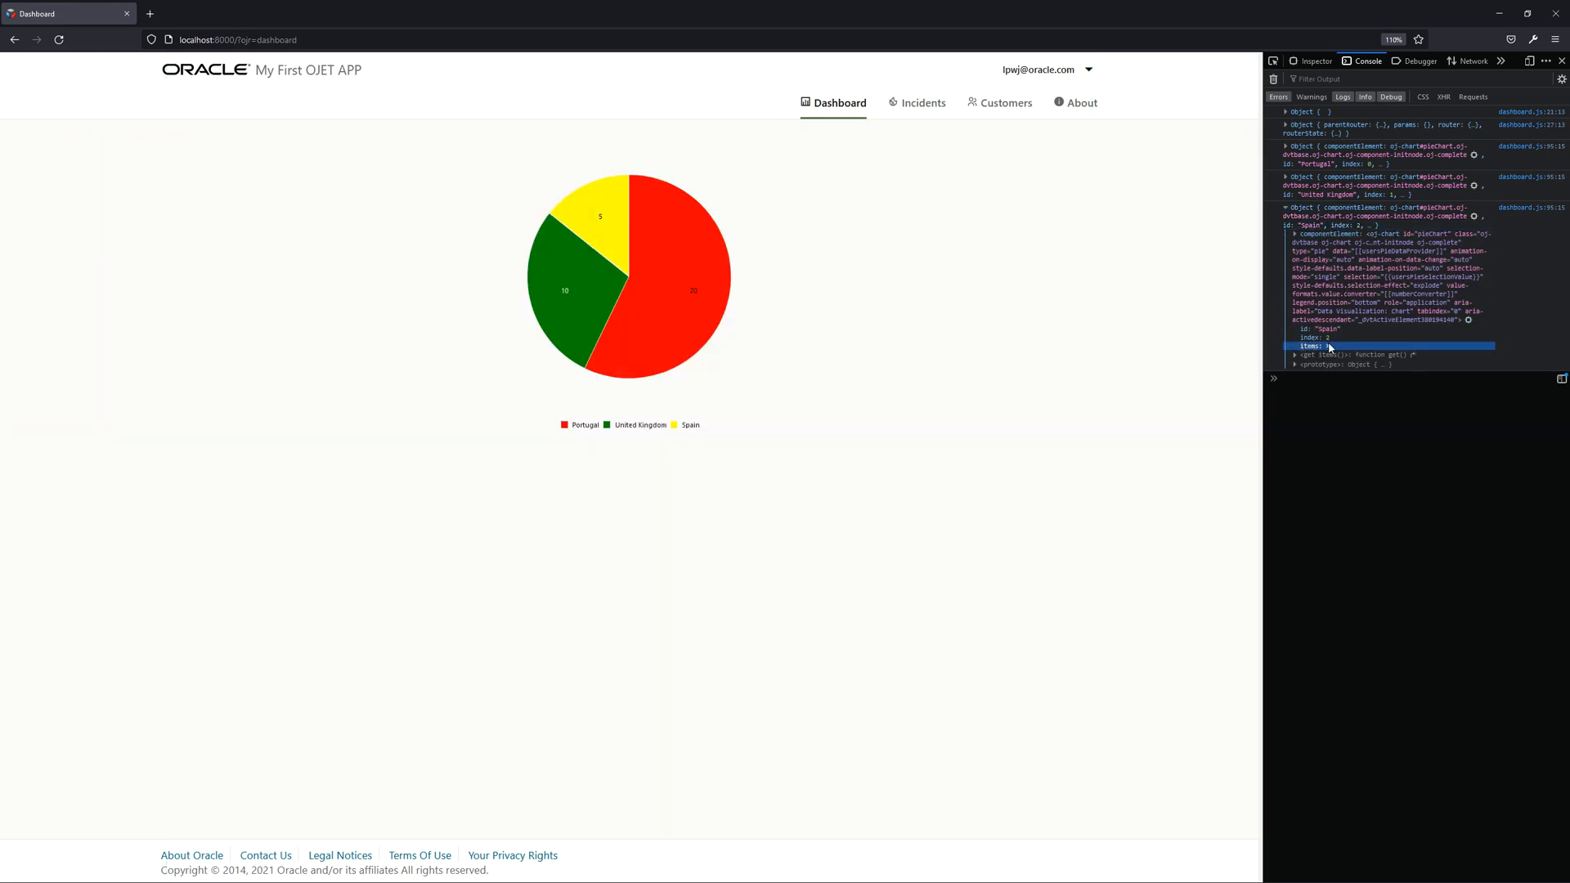
# Expand the Spain object's items to confirm data.color 'yellow', then return to the dashboard
pyautogui.click(1289, 347)
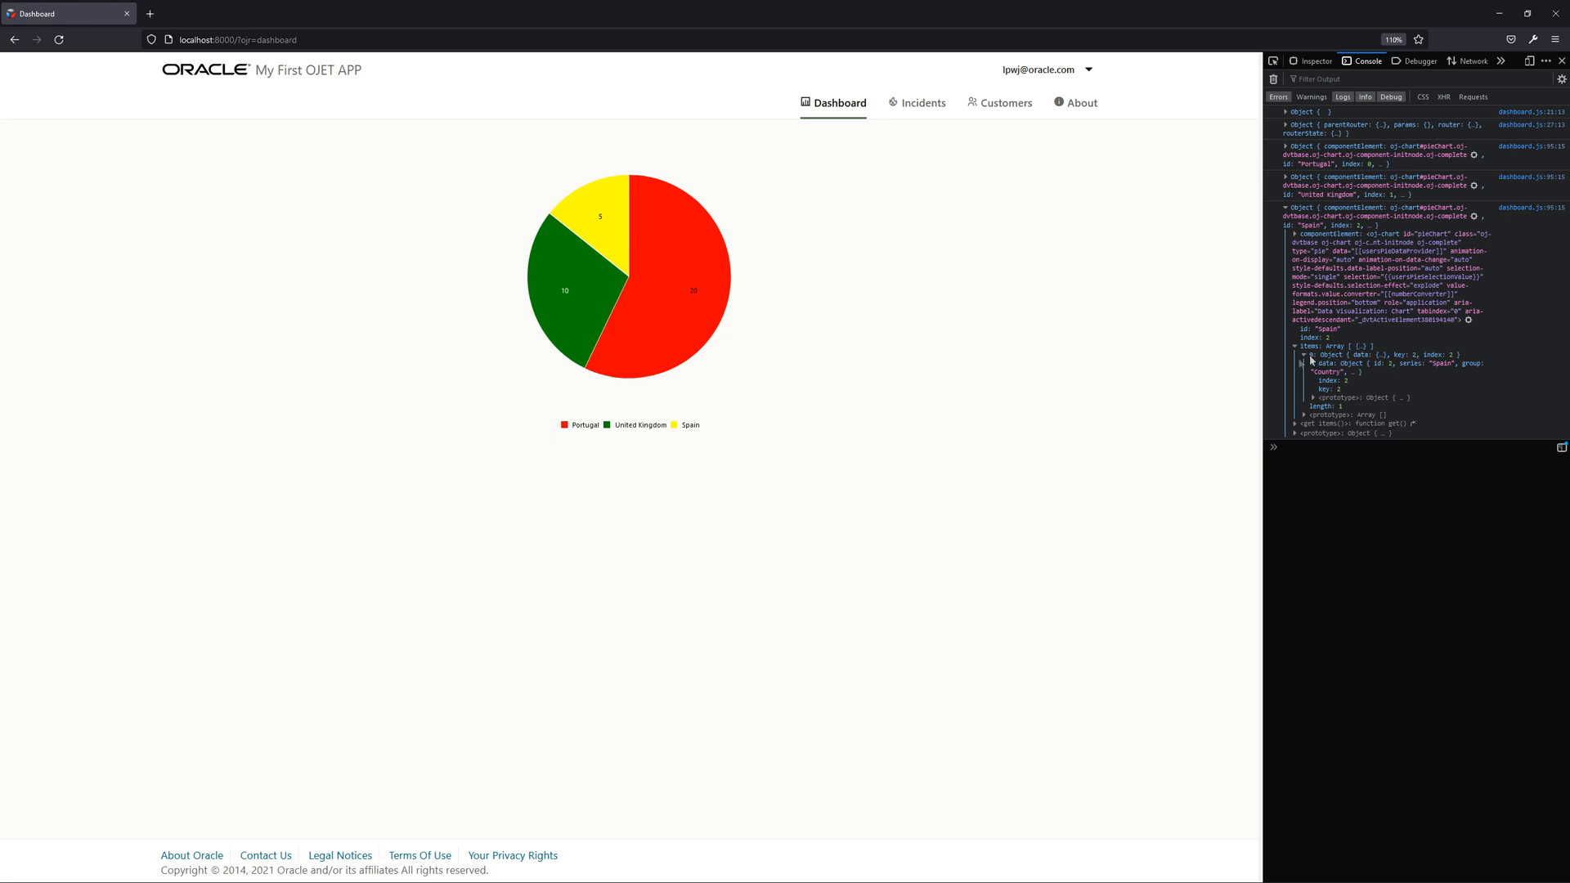
pyautogui.moveTo(1397, 353)
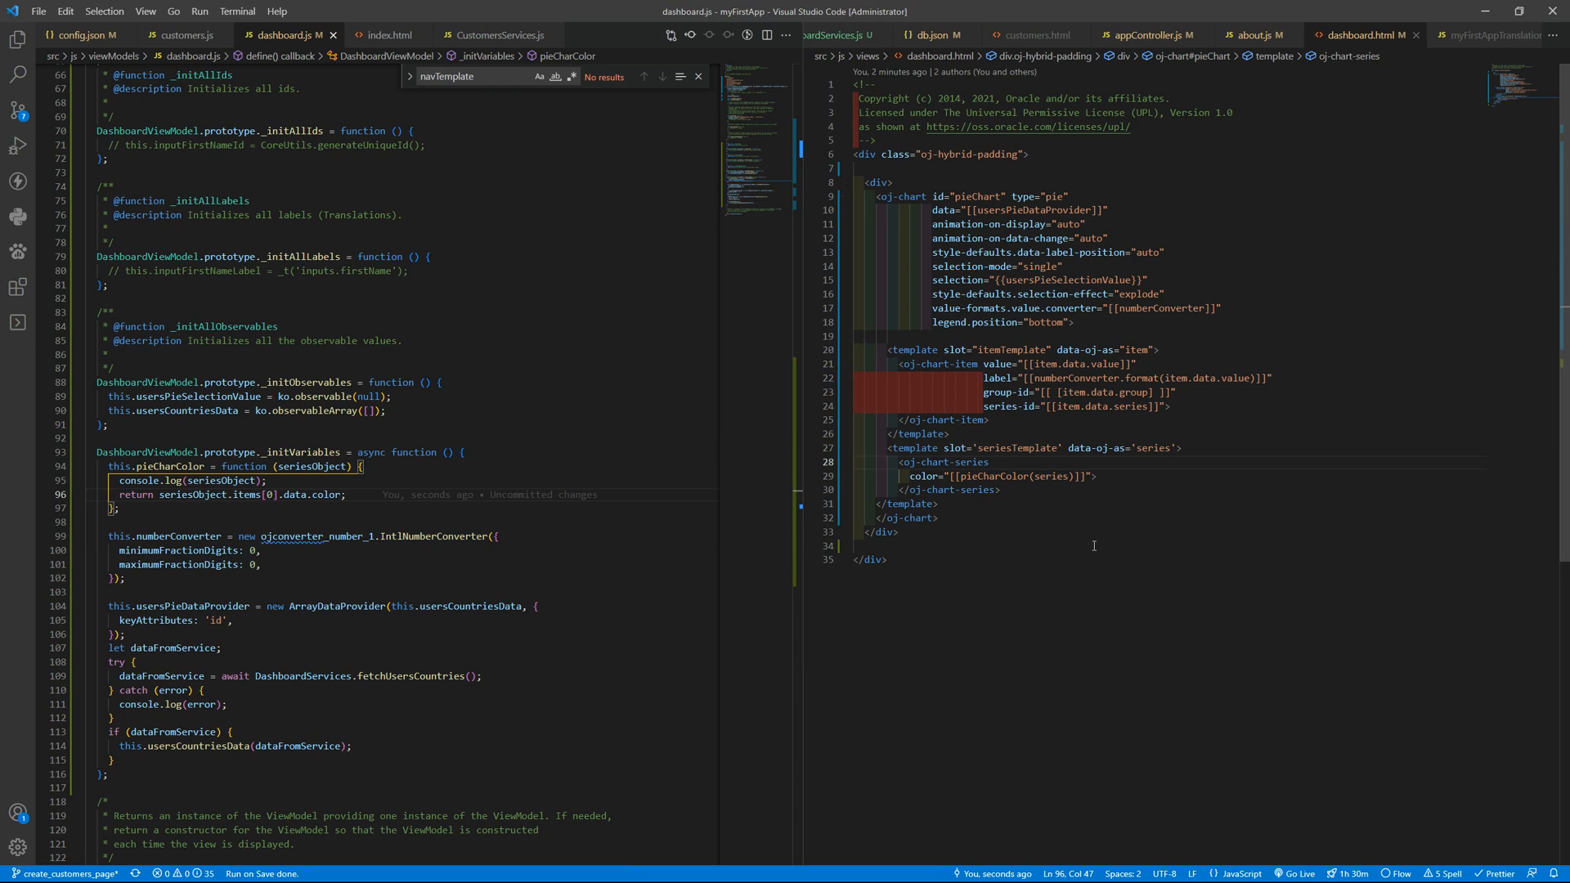
pyautogui.moveTo(1098, 507)
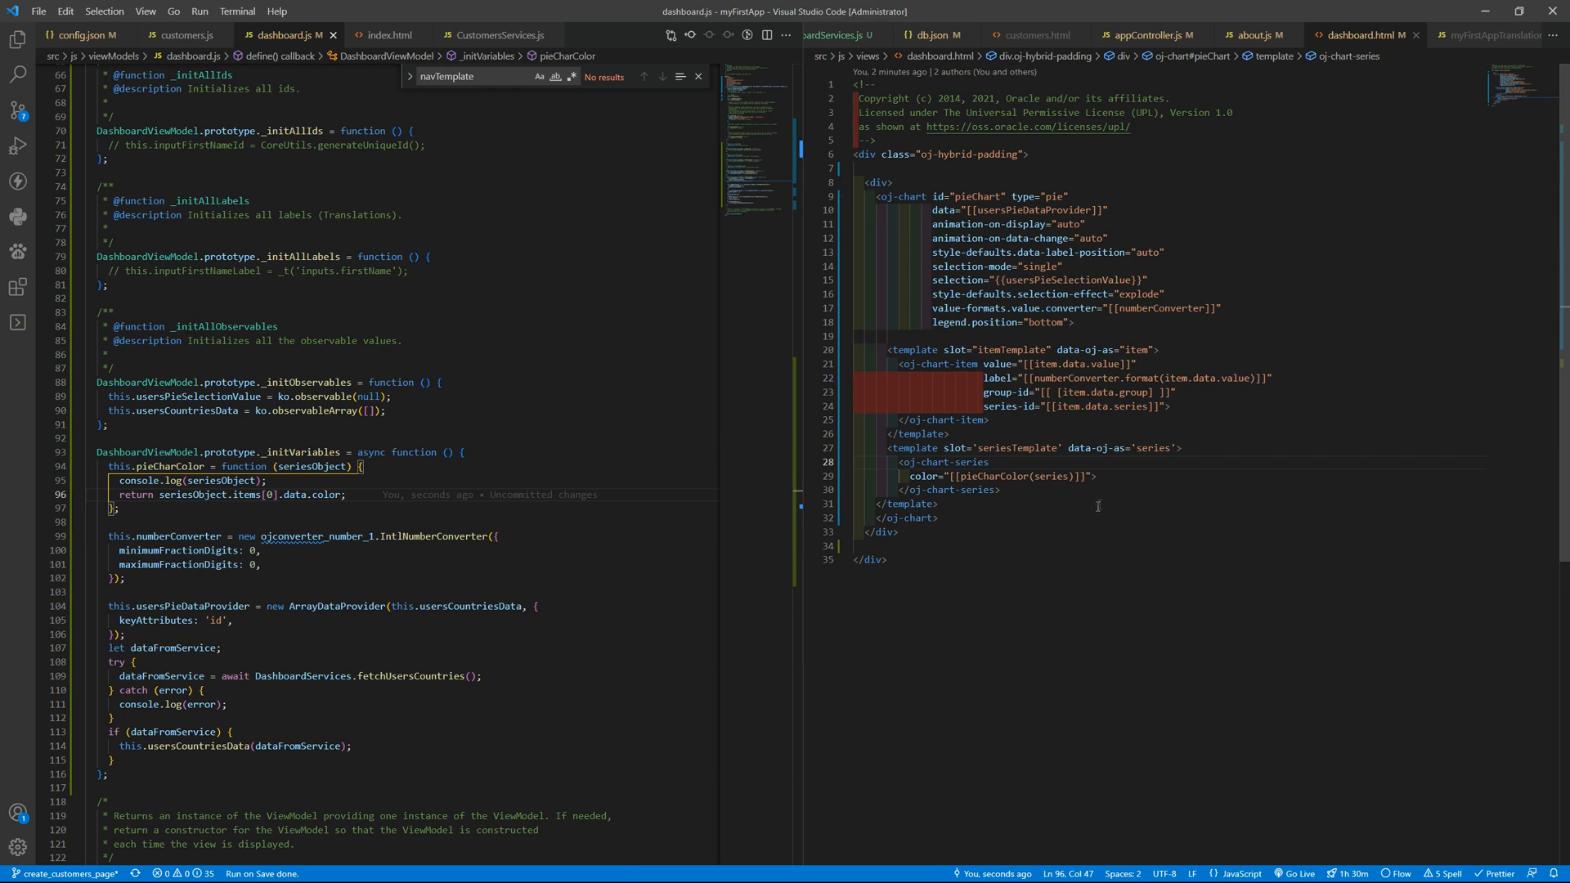
pyautogui.click(934, 34)
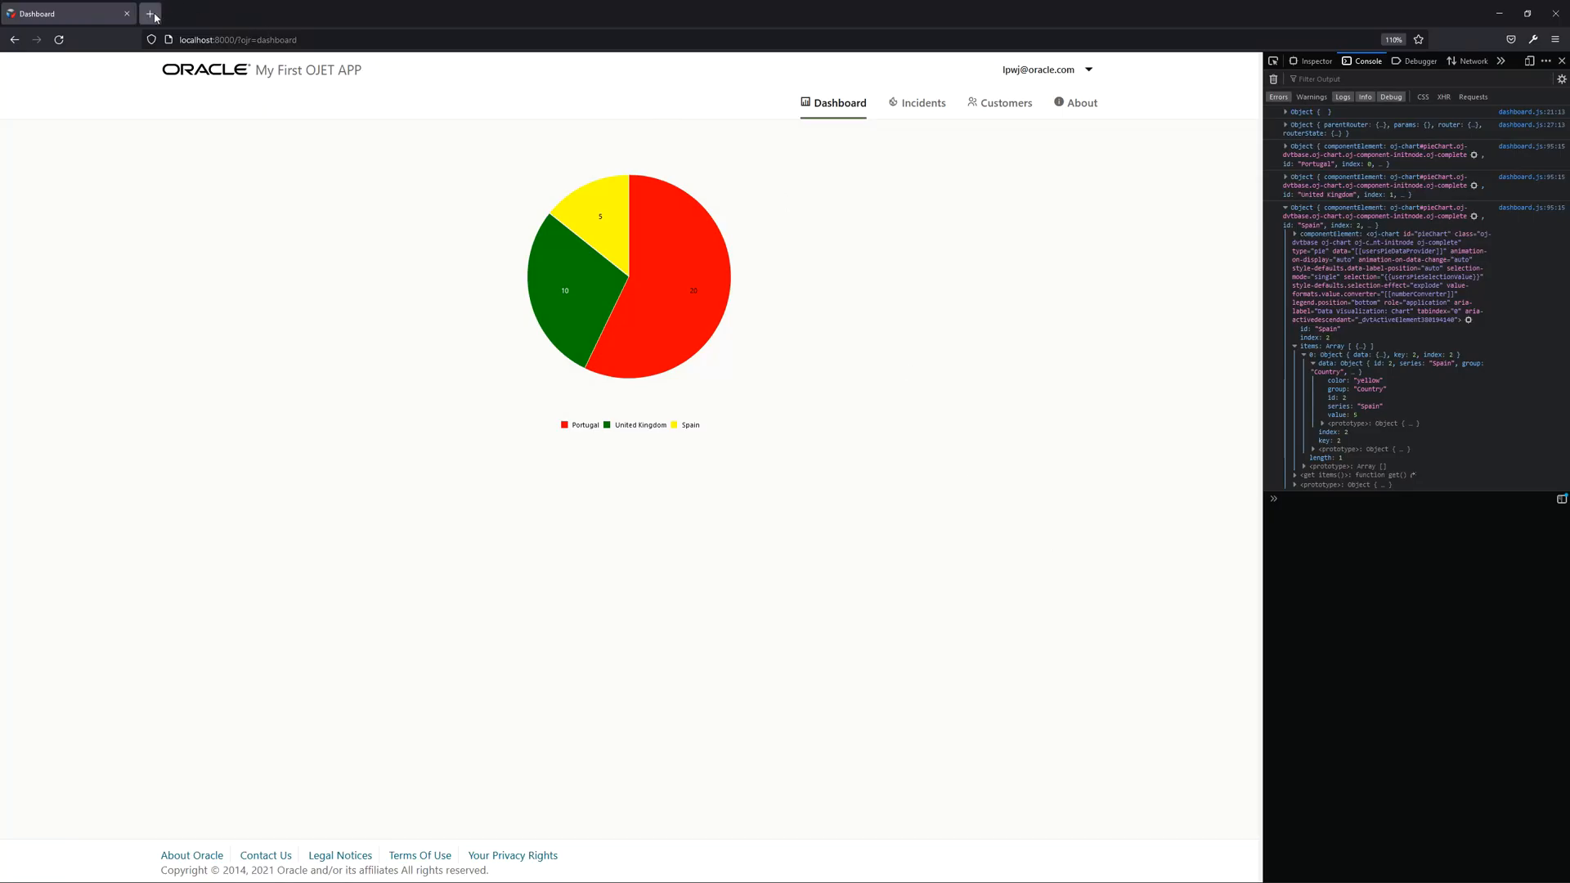
# Search Google for hex color codes and open the color-hex.com site
pyautogui.click(144, 13)
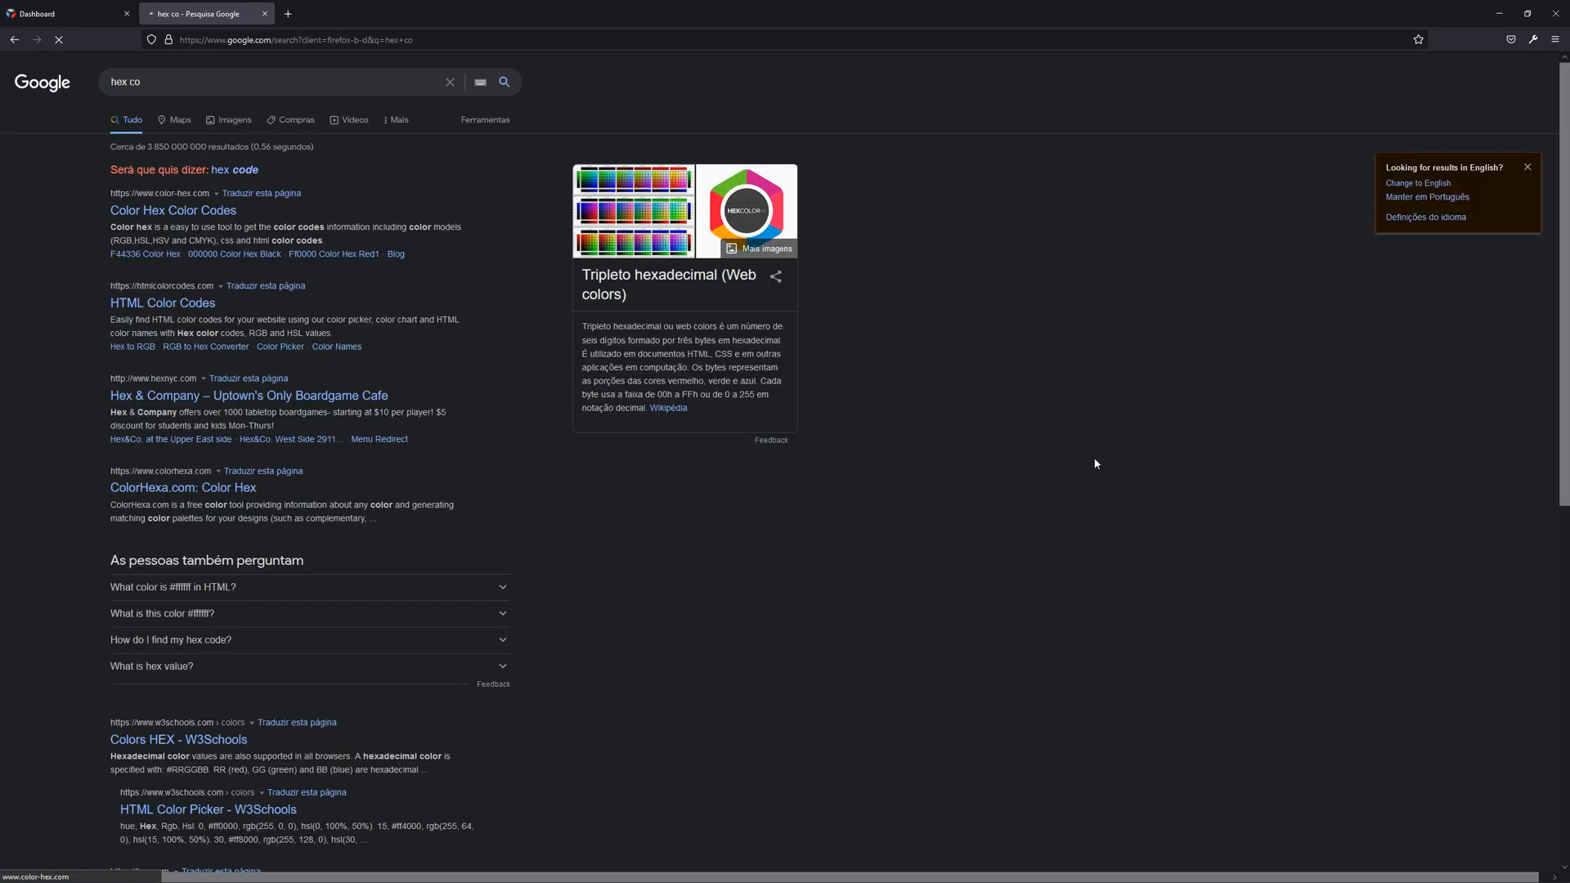
pyautogui.click(174, 210)
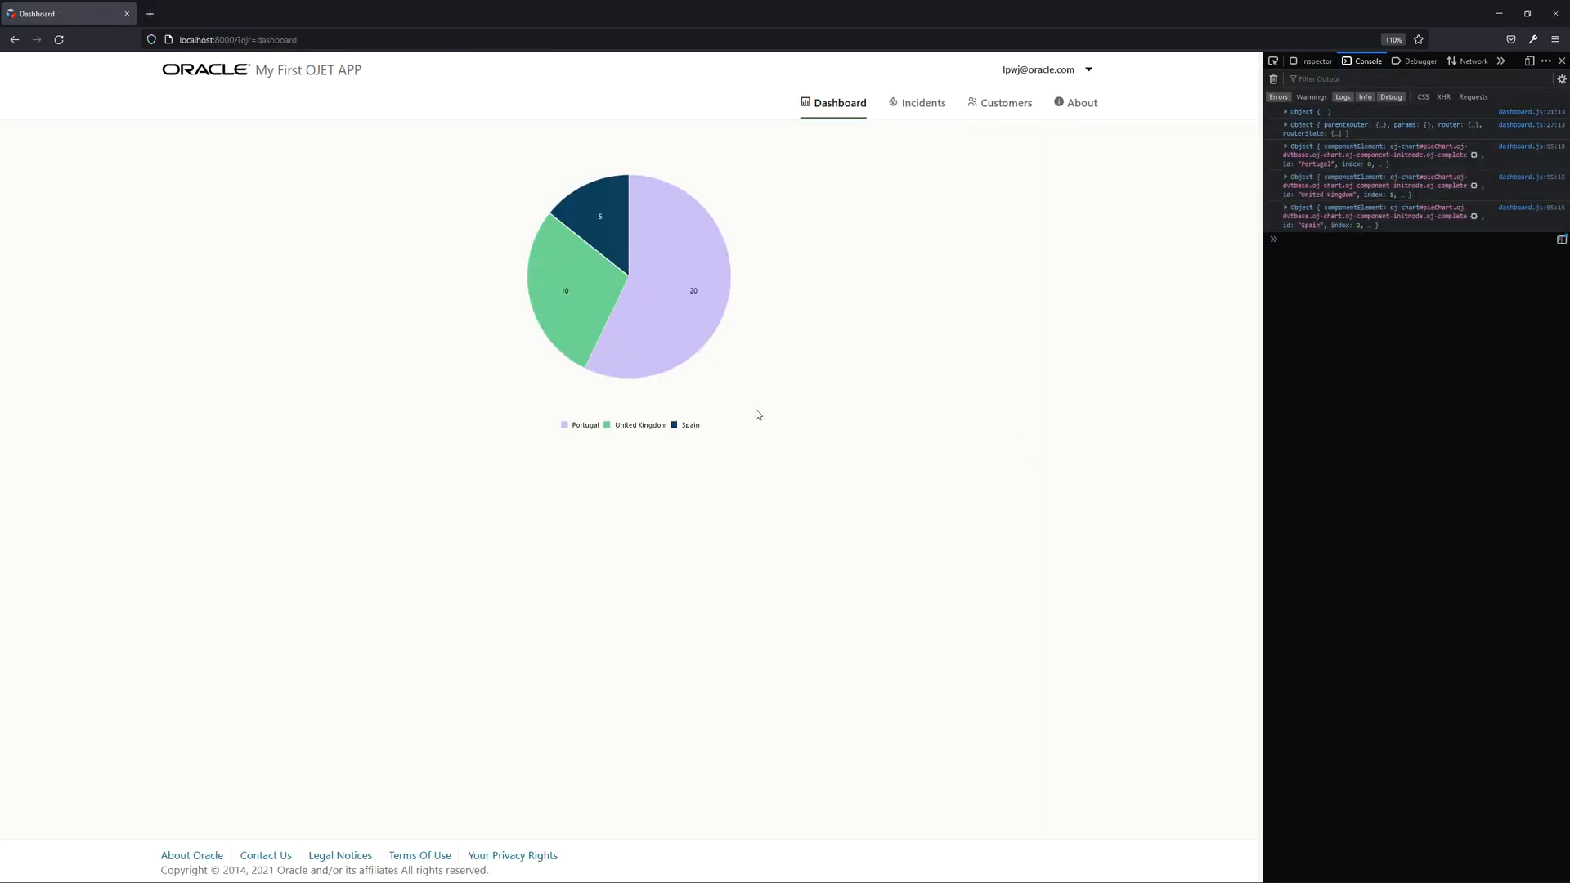
pyautogui.moveTo(723, 262)
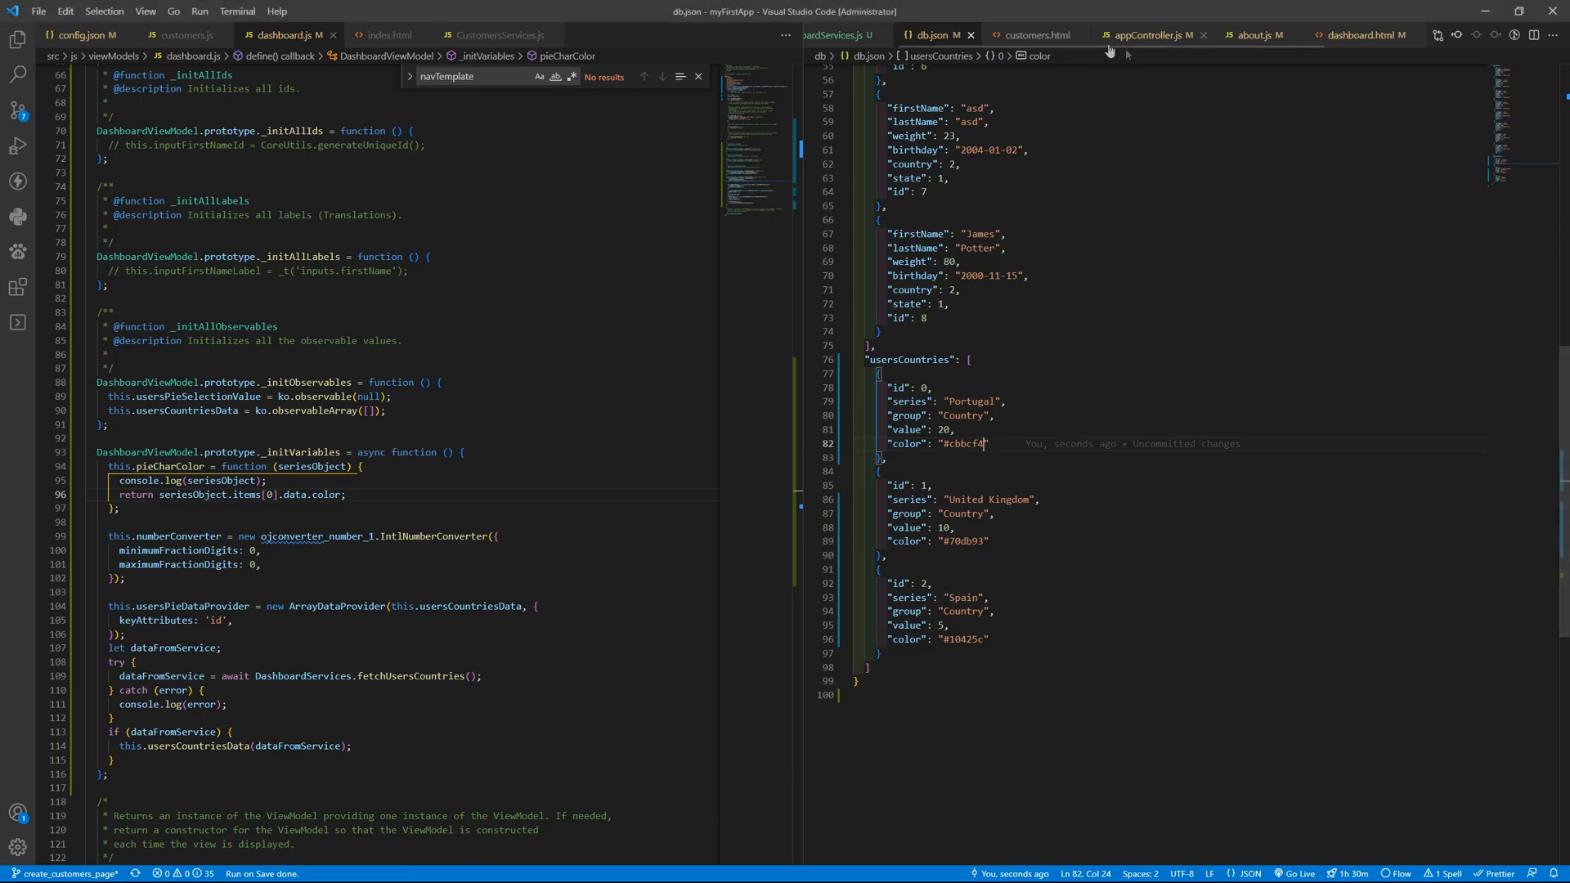
# Reload the dashboard with seriesTemplate commented out, then return to the editor
pyautogui.click(1361, 35)
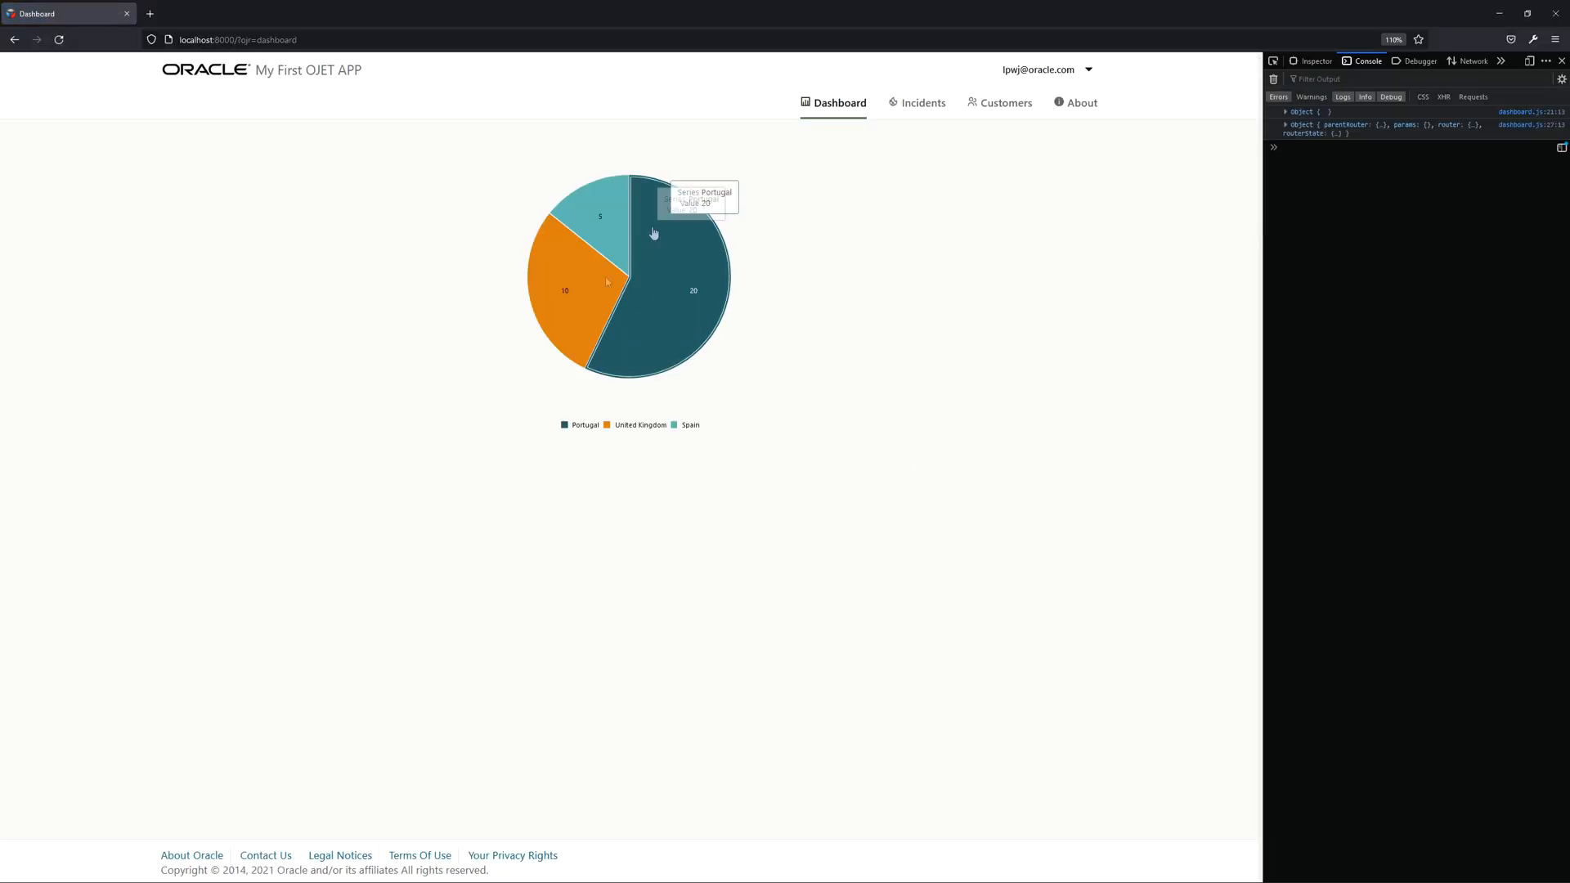
pyautogui.moveTo(728, 434)
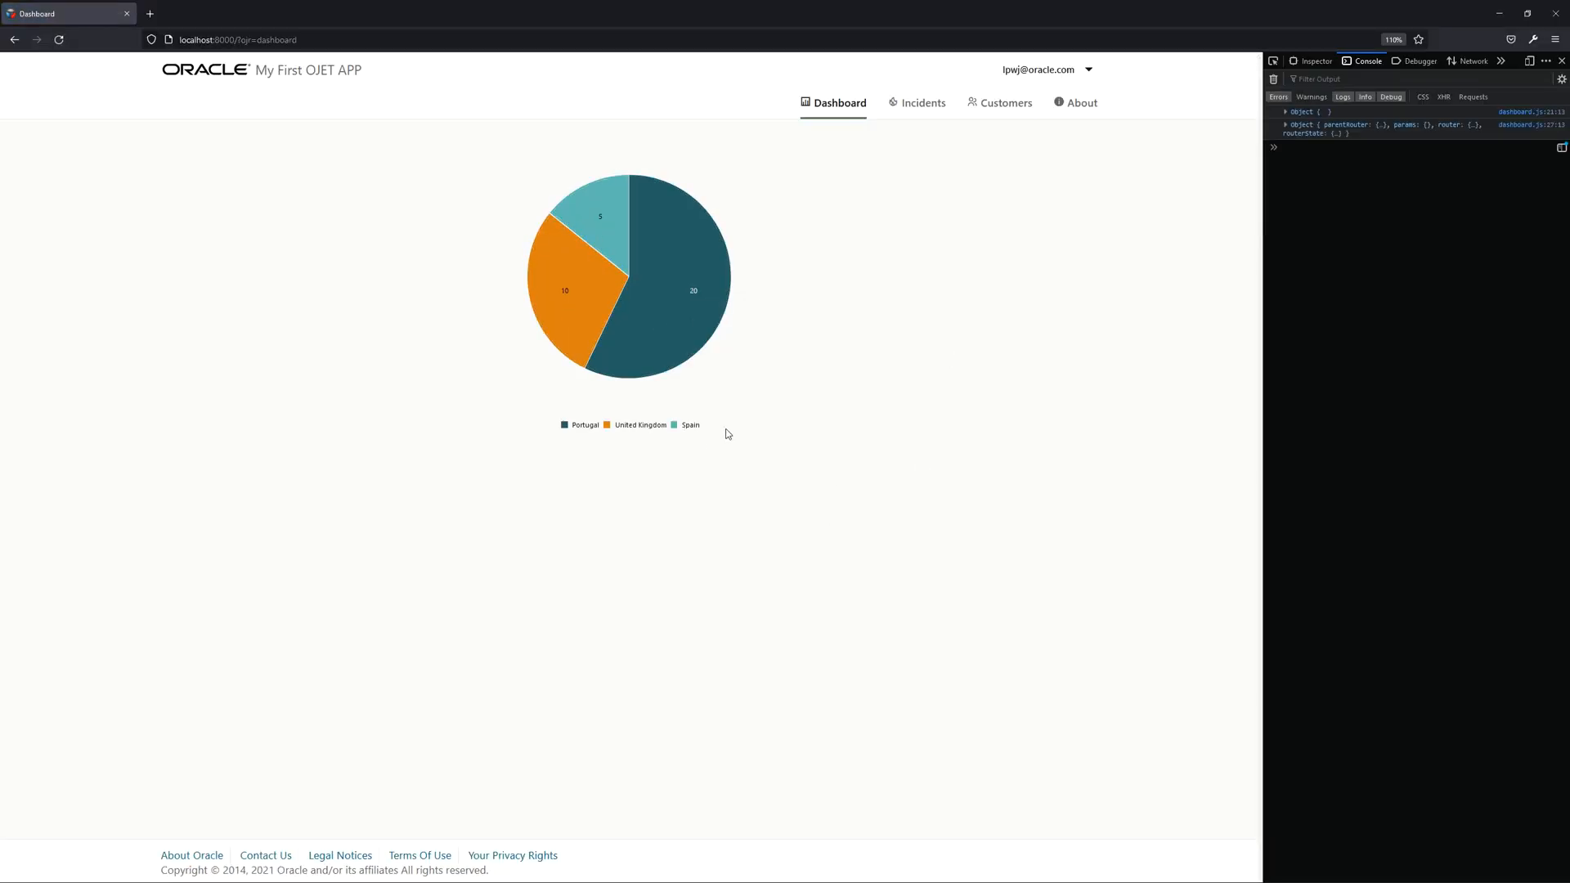
pyautogui.press('alt+tab')
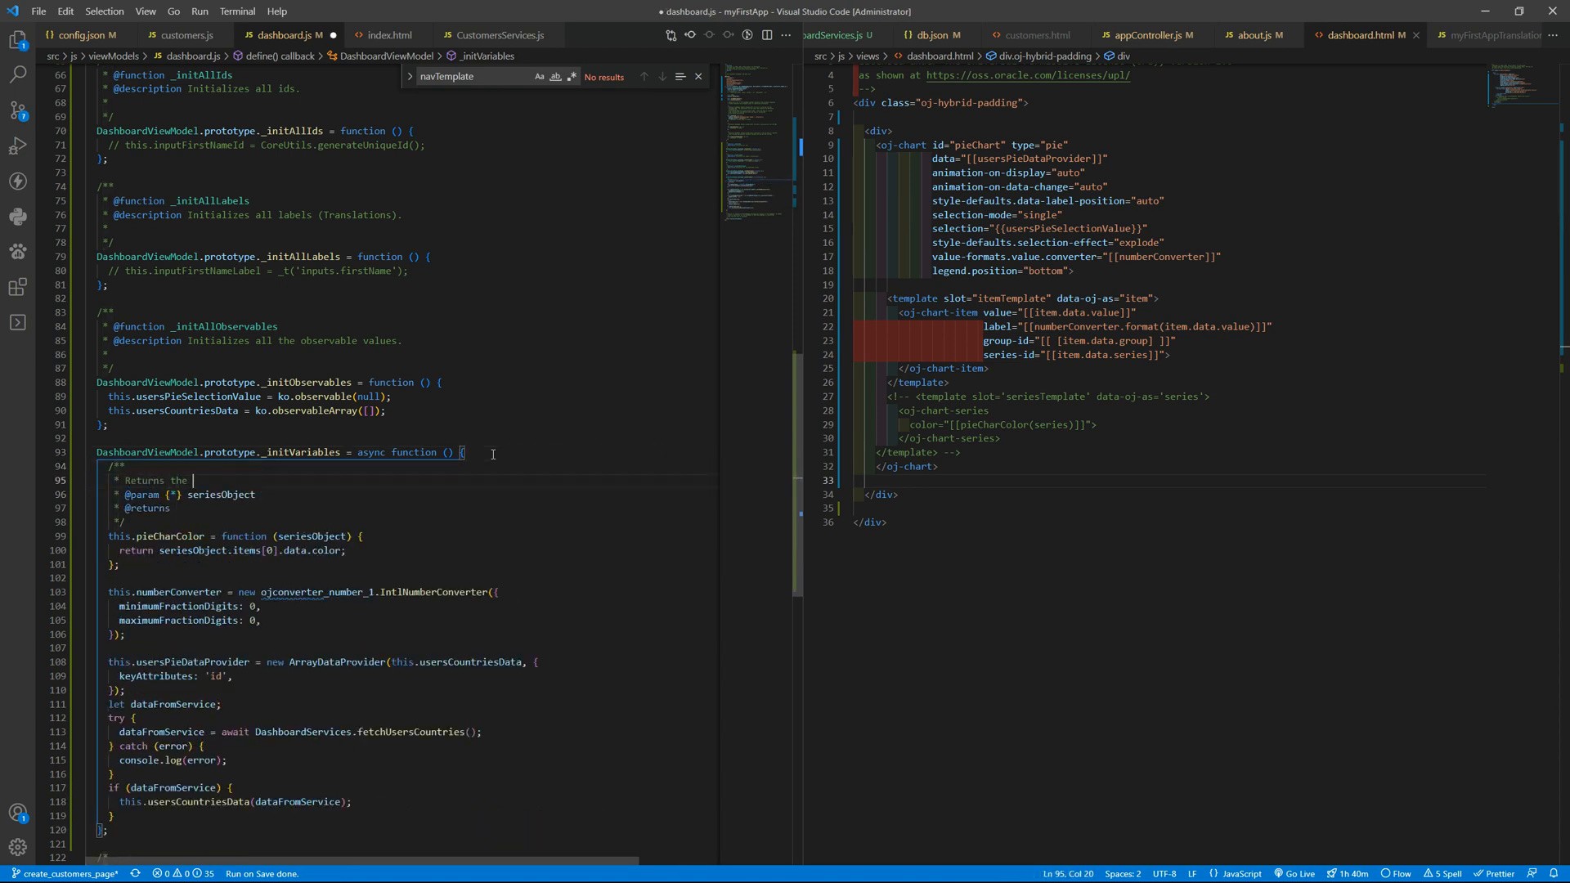
# Write the pieChartColor JSDoc comment describing the colour result and check the restored colours in Firefox
pyautogui.write('color for the pie chat')
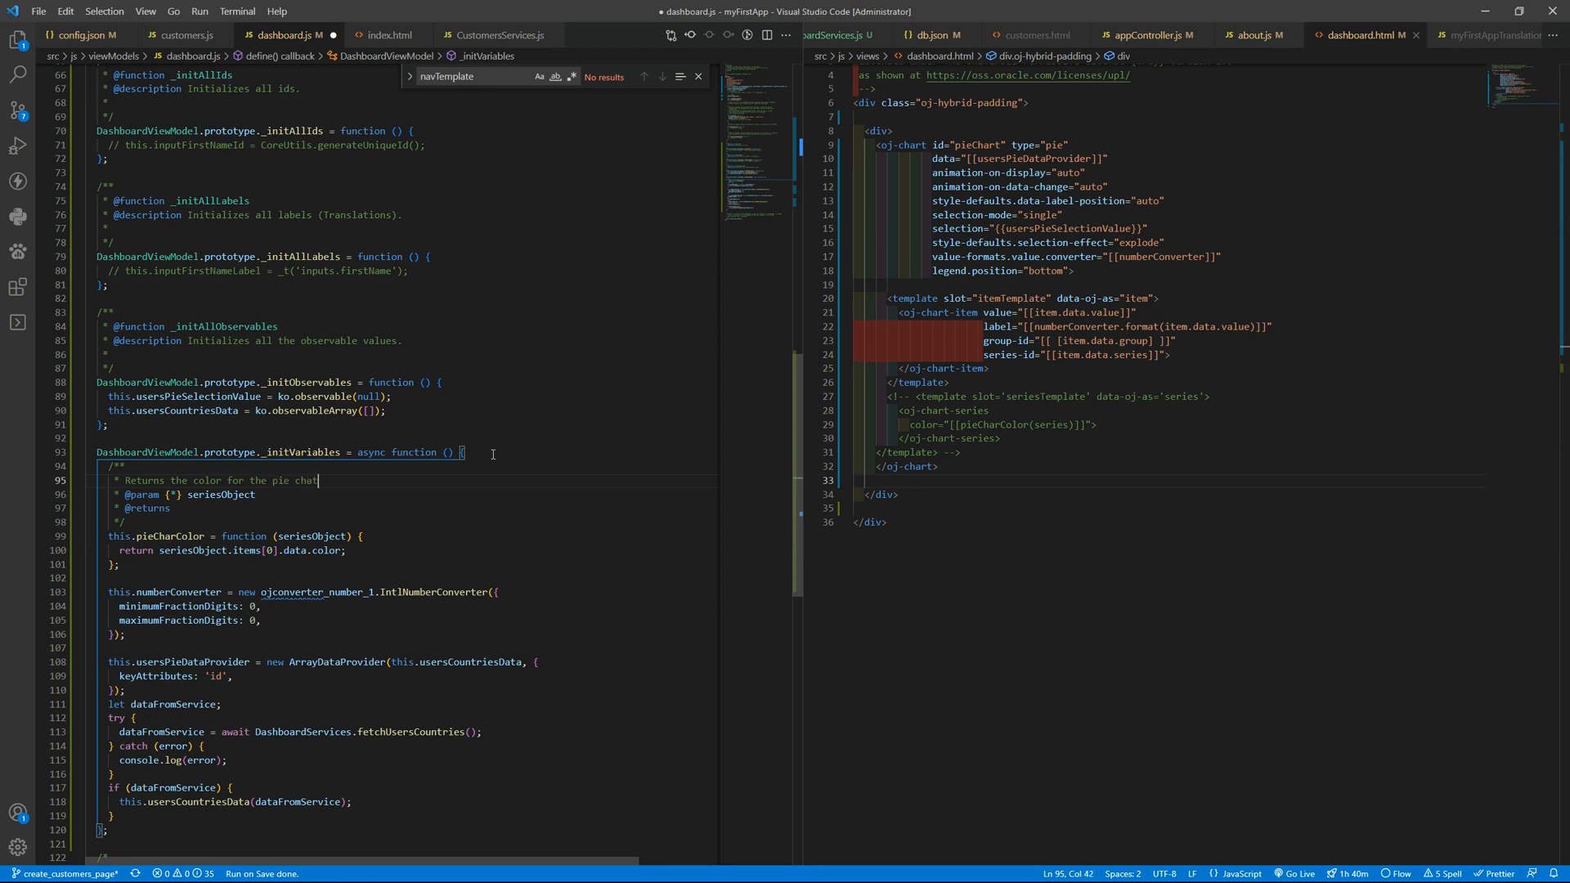
pyautogui.write('i')
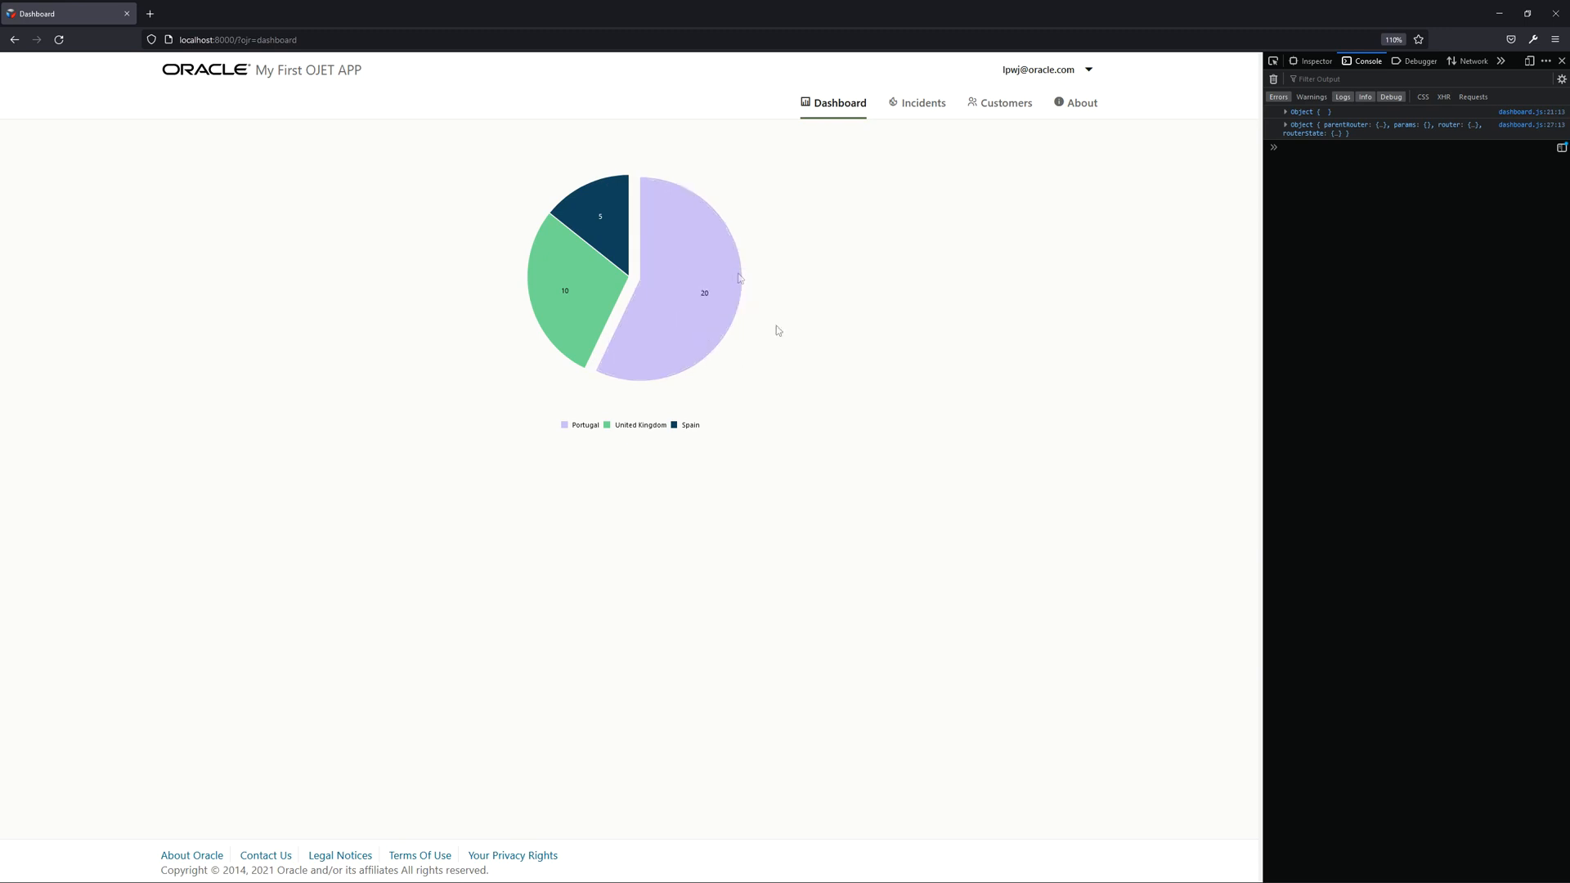
pyautogui.moveTo(863, 396)
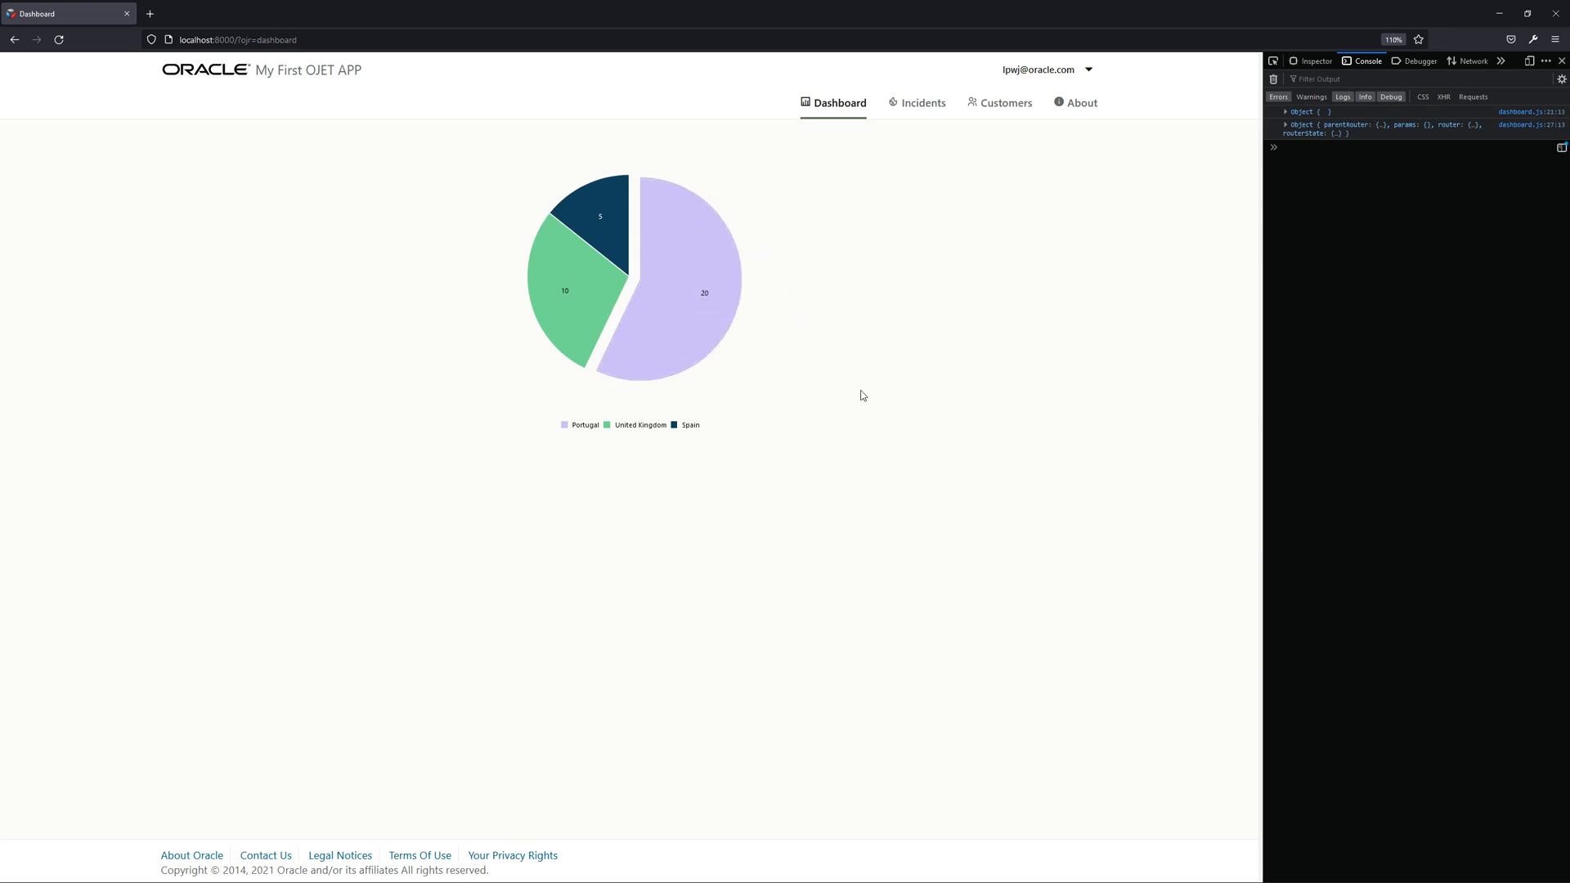
pyautogui.press('Alt+Tab')
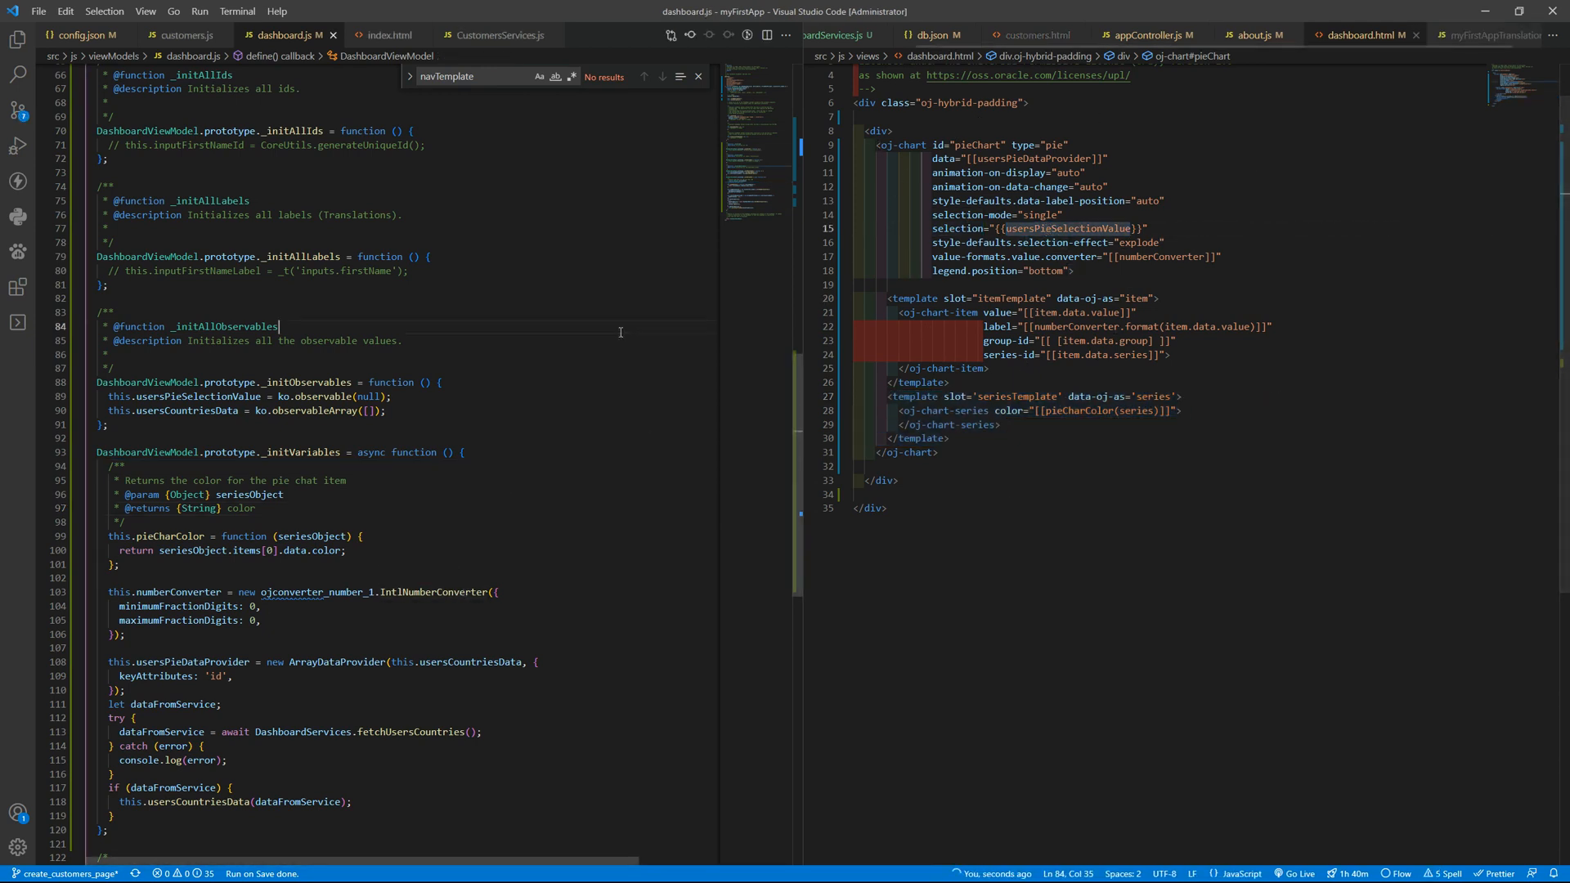
# Add this.usersPieSelectionValue.subscribe(); in _initObservables
pyautogui.write('usersPieSelectionValue')
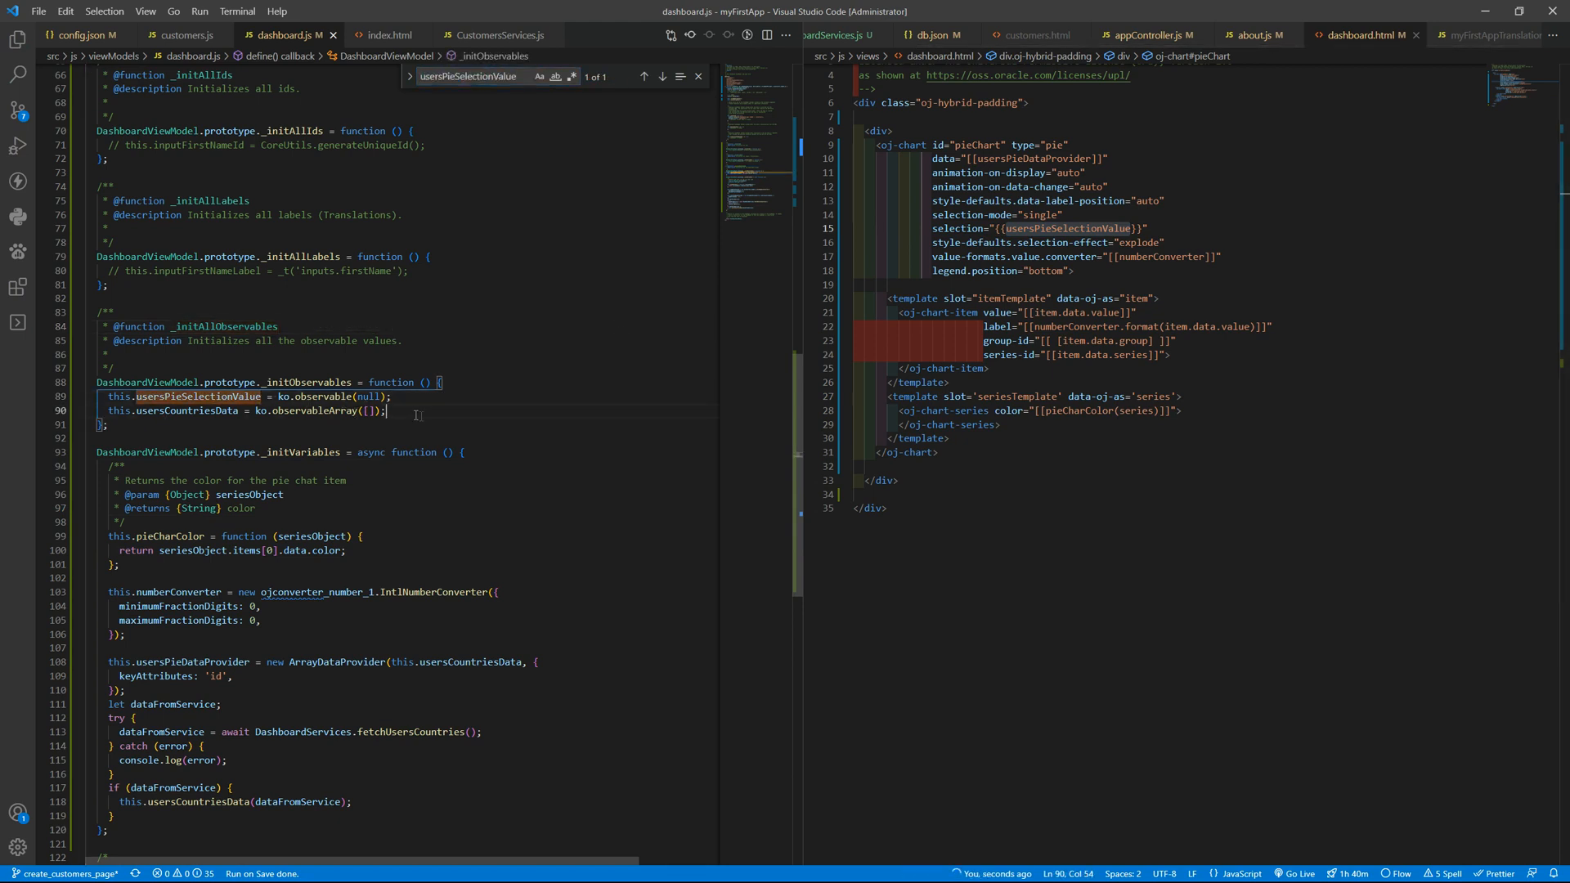
pyautogui.write('this.usersPieSelectionValue')
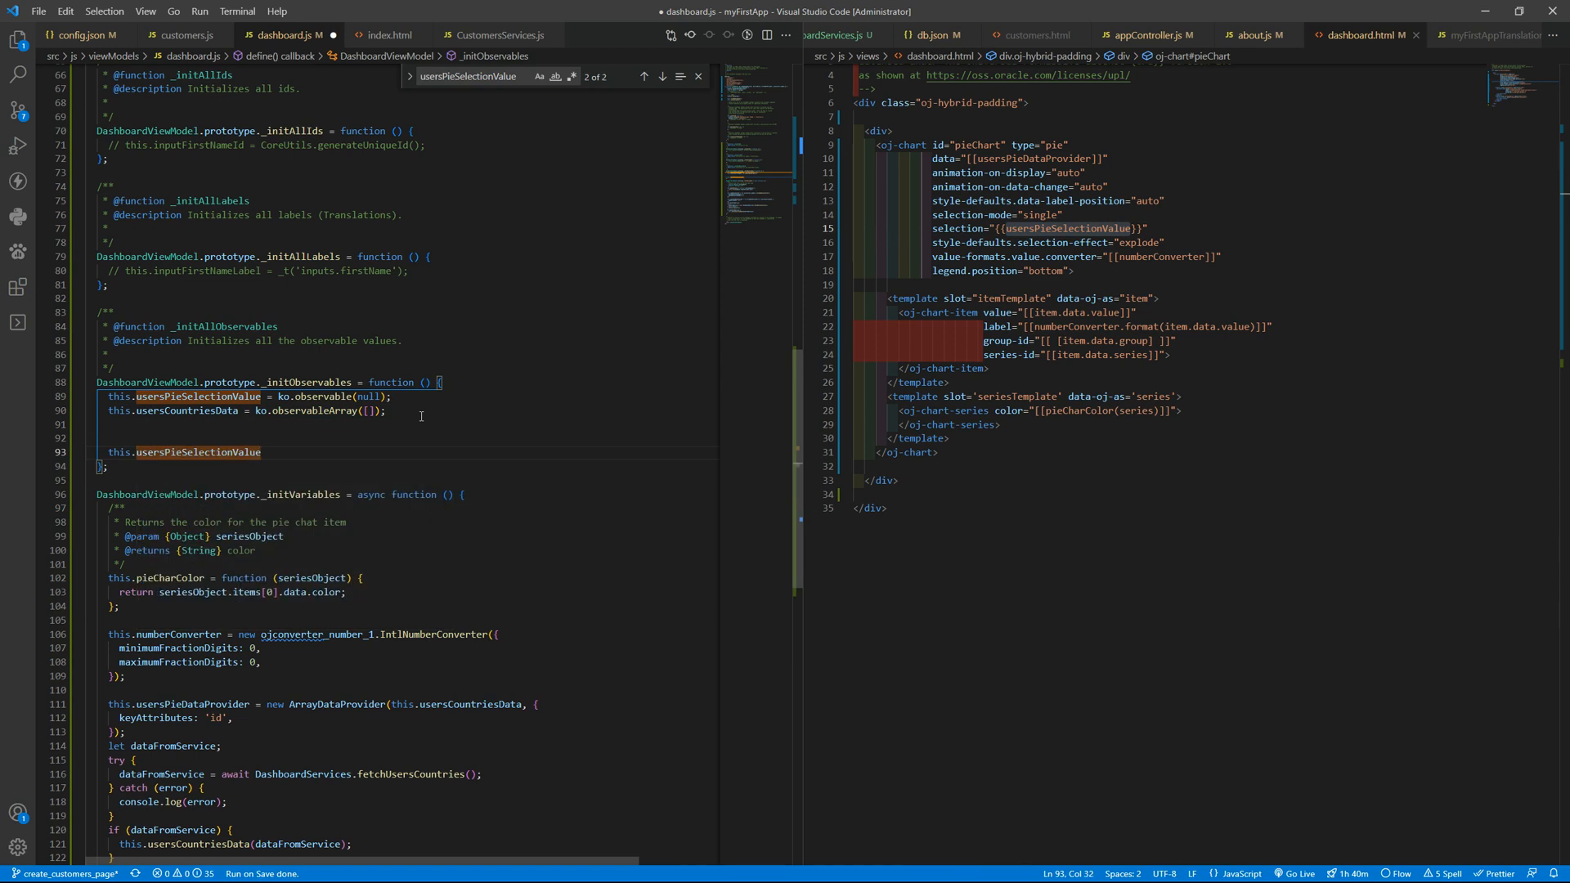
pyautogui.write('.sub')
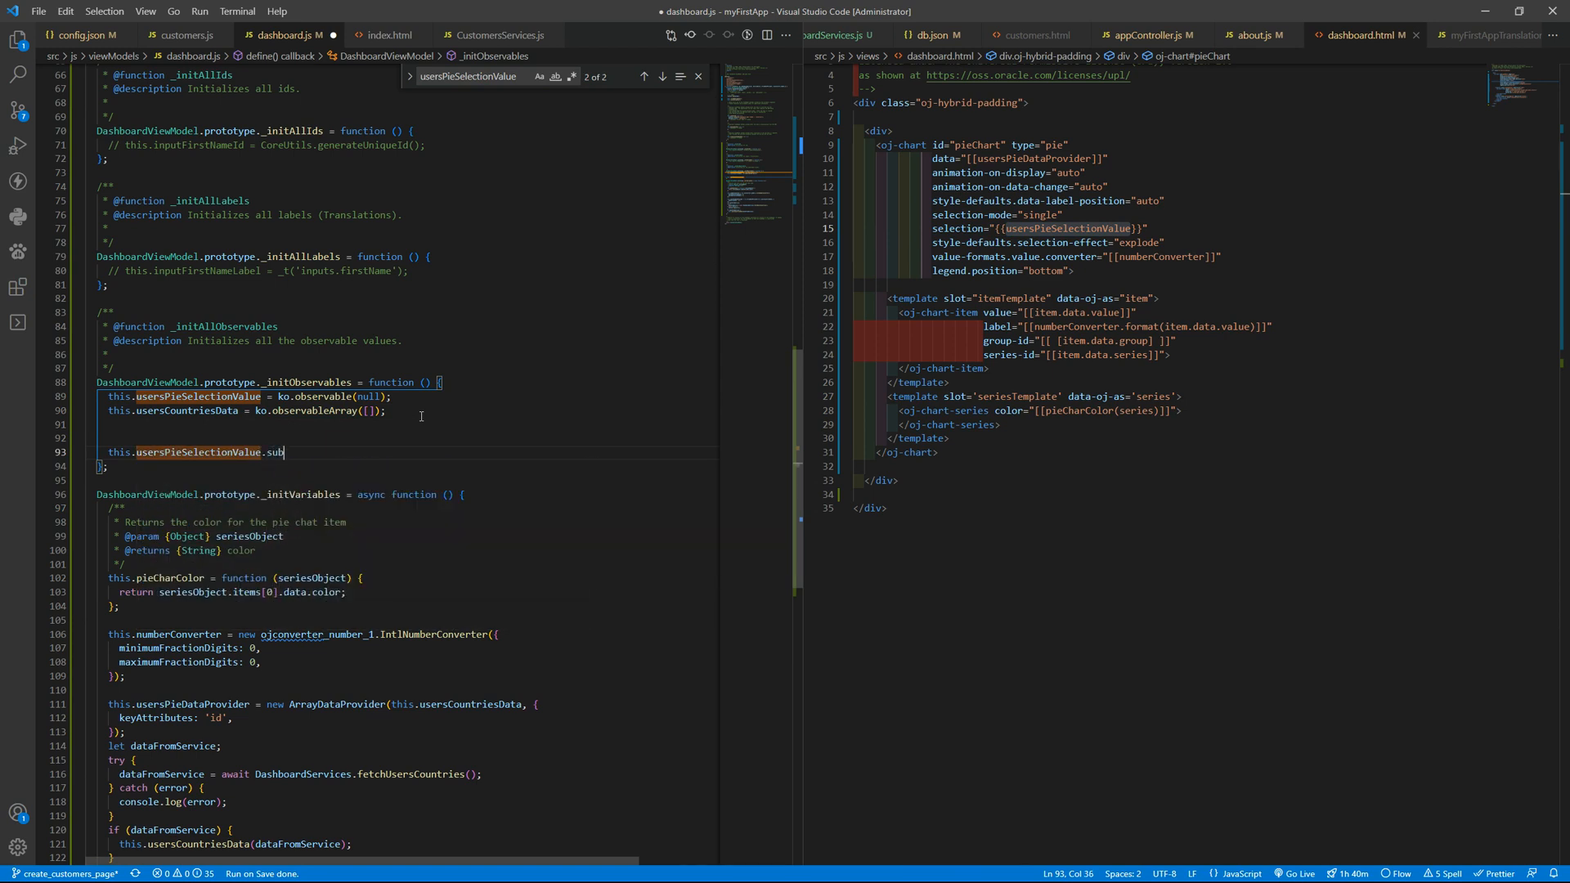
pyautogui.write('scribe')
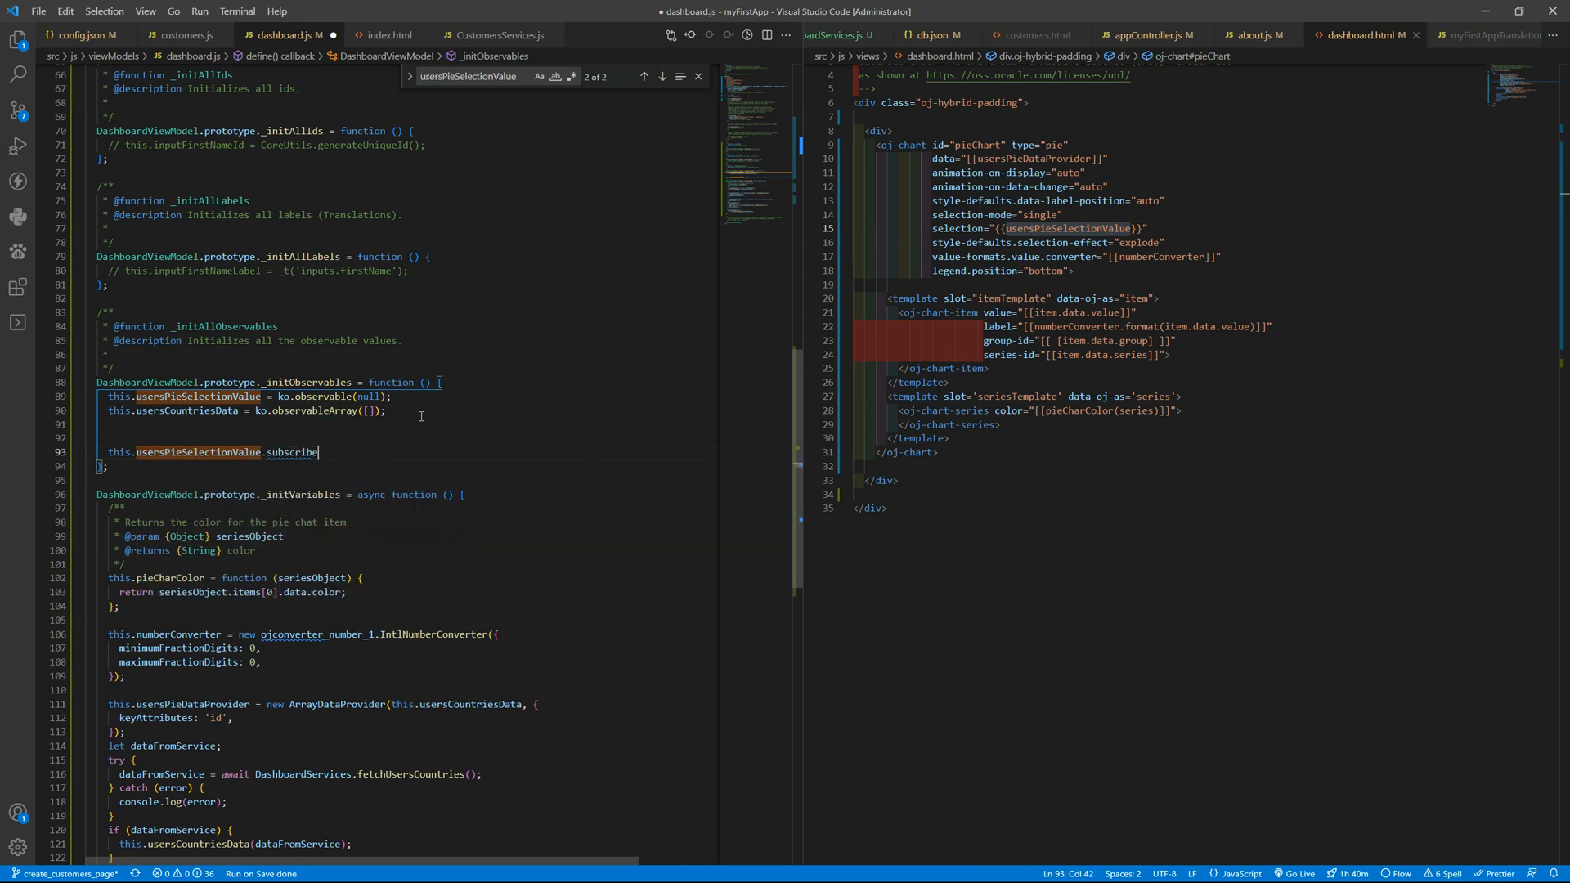
pyautogui.write('();')
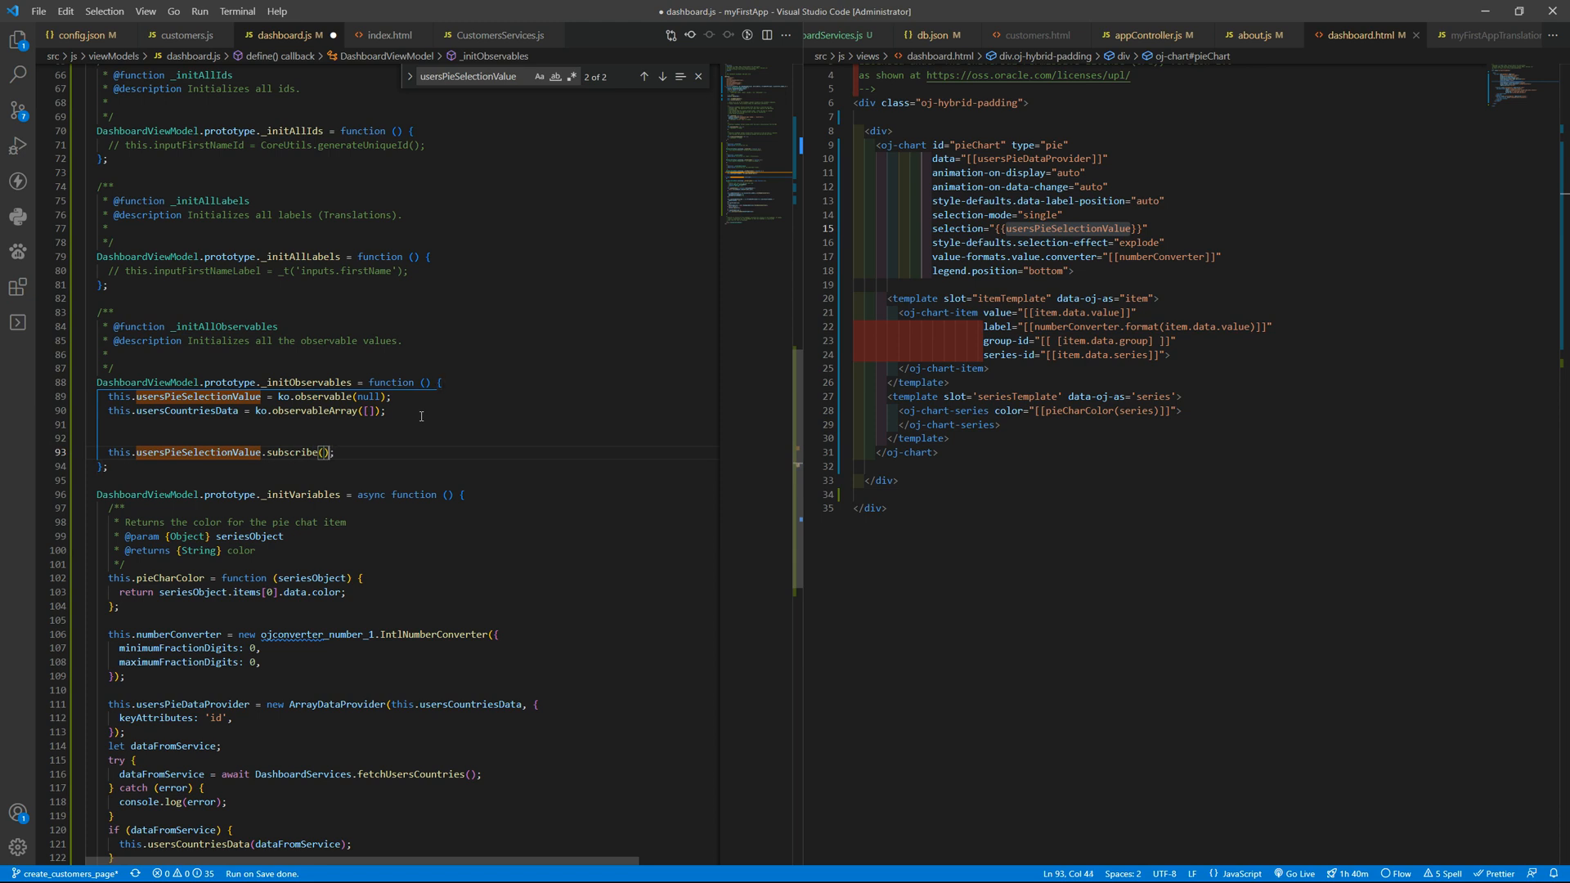
pyautogui.write('sub')
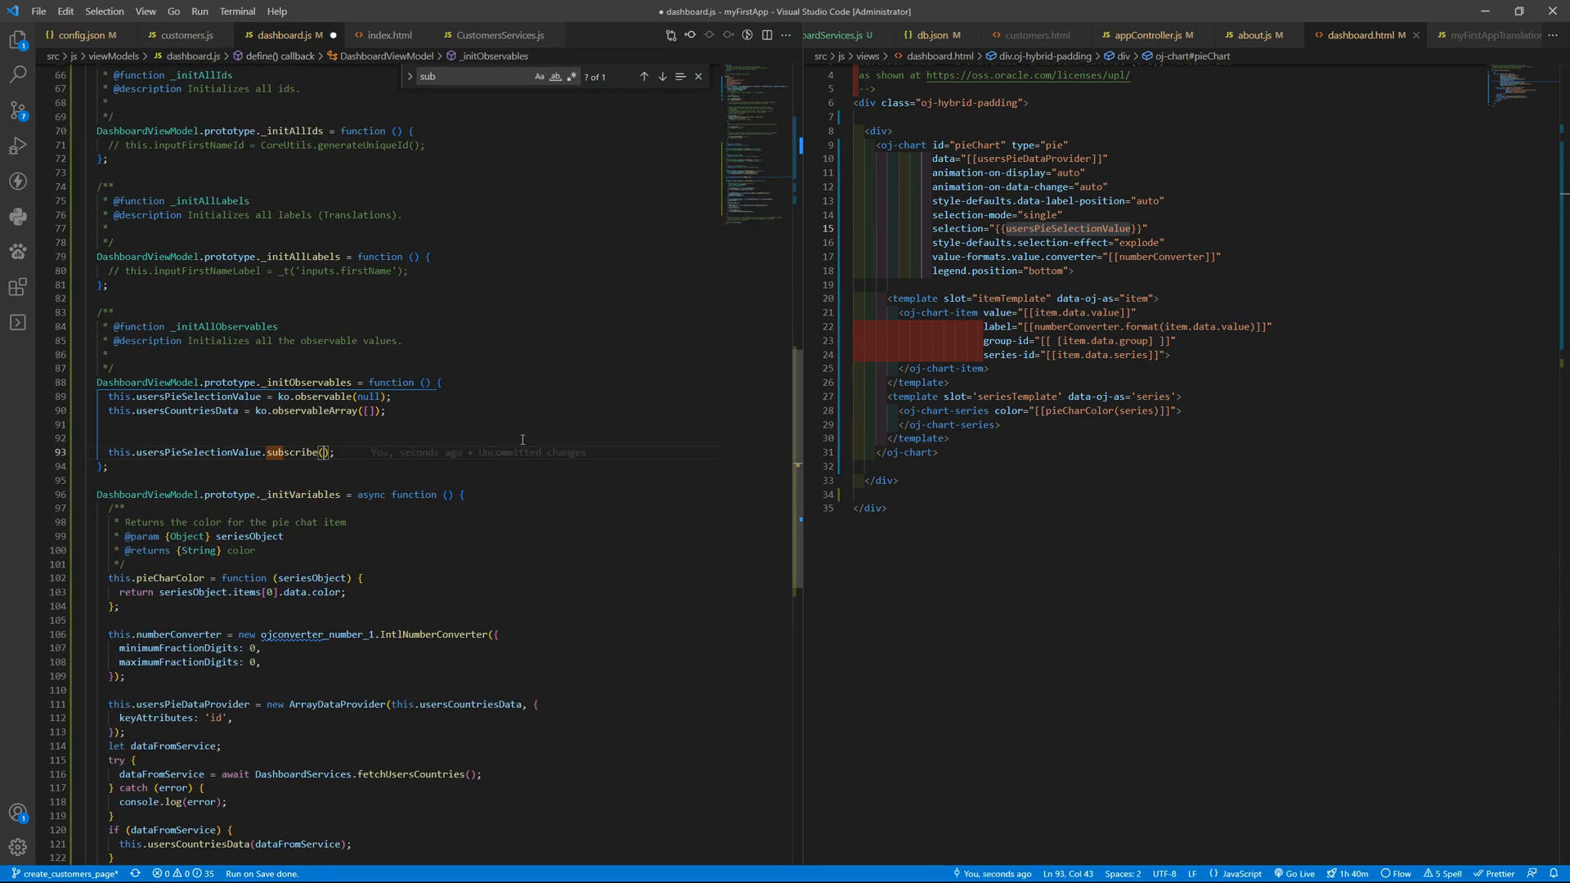
# Fill the subscribe callback with a function that console.logs the selection, bound to this
pyautogui.write('function(){}.bind')
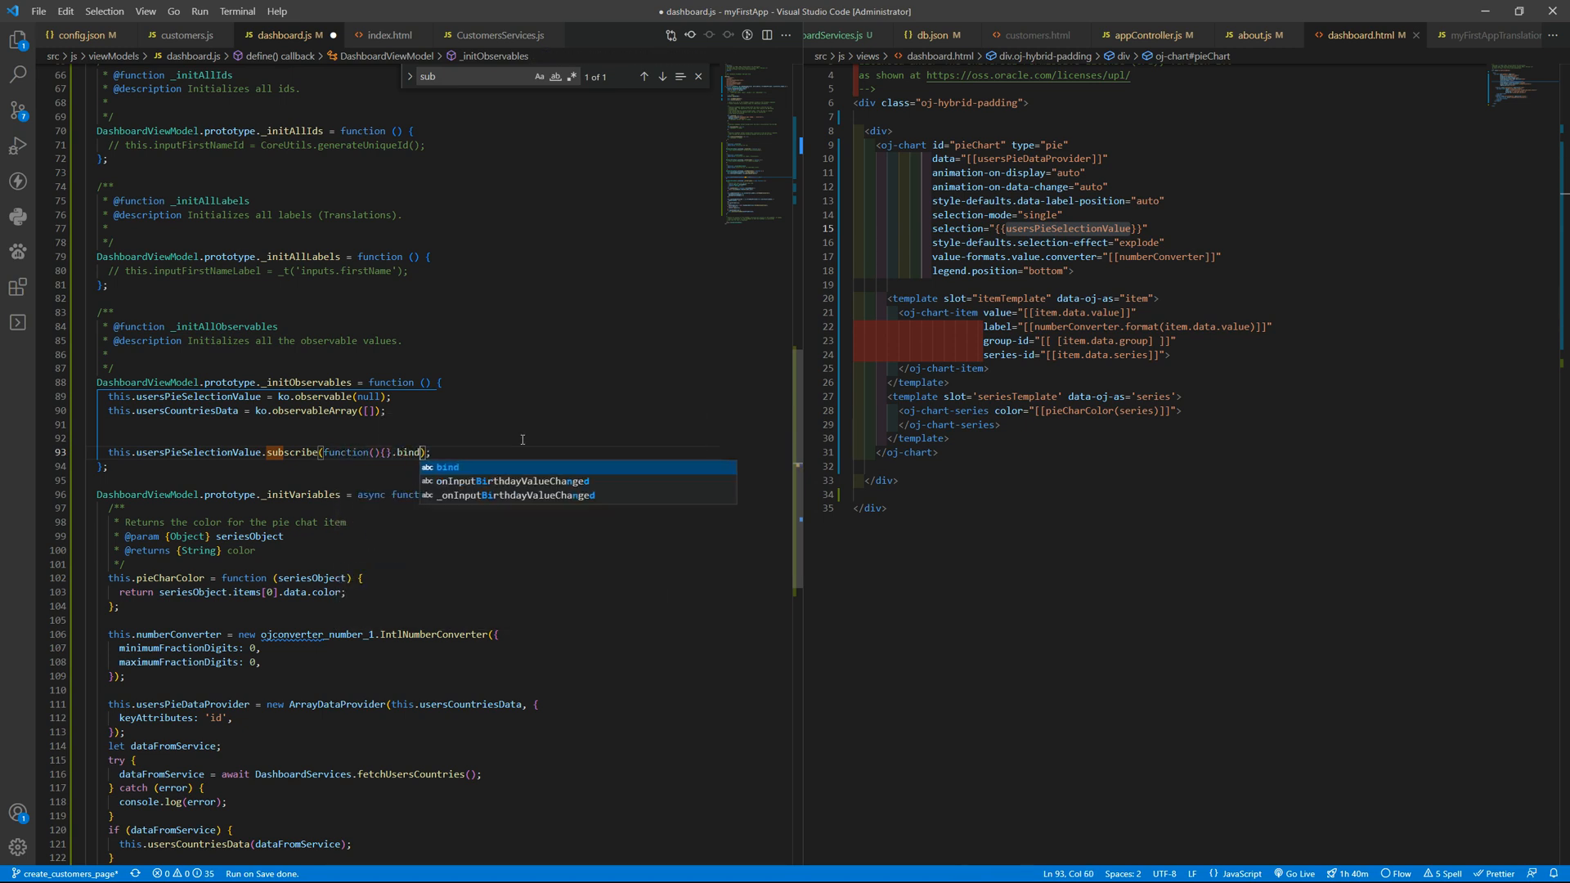
pyautogui.write('this));')
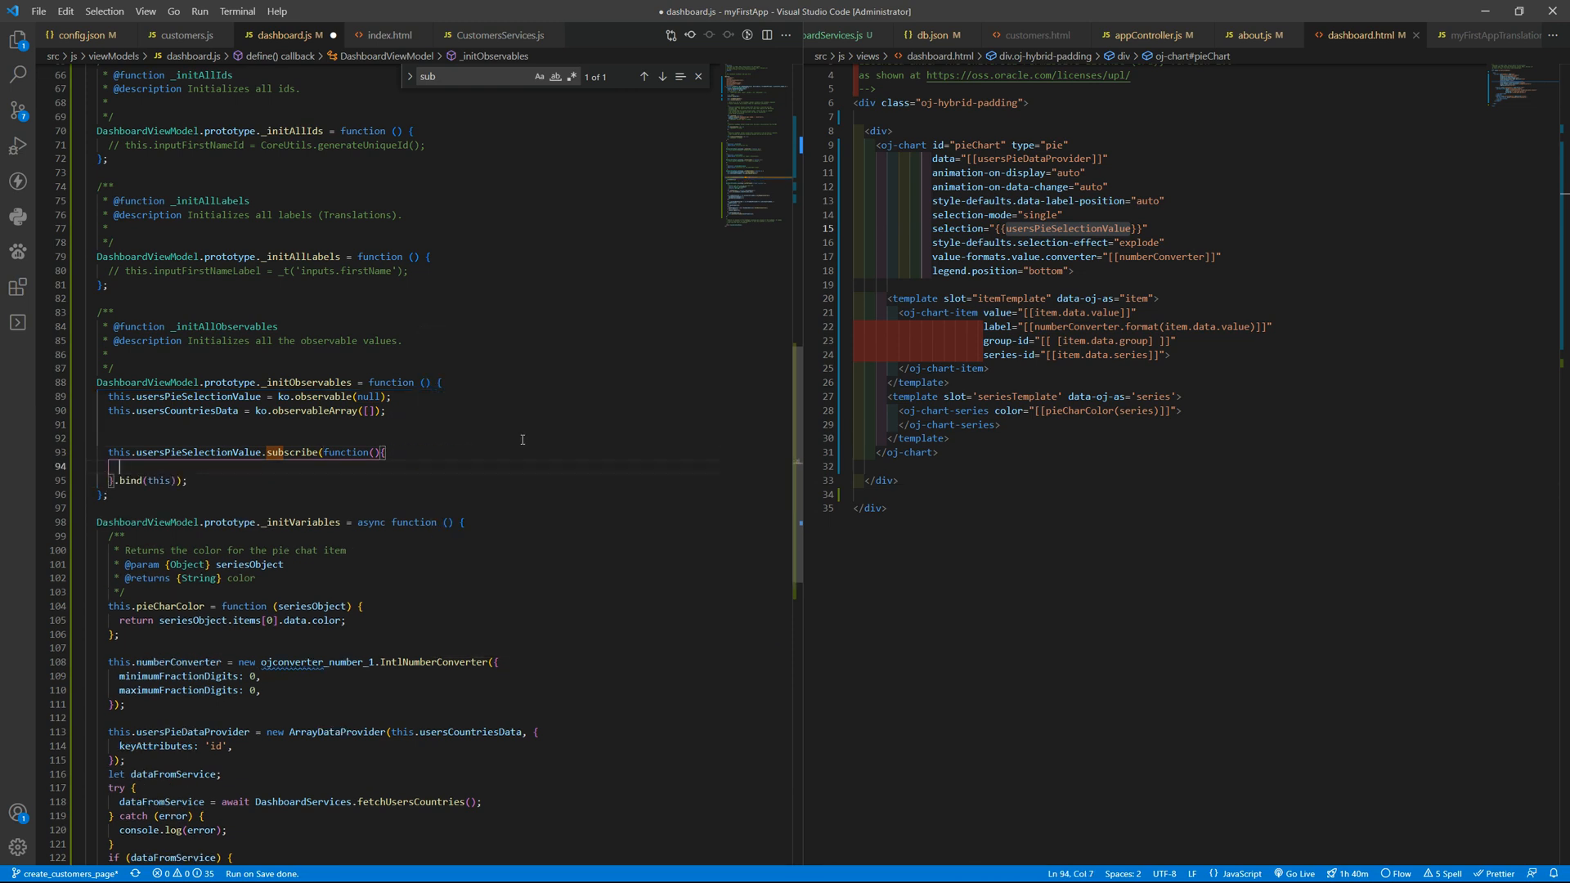
pyautogui.write('console.log')
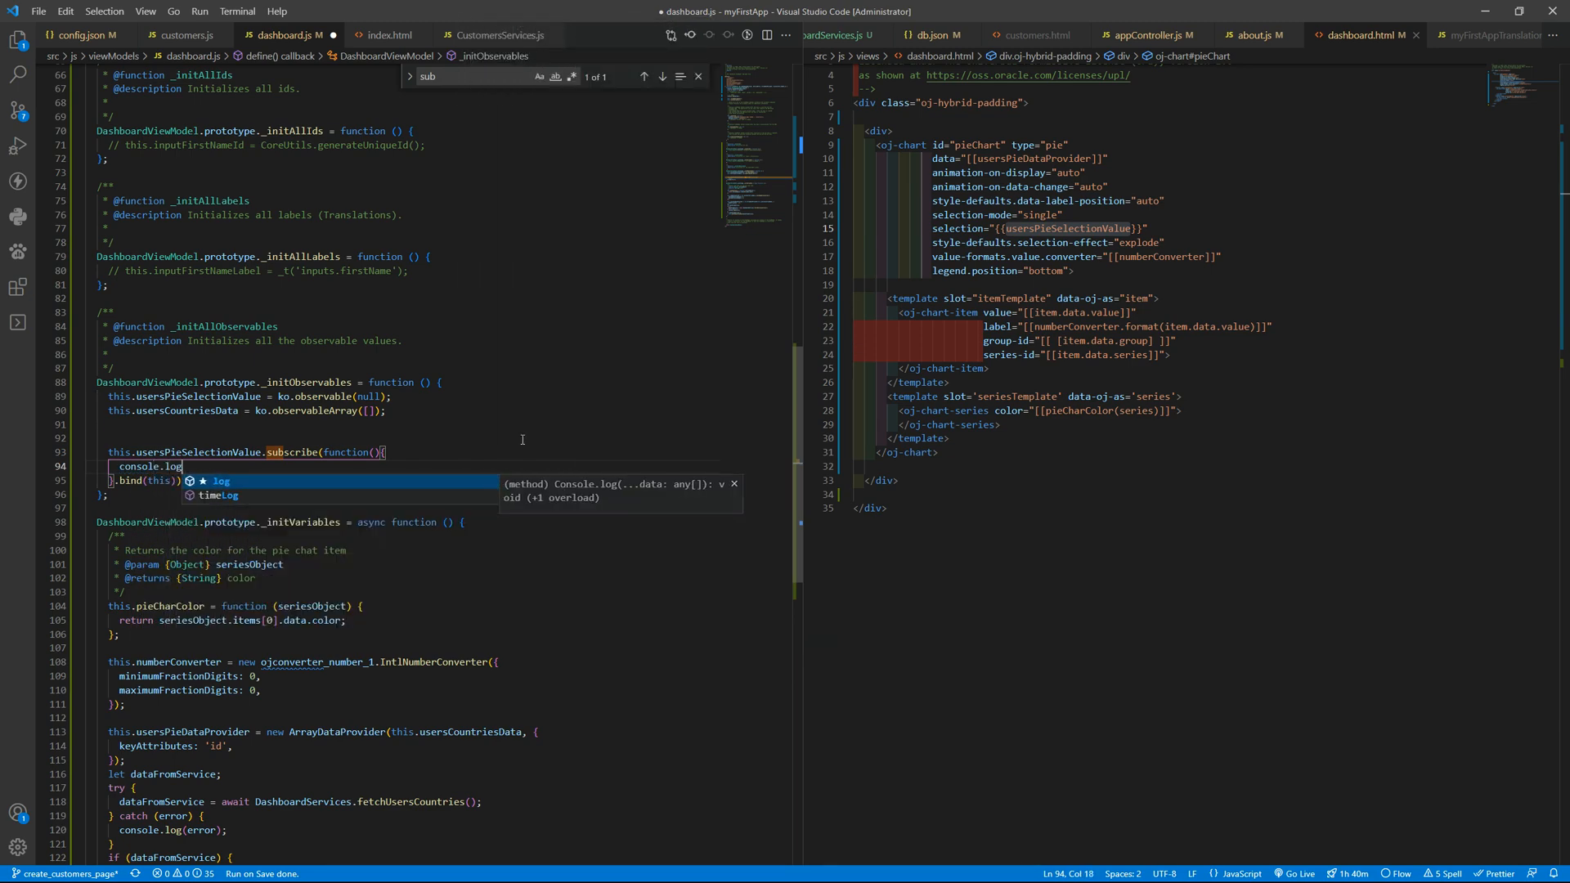
pyautogui.write('(')
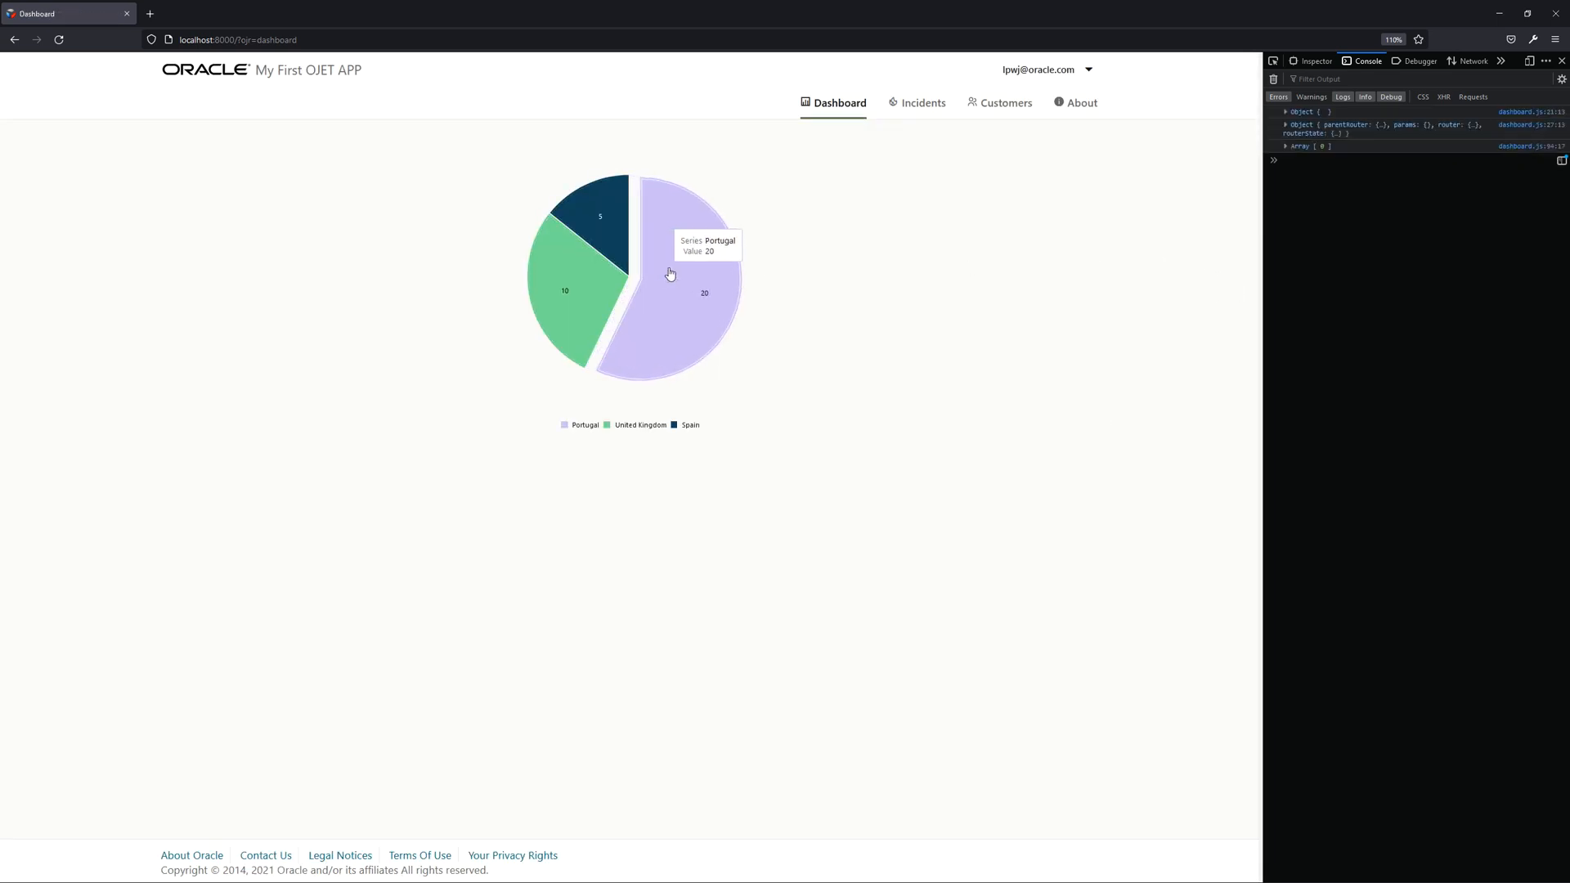
pyautogui.moveTo(723, 193)
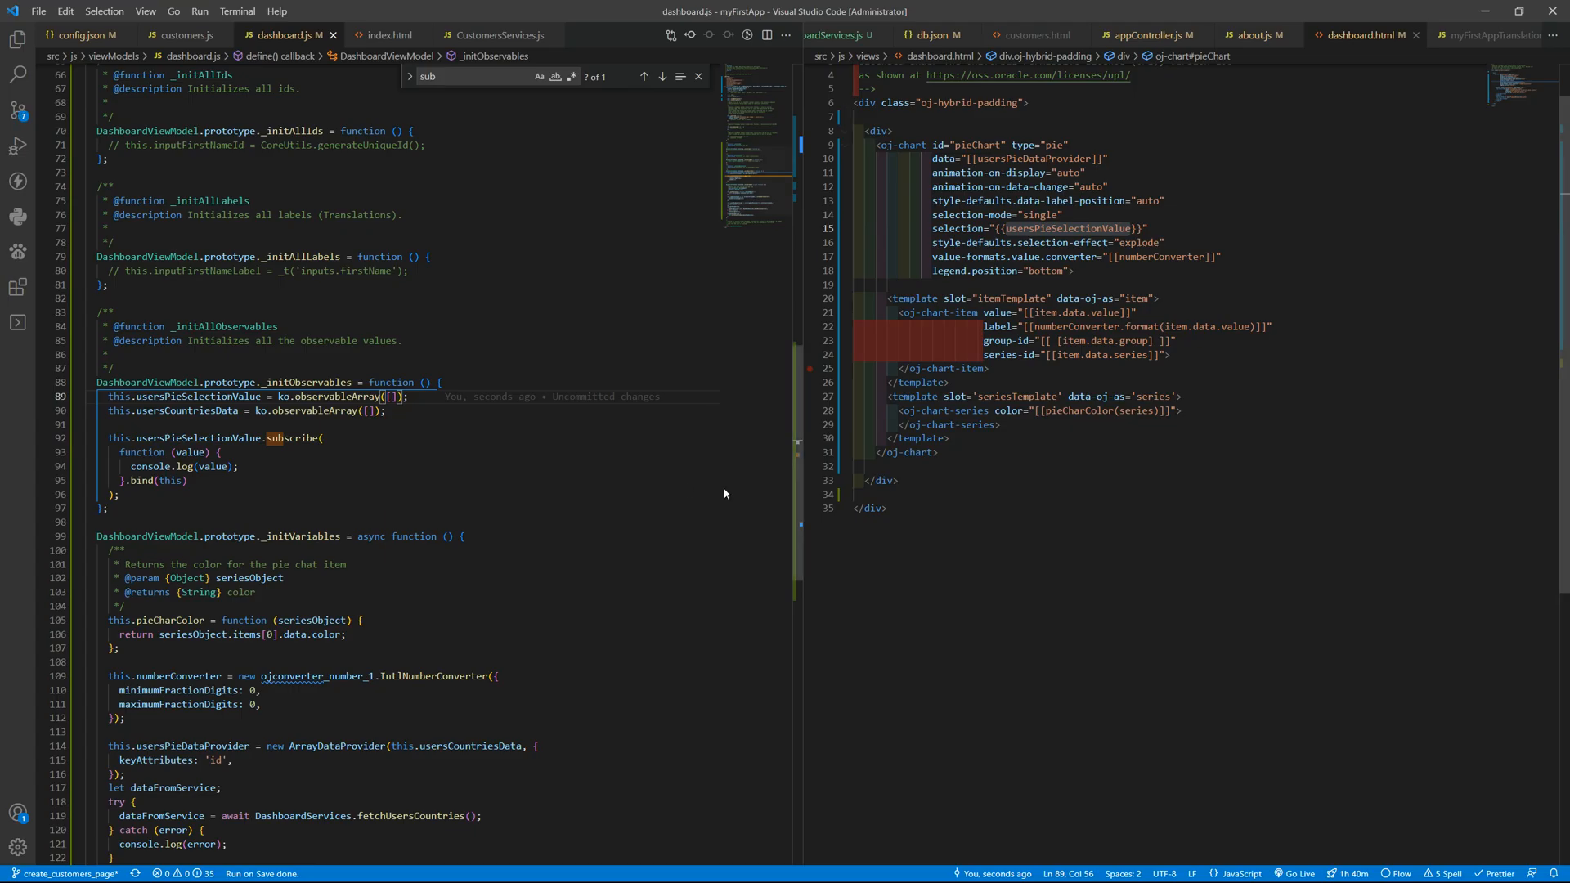
# Select the 'id' key attribute in the ArrayDataProvider's keyAttributes to replace it
pyautogui.scroll(-3)
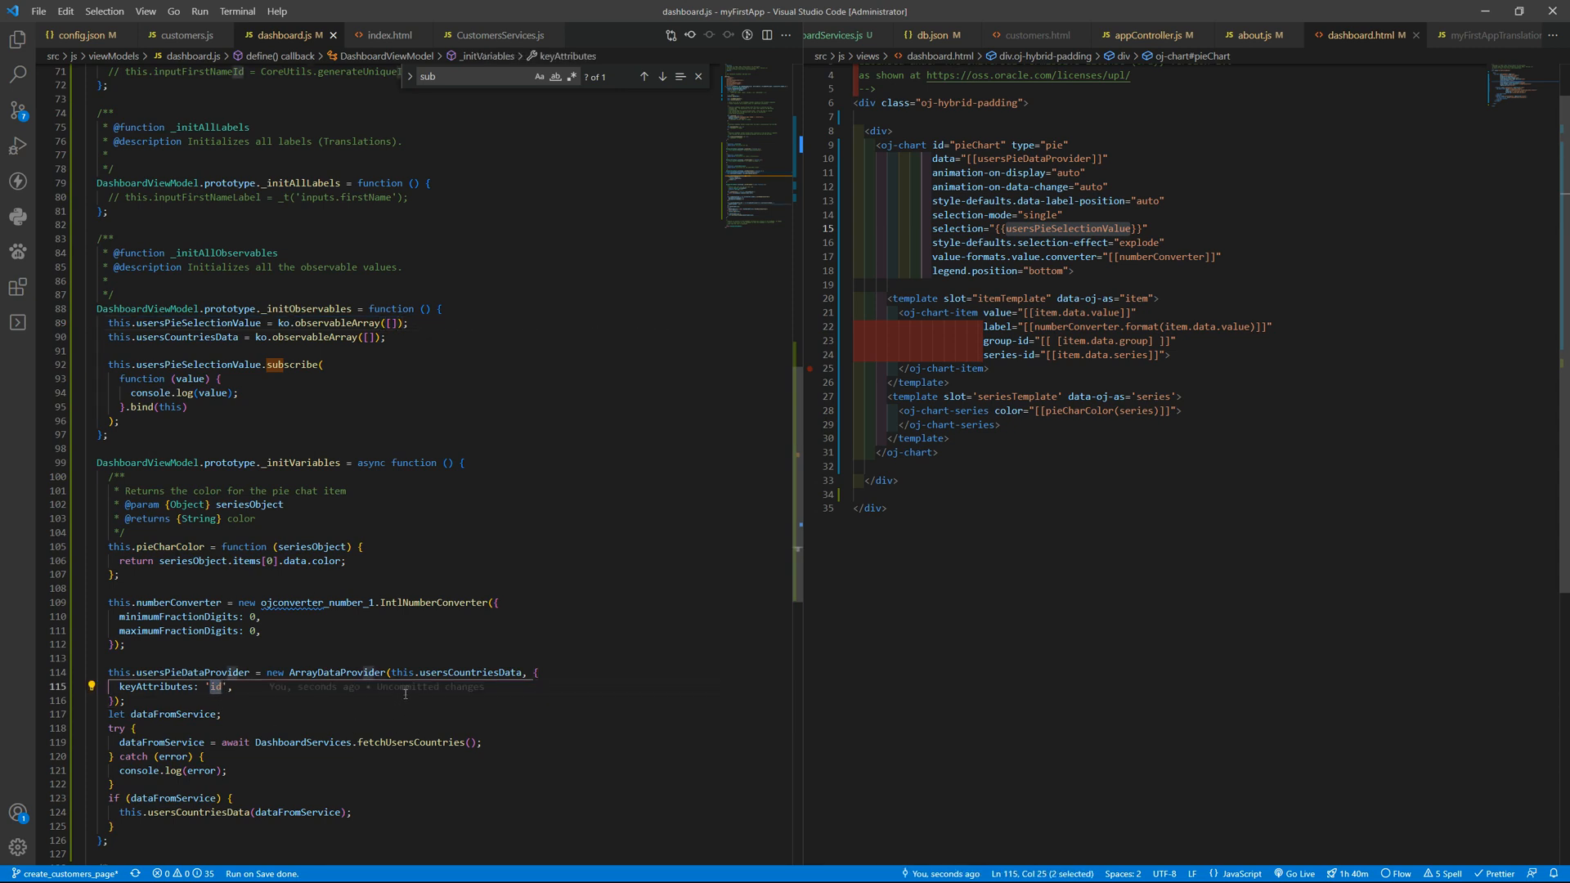
pyautogui.click(931, 34)
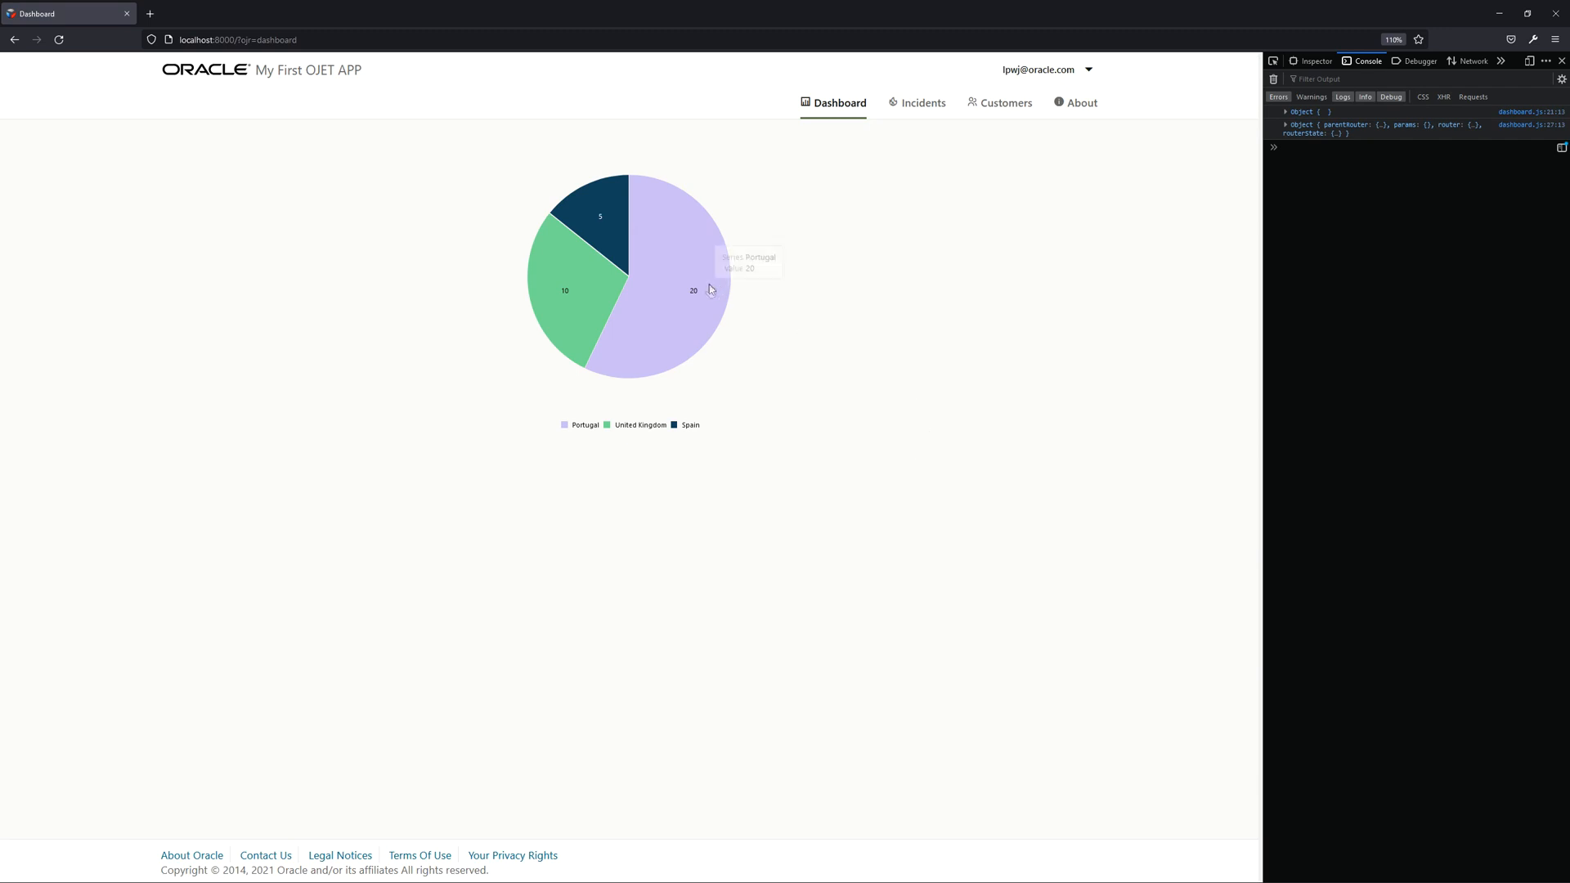
# Select the Portugal slice and another country slice so each logs in the console
pyautogui.click(694, 292)
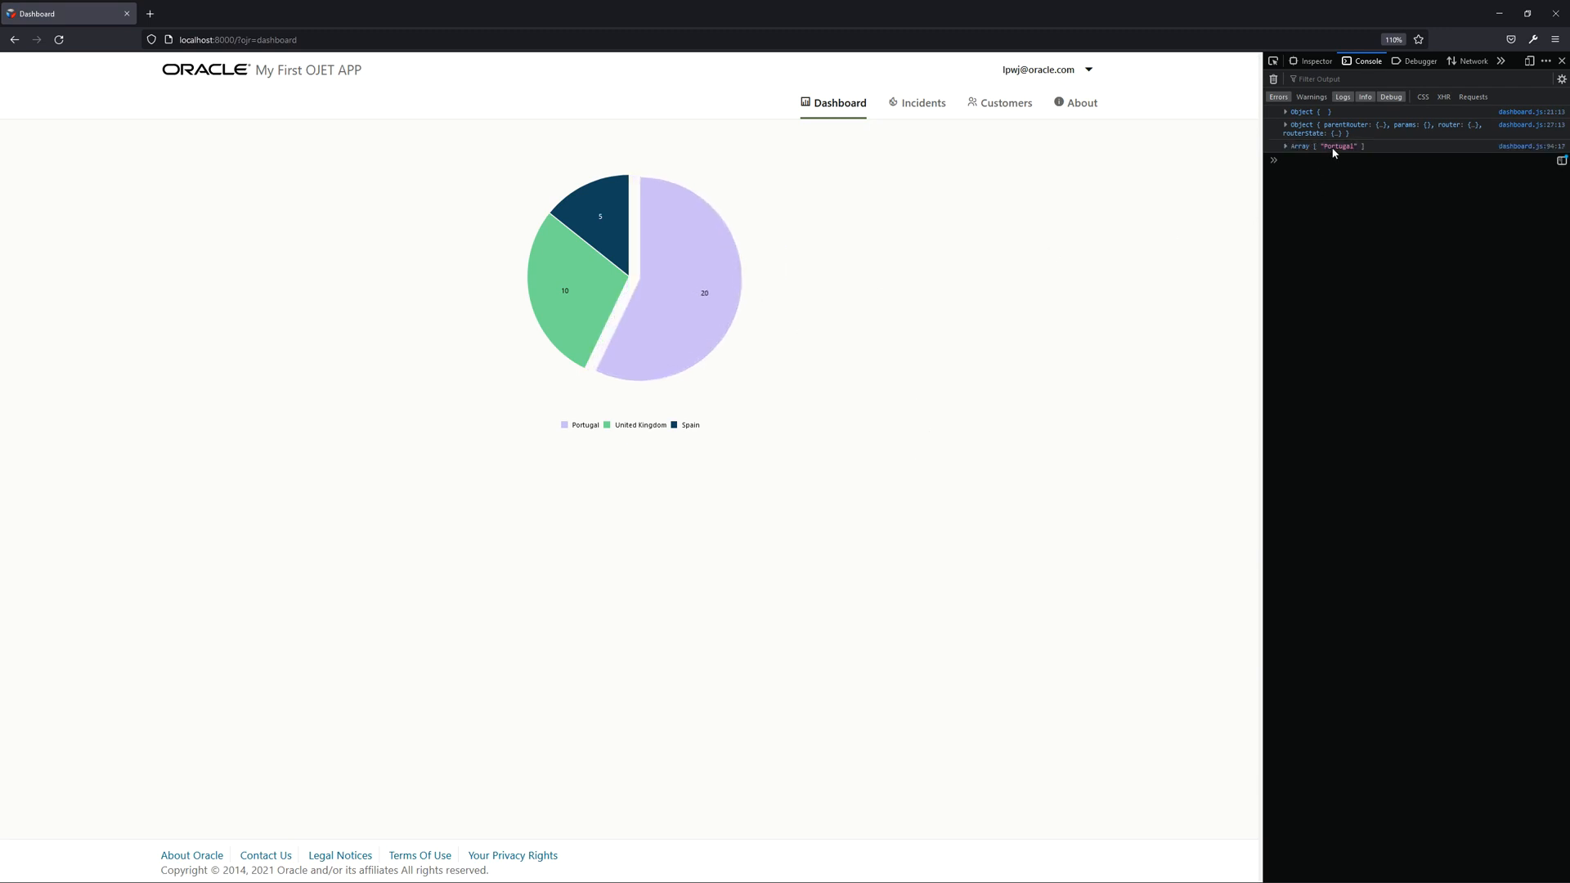
pyautogui.click(660, 304)
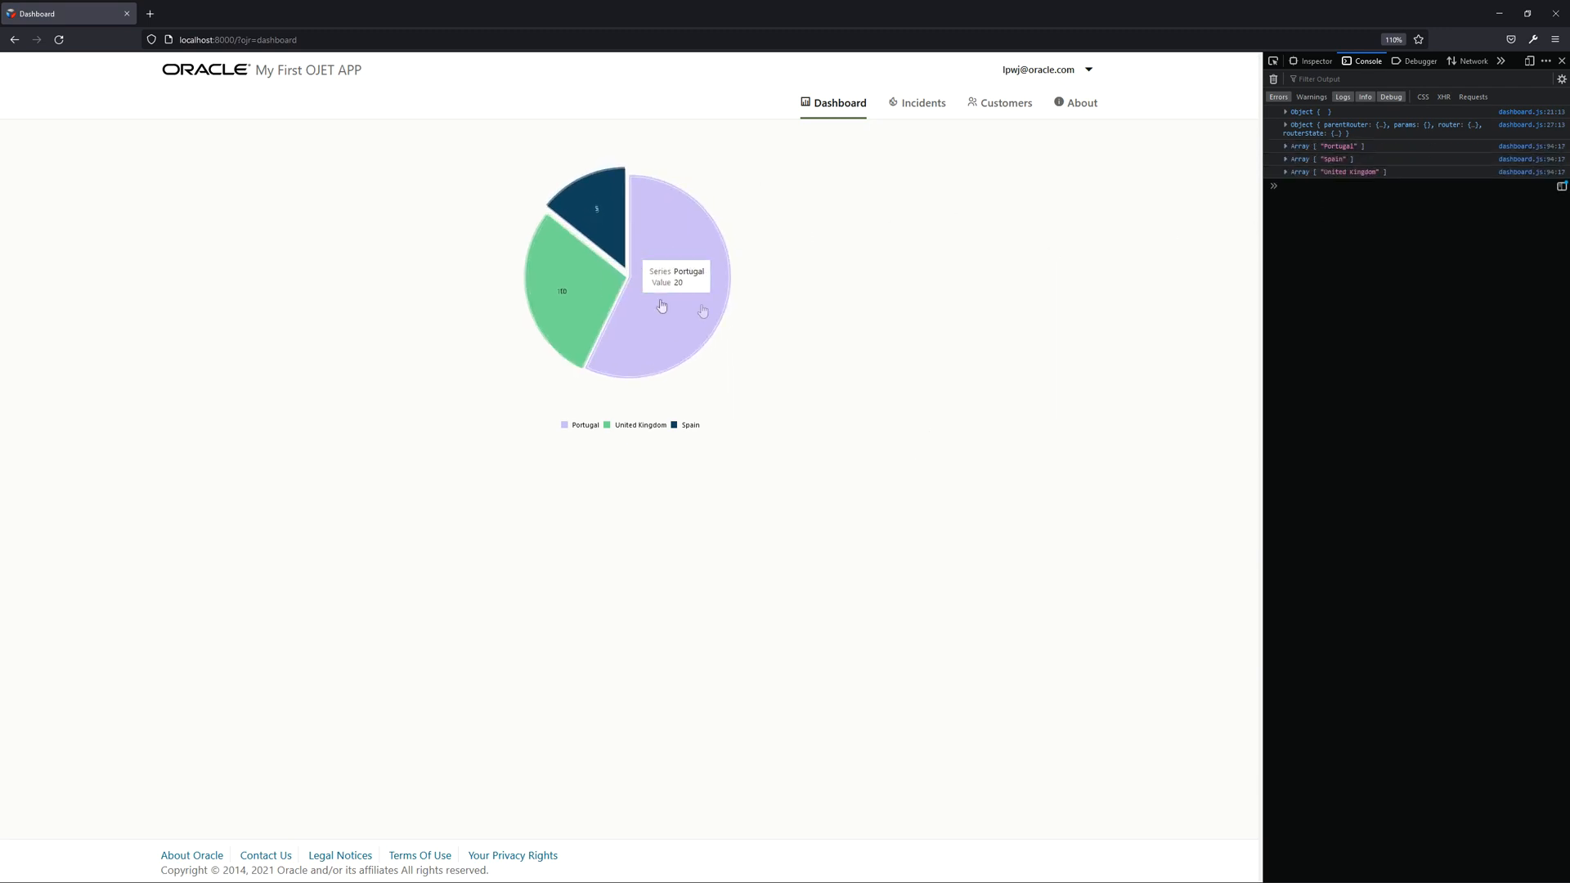